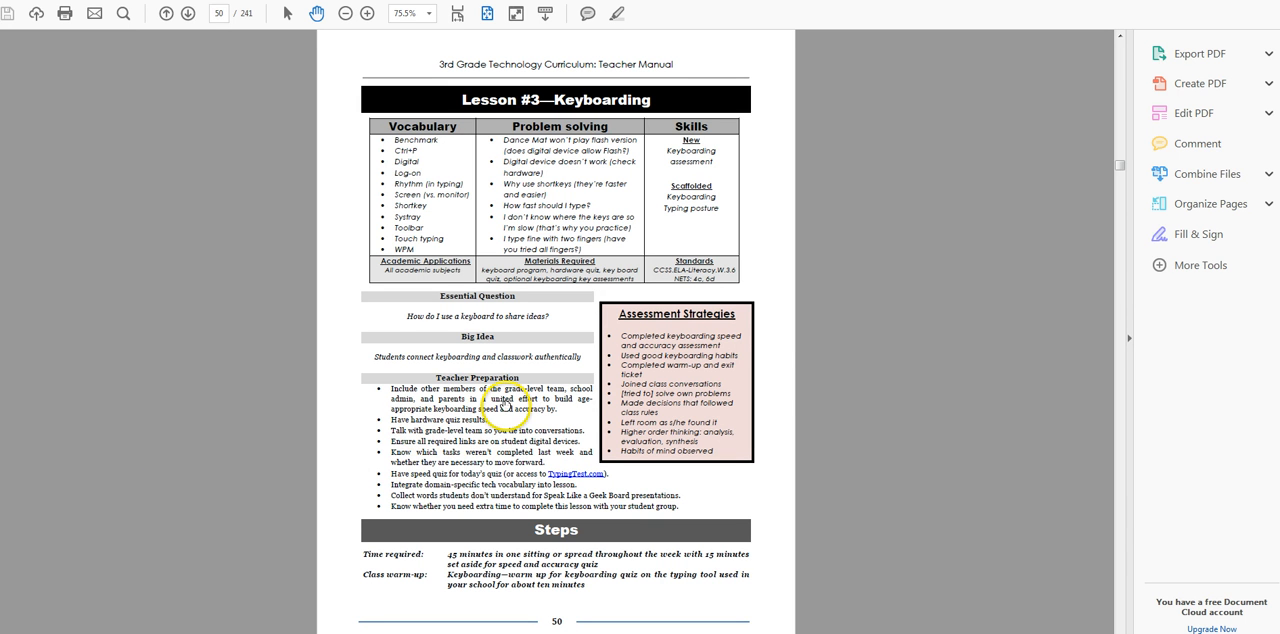
pyautogui.moveTo(896, 358)
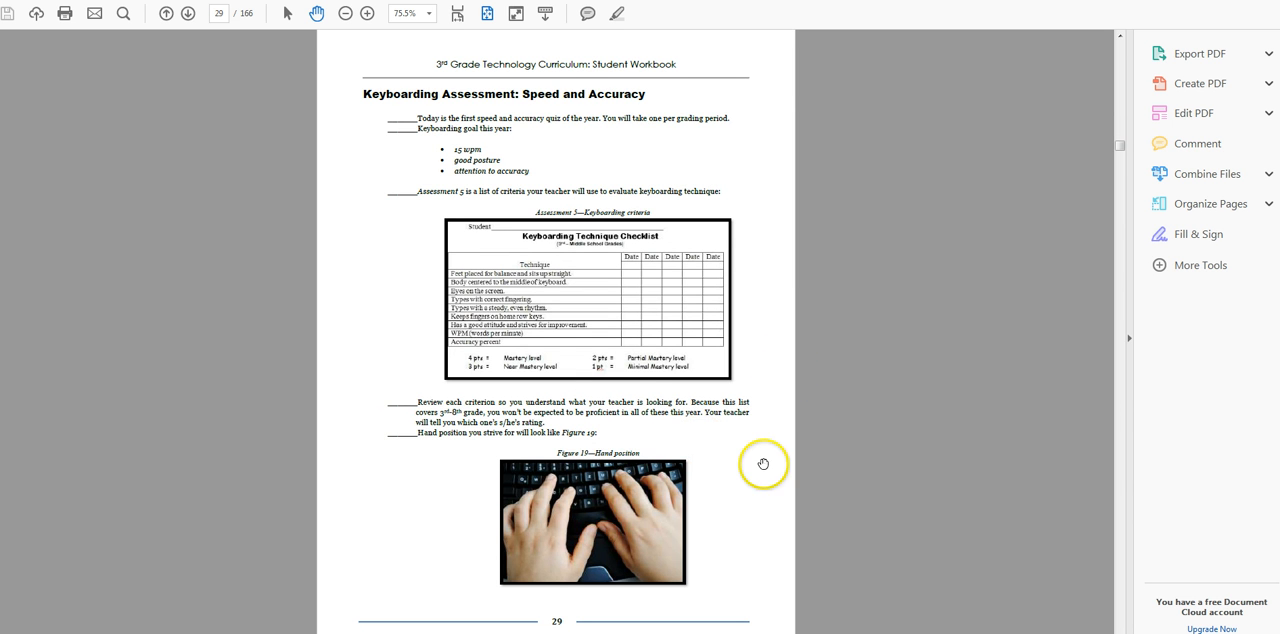
# Scroll the Student Workbook through pages 29–33 down to the Notes page 34
pyautogui.scroll(-3)
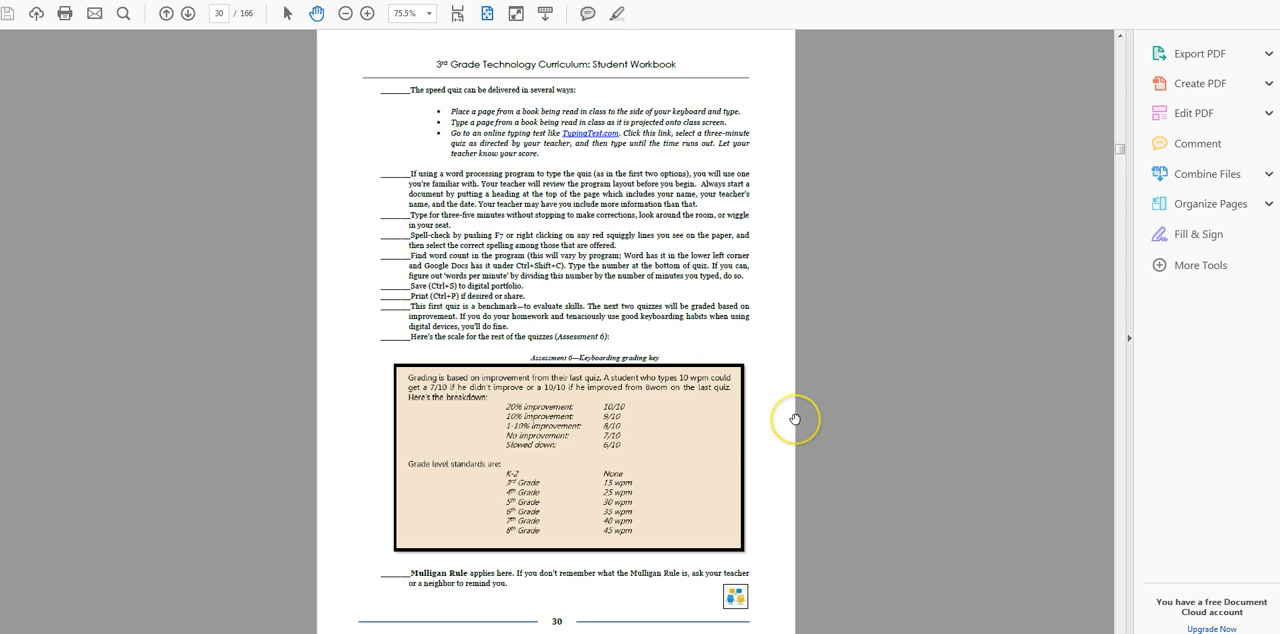
pyautogui.scroll(-3)
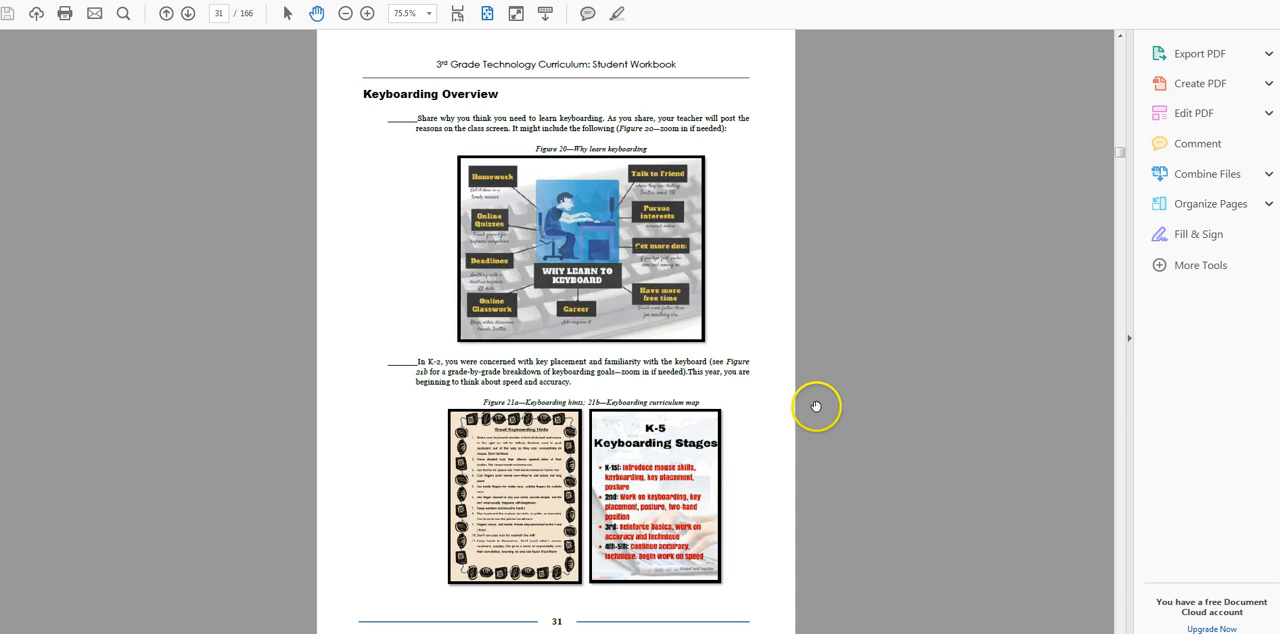
pyautogui.scroll(-3)
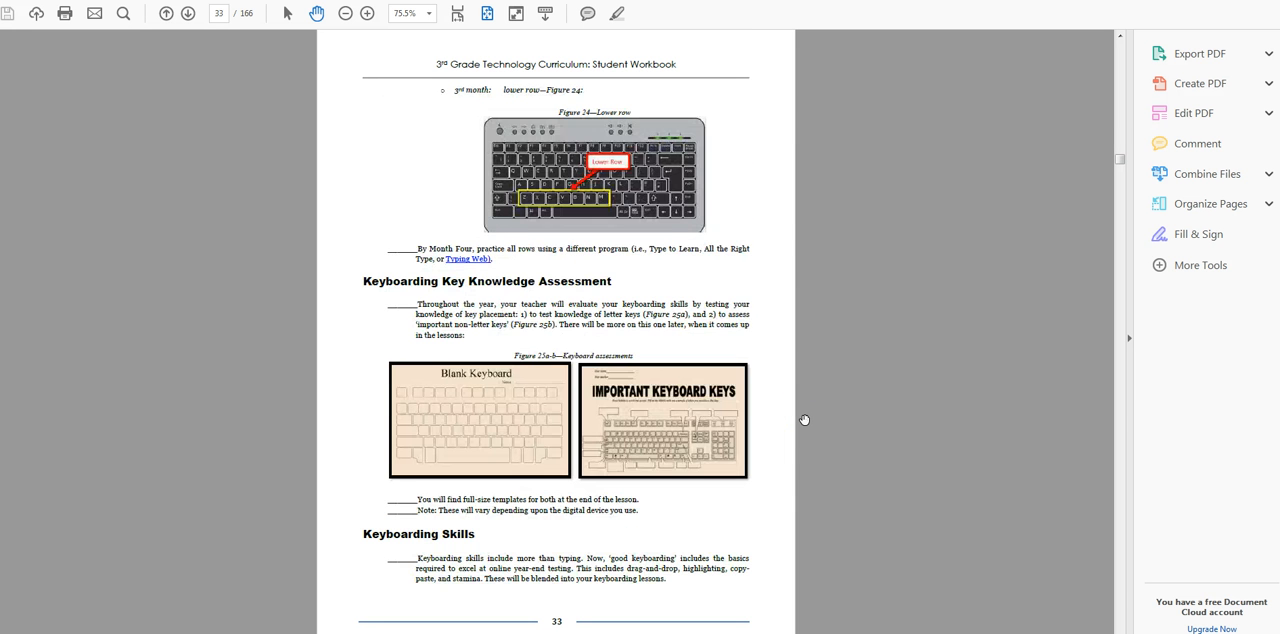
pyautogui.click(188, 12)
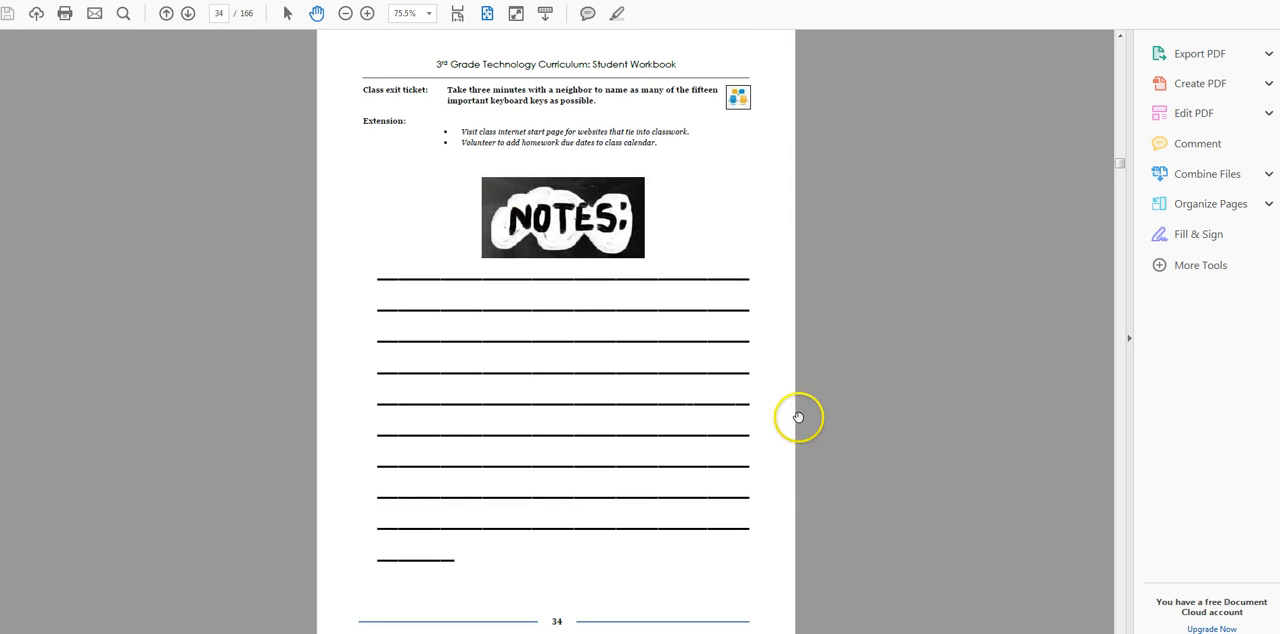
pyautogui.moveTo(562, 392)
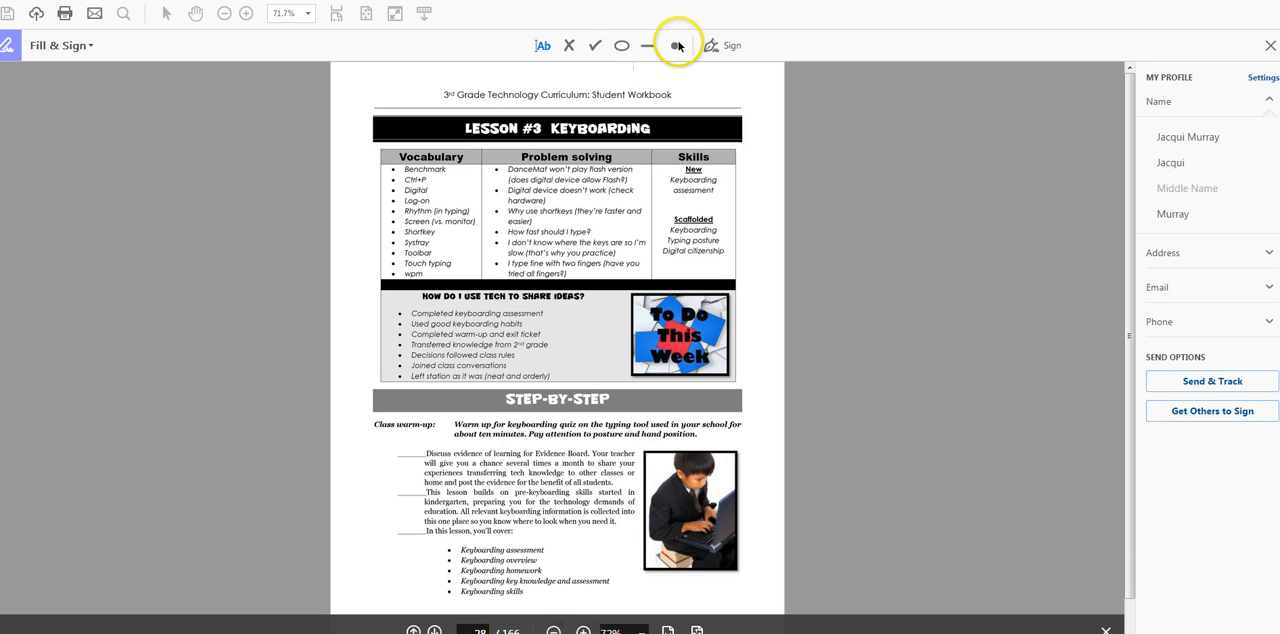
pyautogui.moveTo(674, 44)
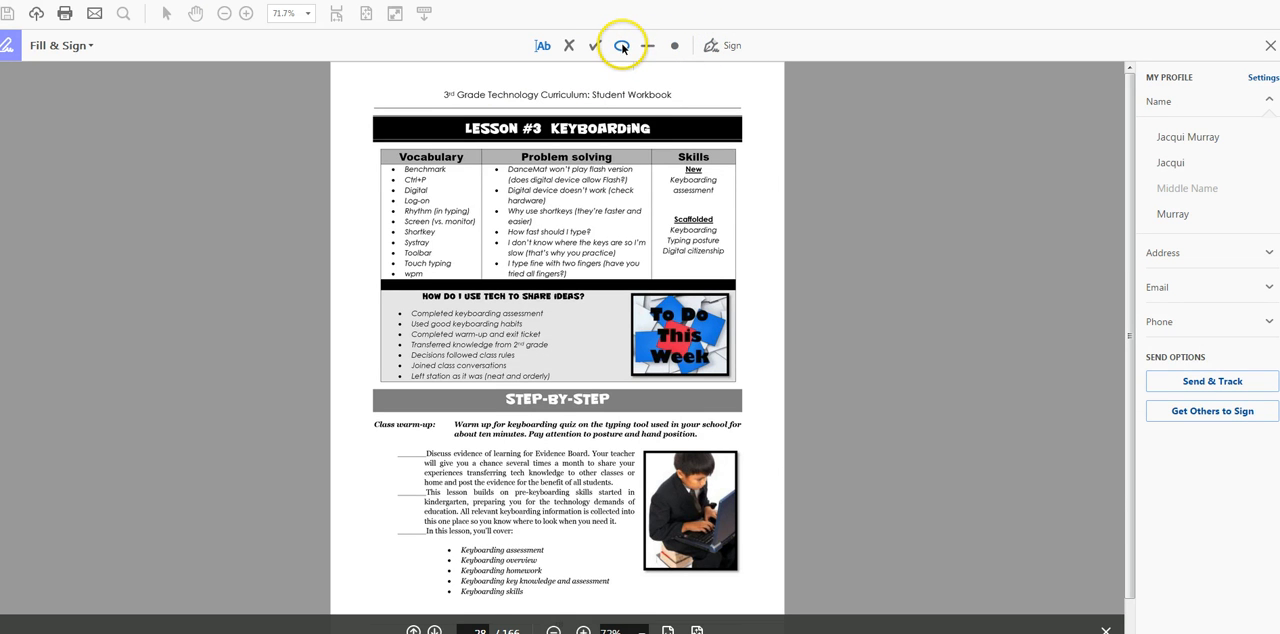
# Stamp a Fill & Sign checkmark on page 28 and move it over the Skills column
pyautogui.click(594, 44)
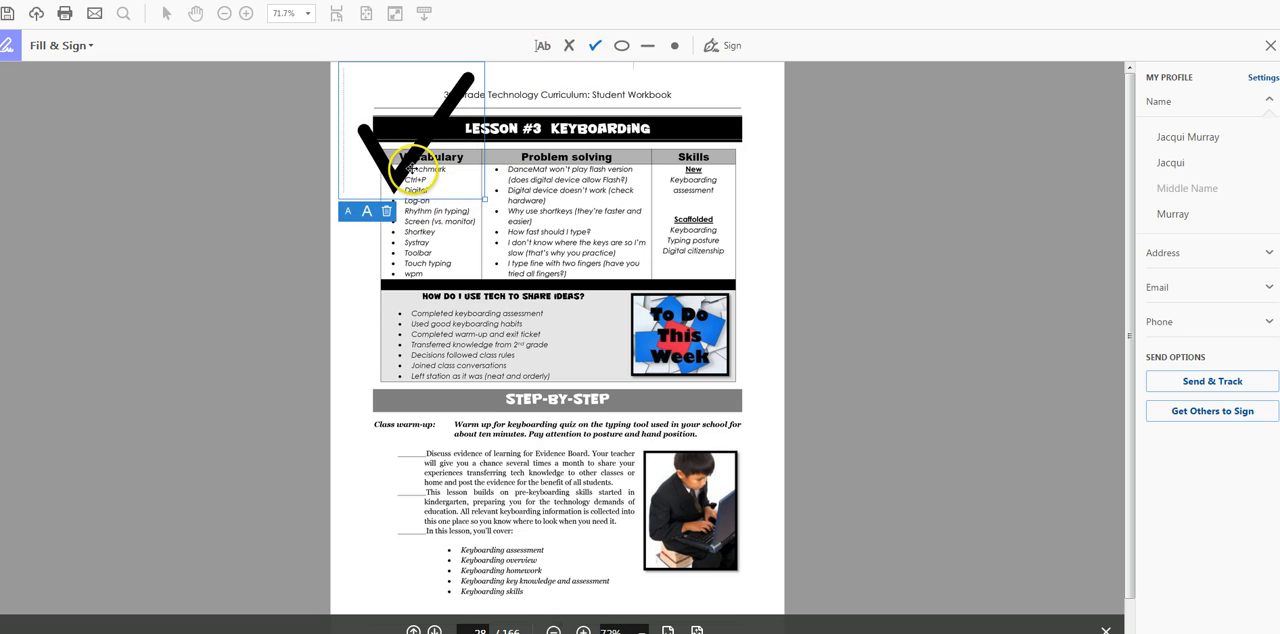
pyautogui.moveTo(412, 130); pyautogui.dragTo(704, 140)
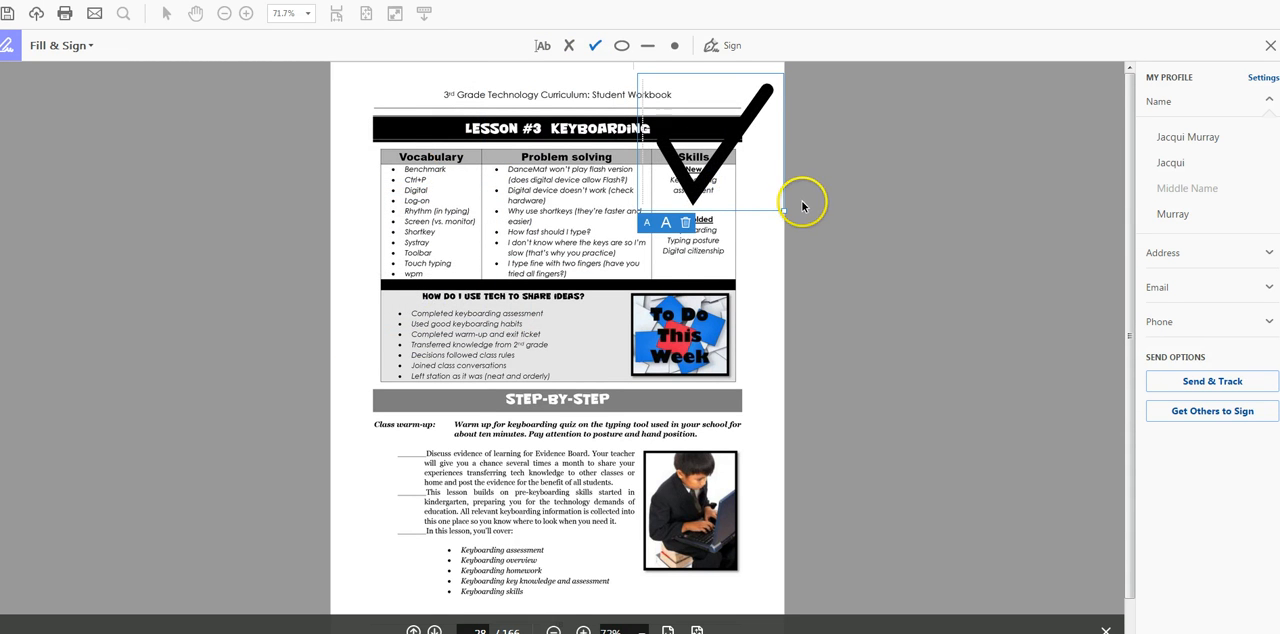
pyautogui.moveTo(812, 230)
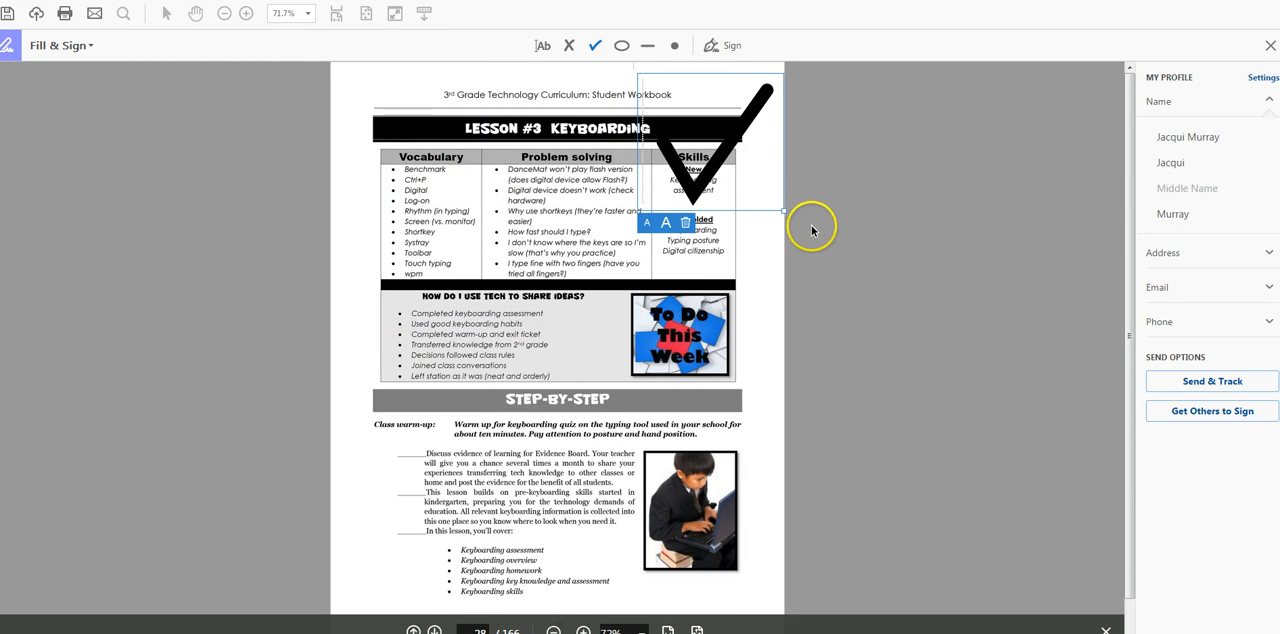
pyautogui.moveTo(858, 124)
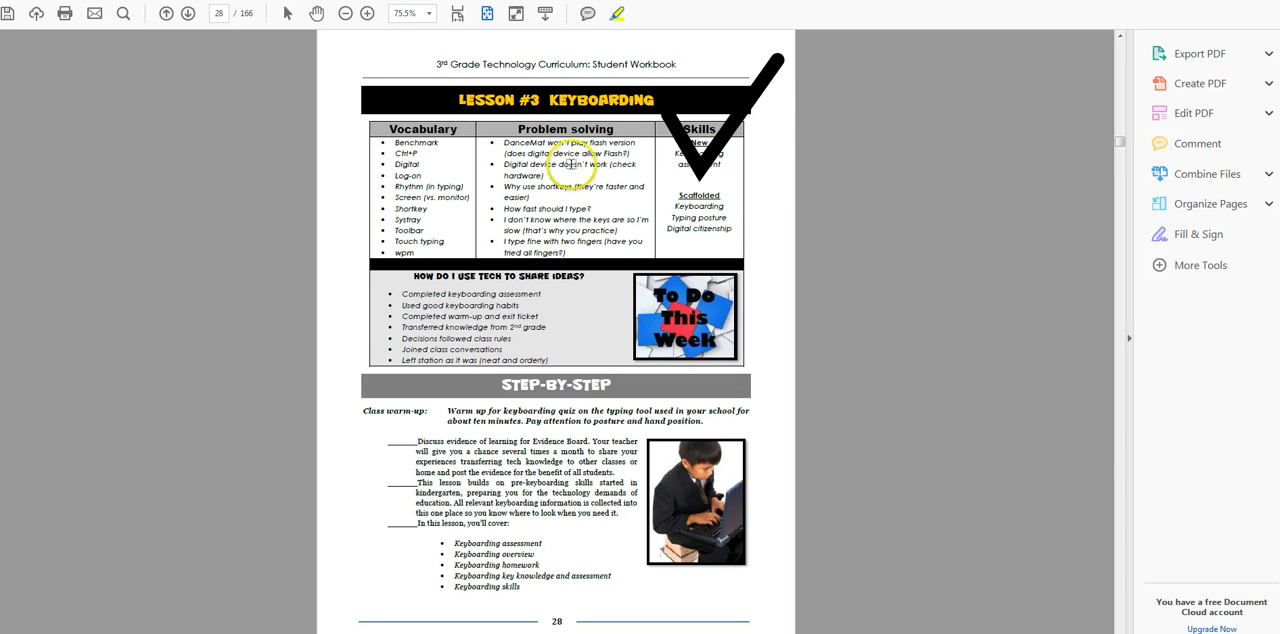
pyautogui.moveTo(770, 78)
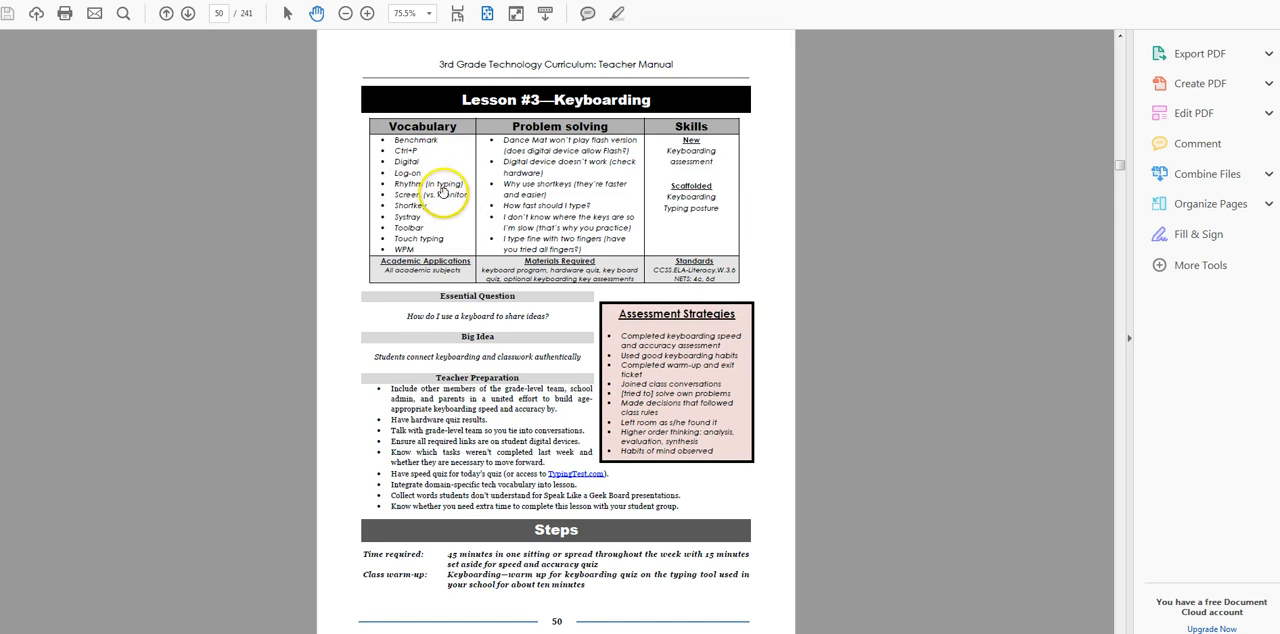
pyautogui.moveTo(440, 232)
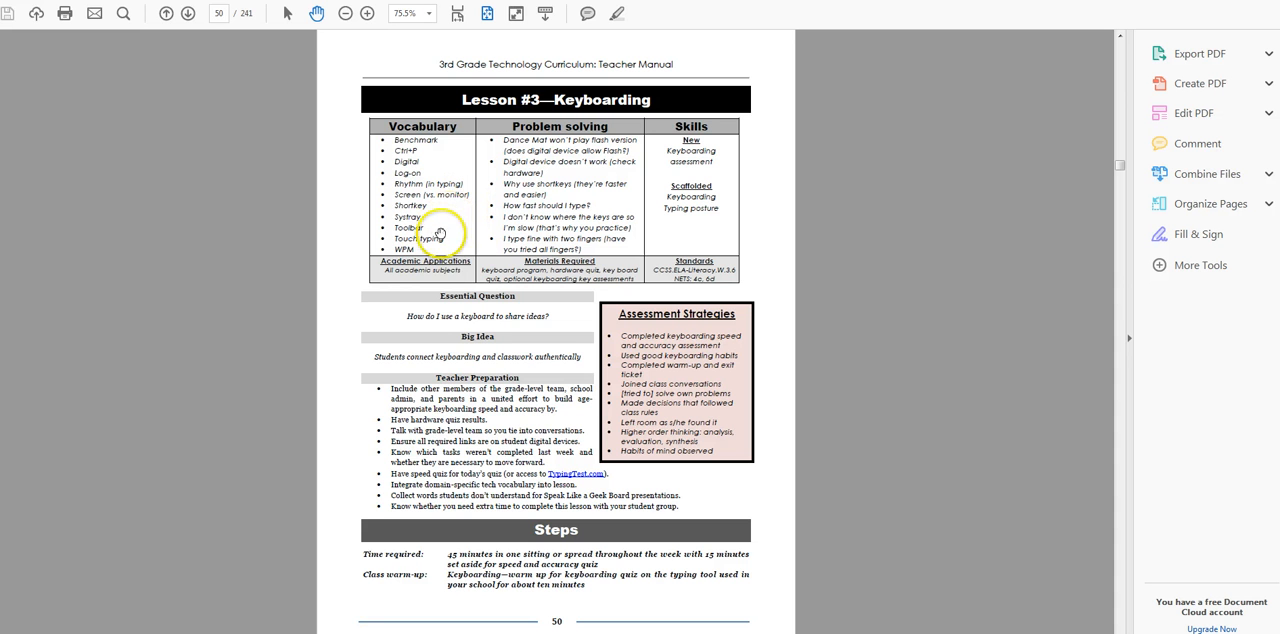
pyautogui.moveTo(436, 248)
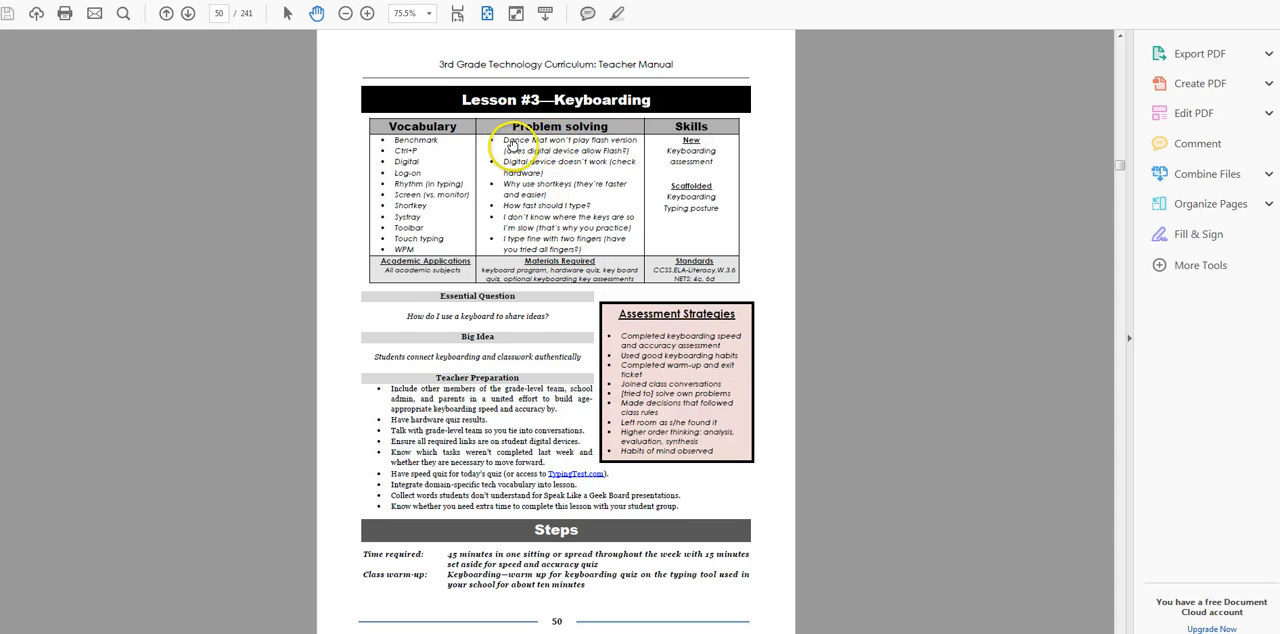
pyautogui.moveTo(630, 144)
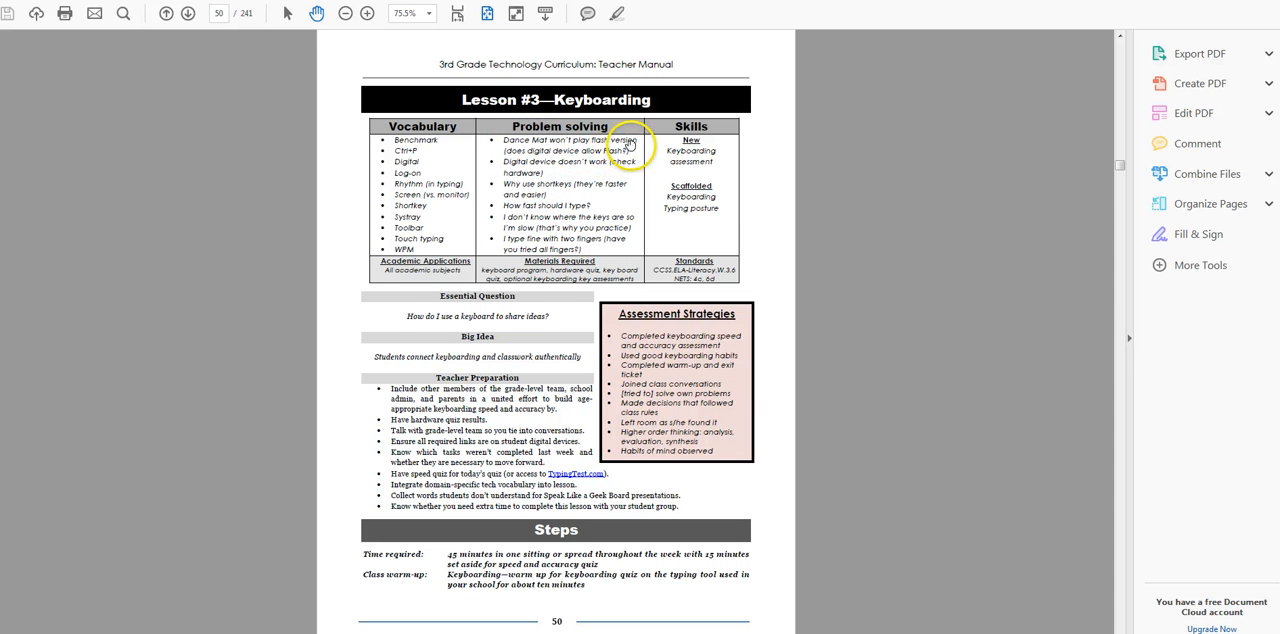
pyautogui.moveTo(568, 160)
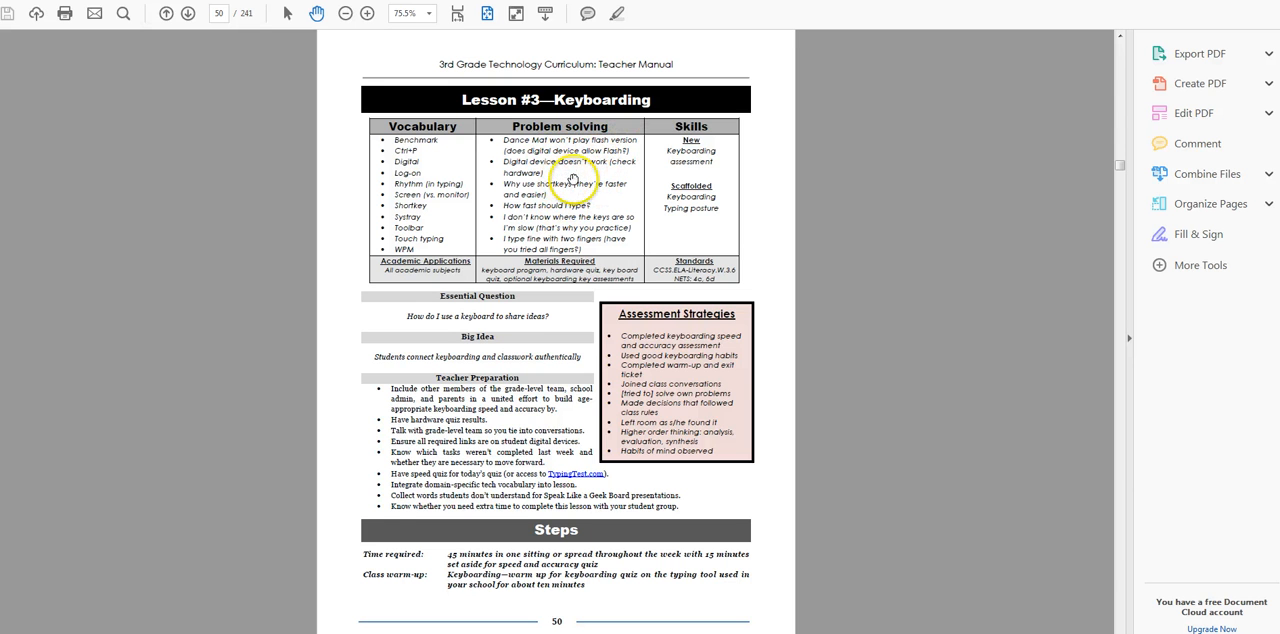
pyautogui.moveTo(584, 204)
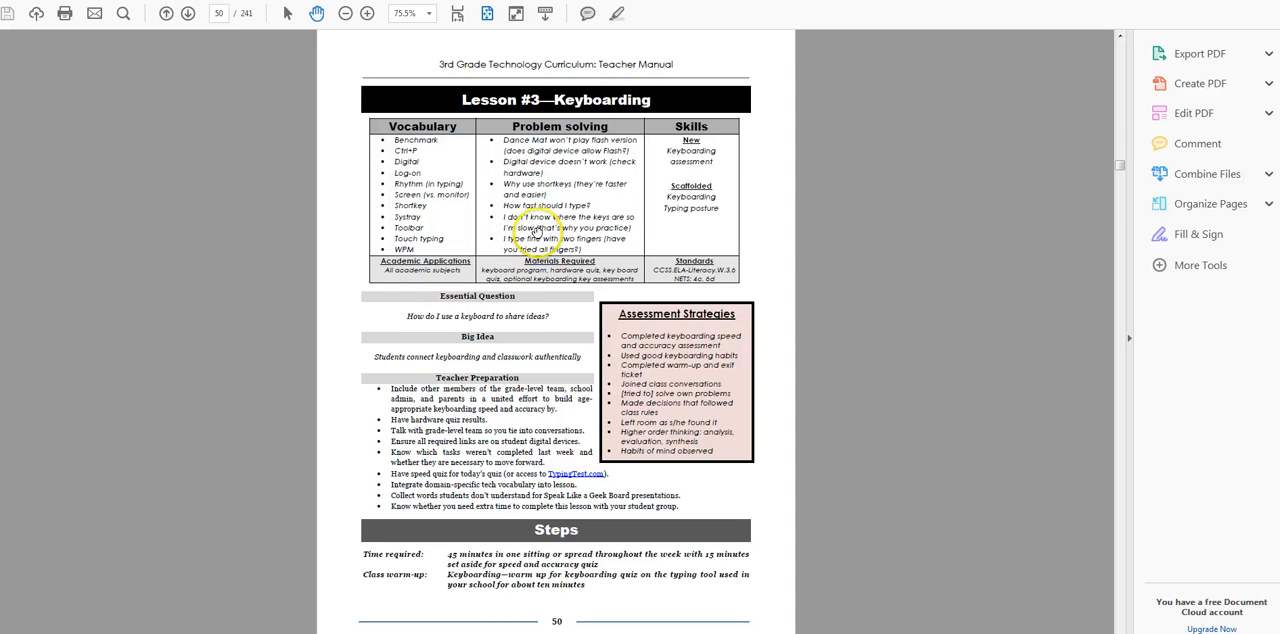
pyautogui.moveTo(544, 194)
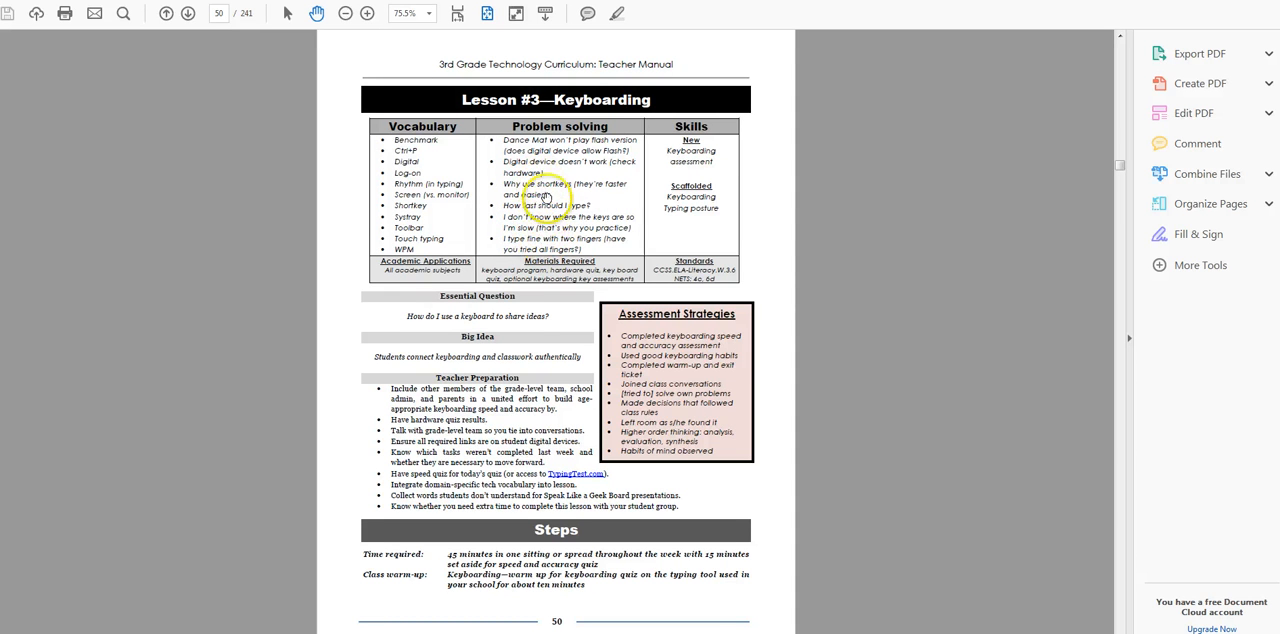
pyautogui.moveTo(544, 158)
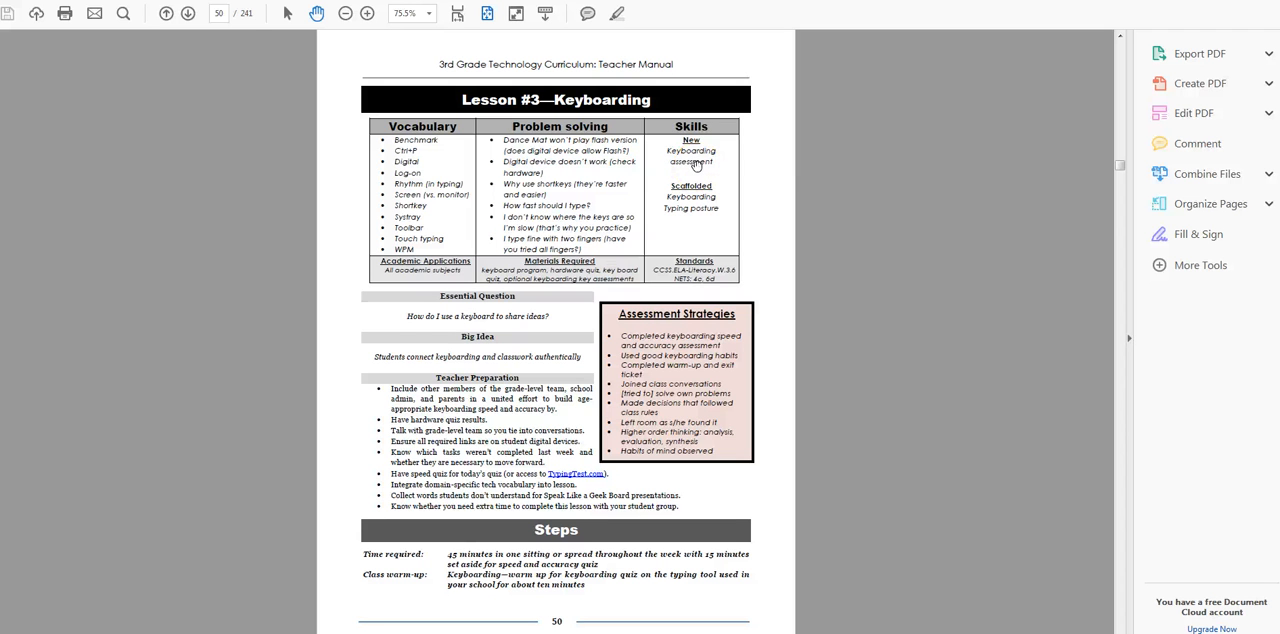
pyautogui.moveTo(566, 324)
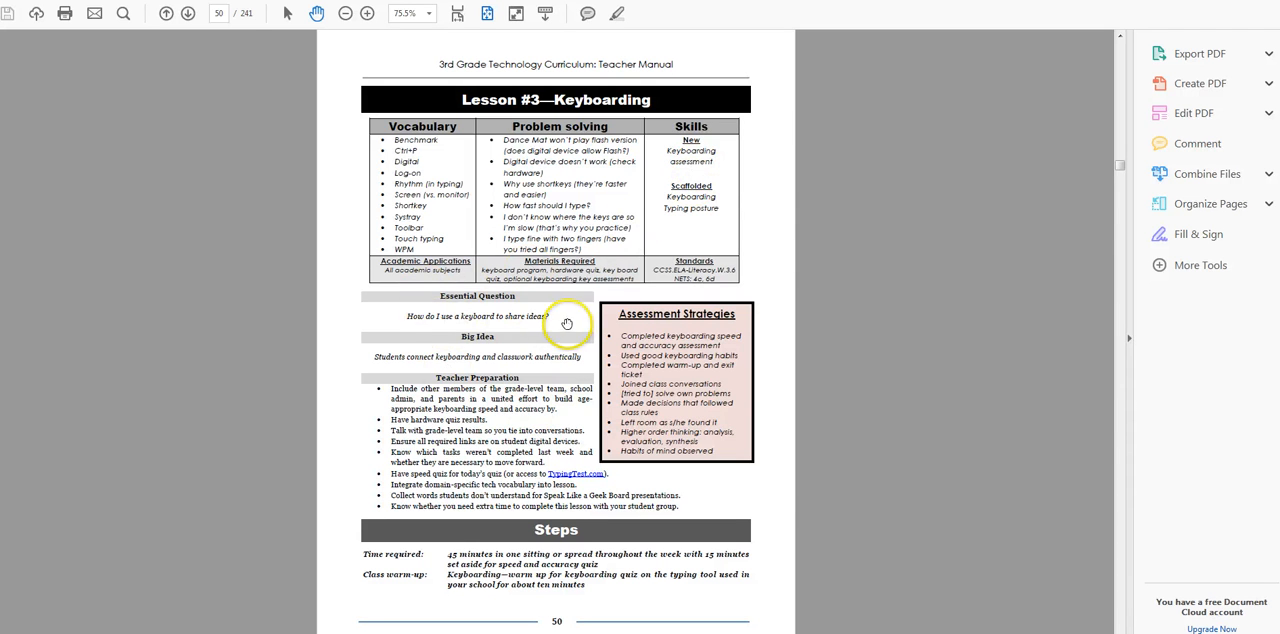
pyautogui.moveTo(504, 370)
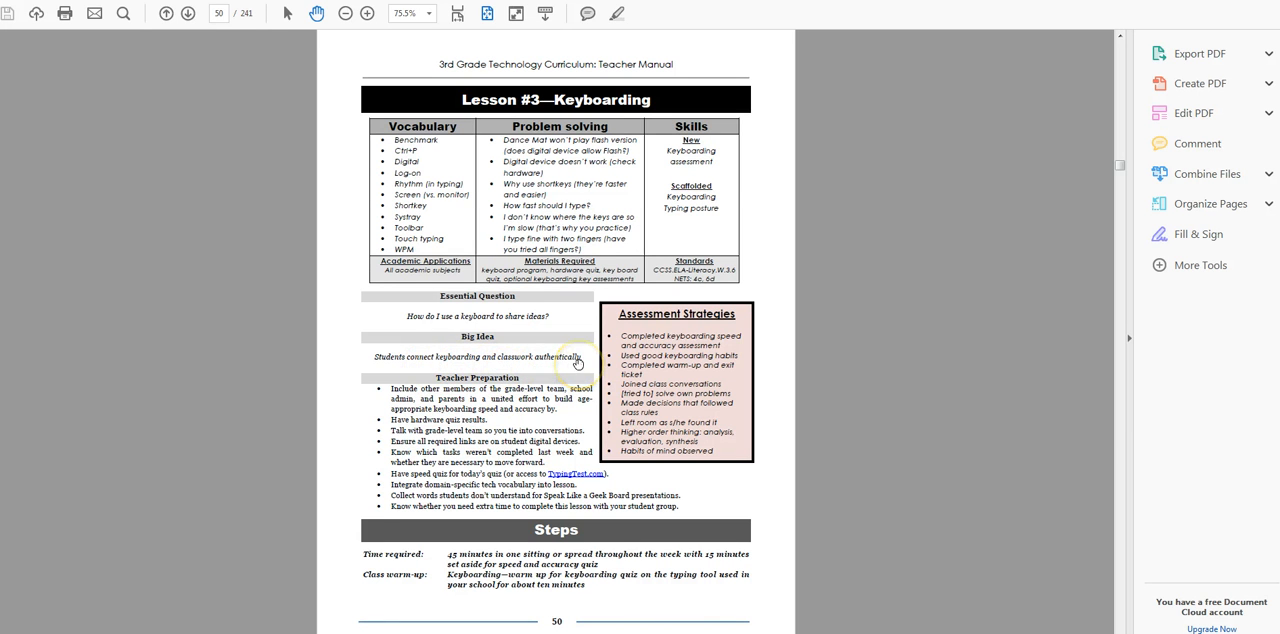
pyautogui.moveTo(482, 330)
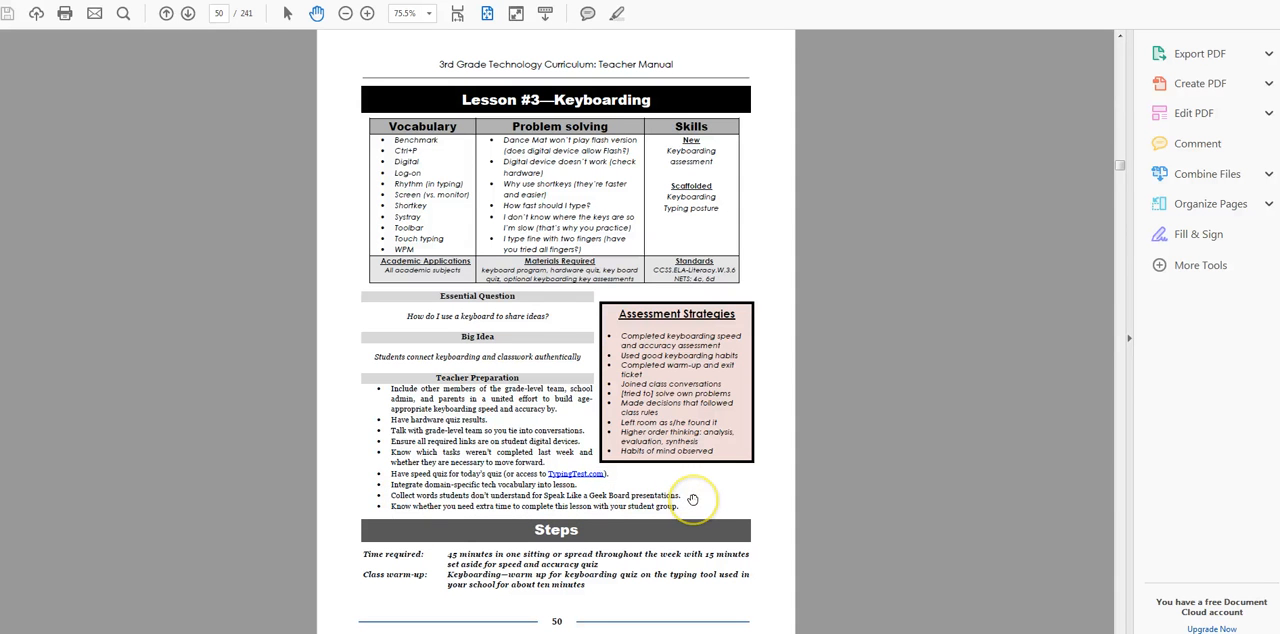
pyautogui.moveTo(636, 500)
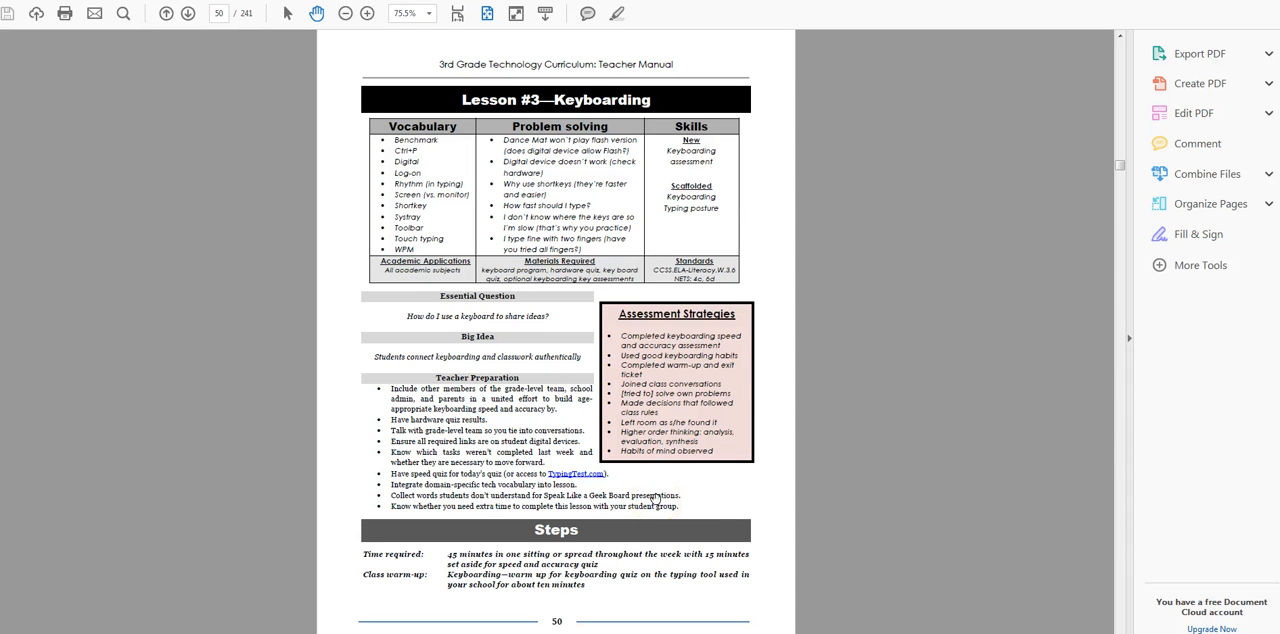
# Continue down page 50 of the teacher manual toward the Keyboarding Assessment section
pyautogui.click(670, 498)
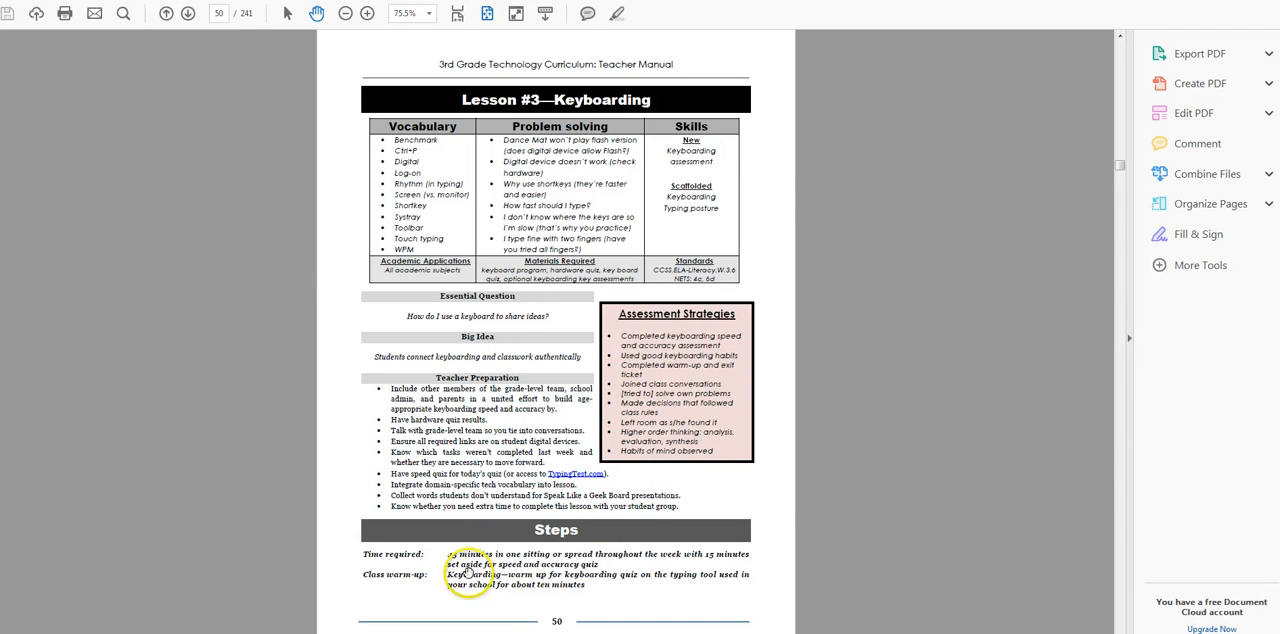
pyautogui.moveTo(656, 568)
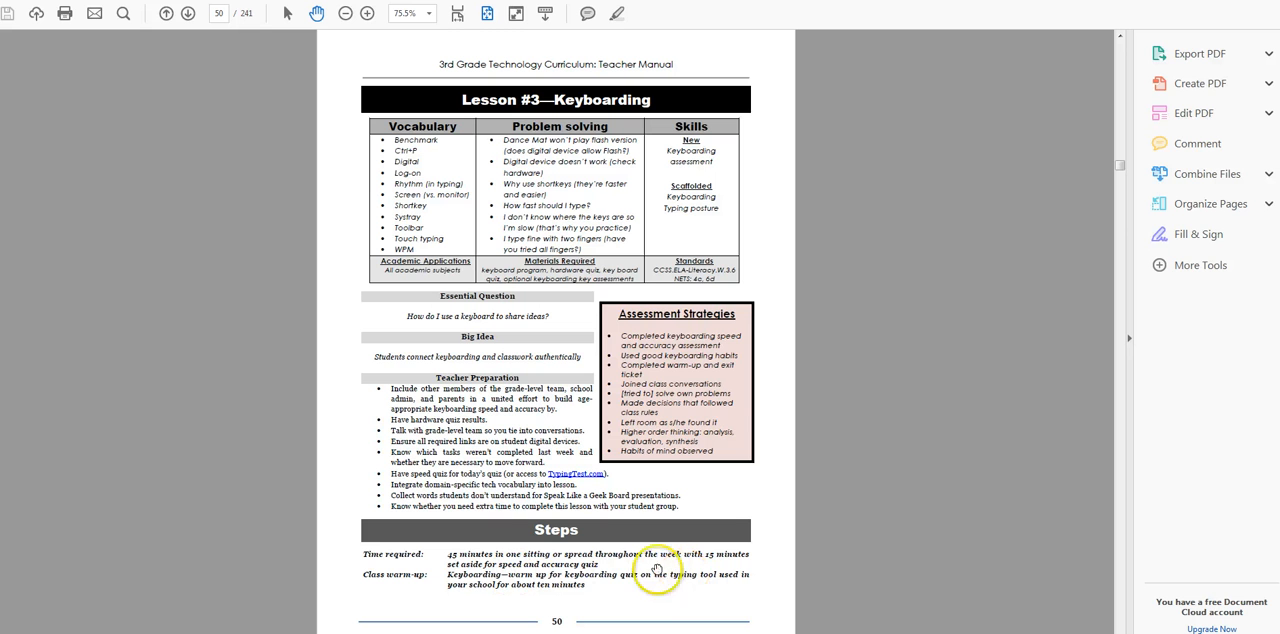
pyautogui.moveTo(690, 564)
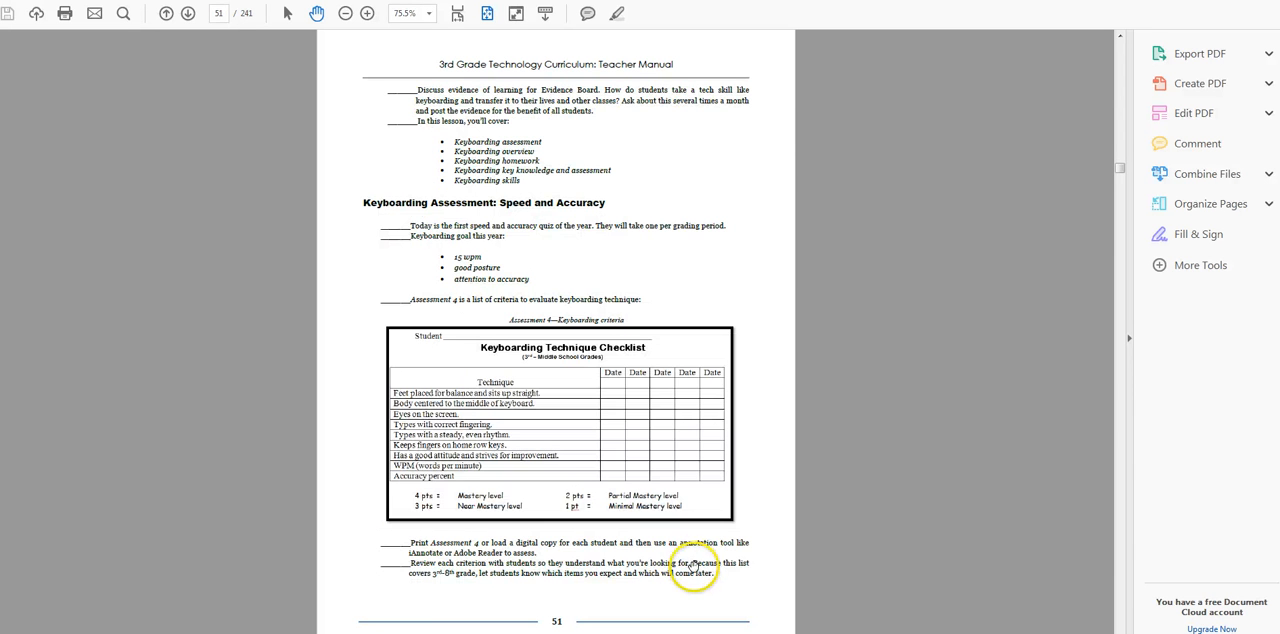
pyautogui.moveTo(370, 288)
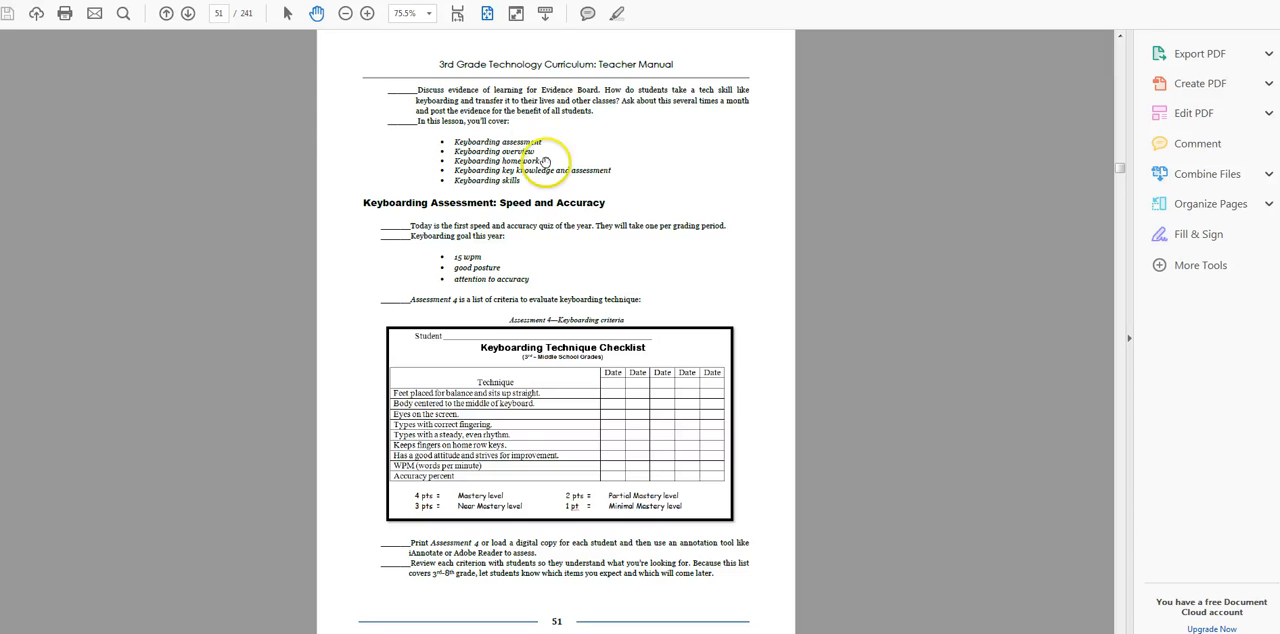
pyautogui.moveTo(490, 140)
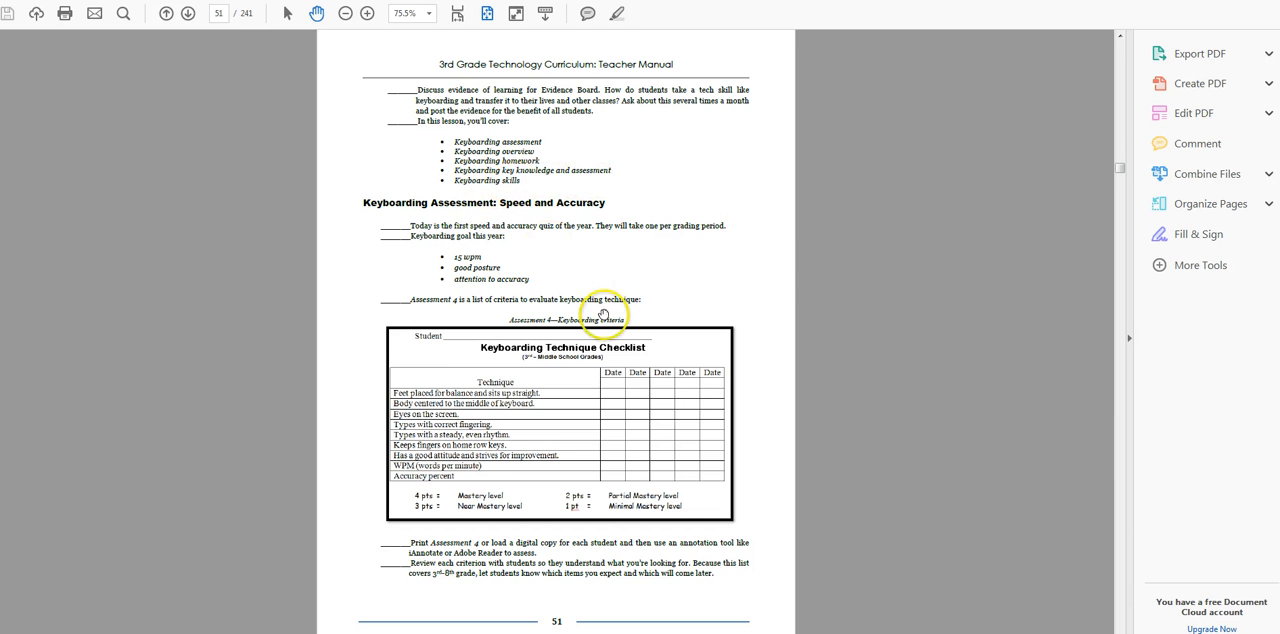
pyautogui.moveTo(760, 262)
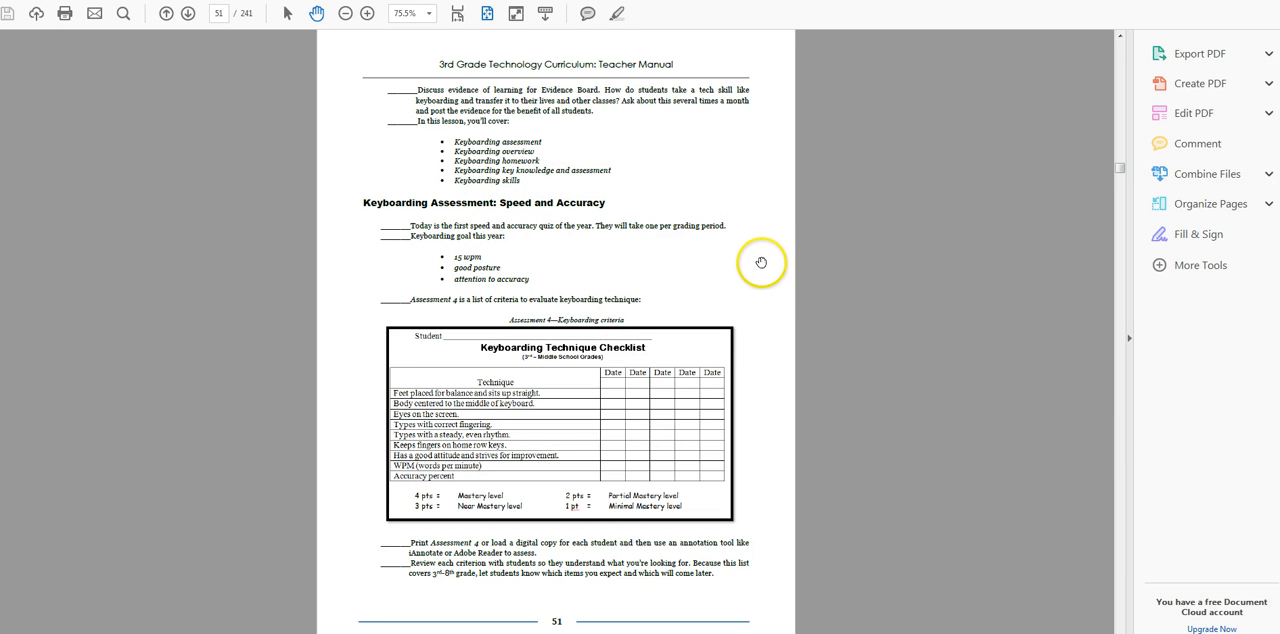
pyautogui.moveTo(716, 252)
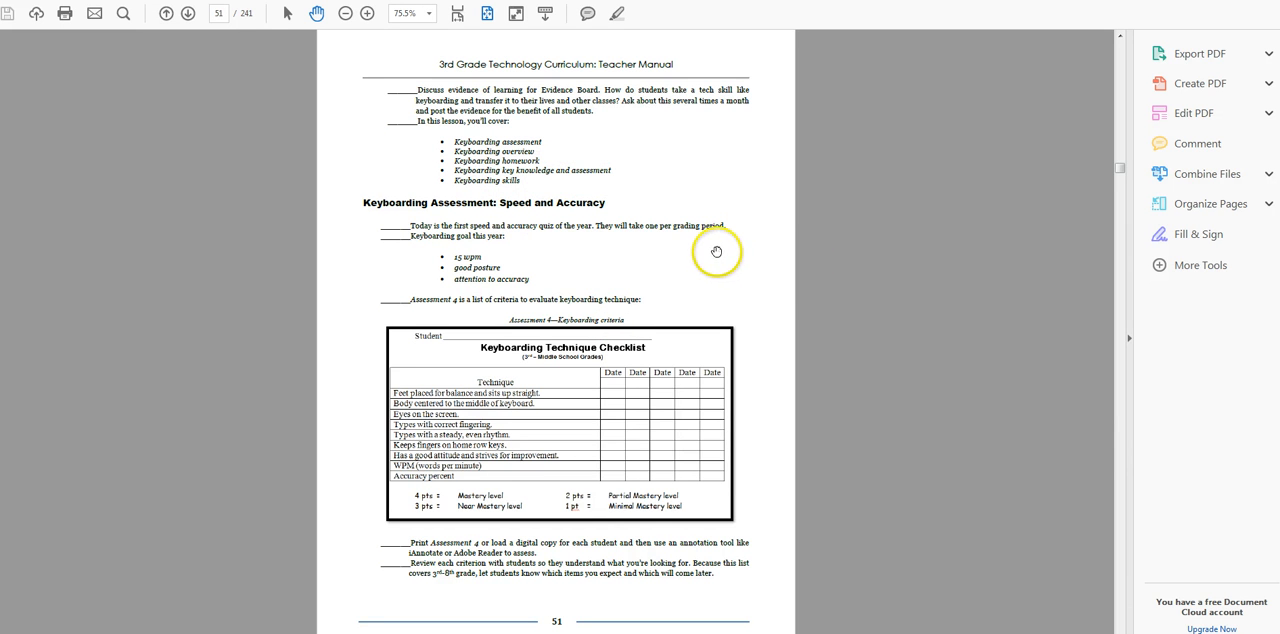
pyautogui.moveTo(716, 252)
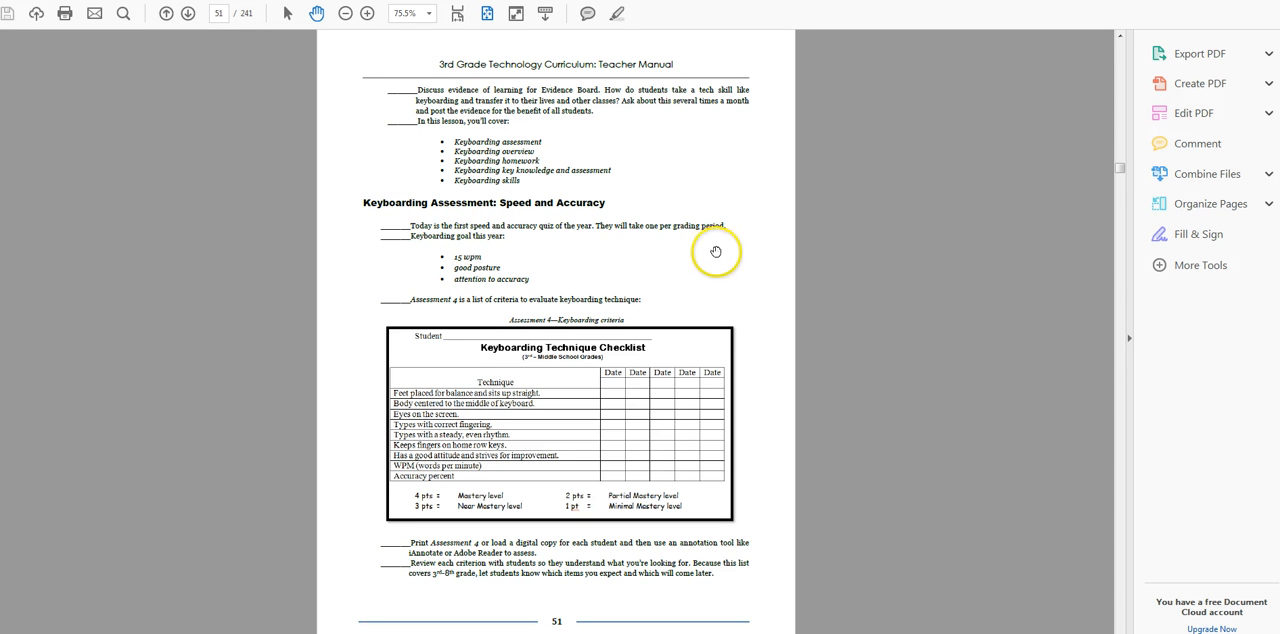
pyautogui.moveTo(536, 260)
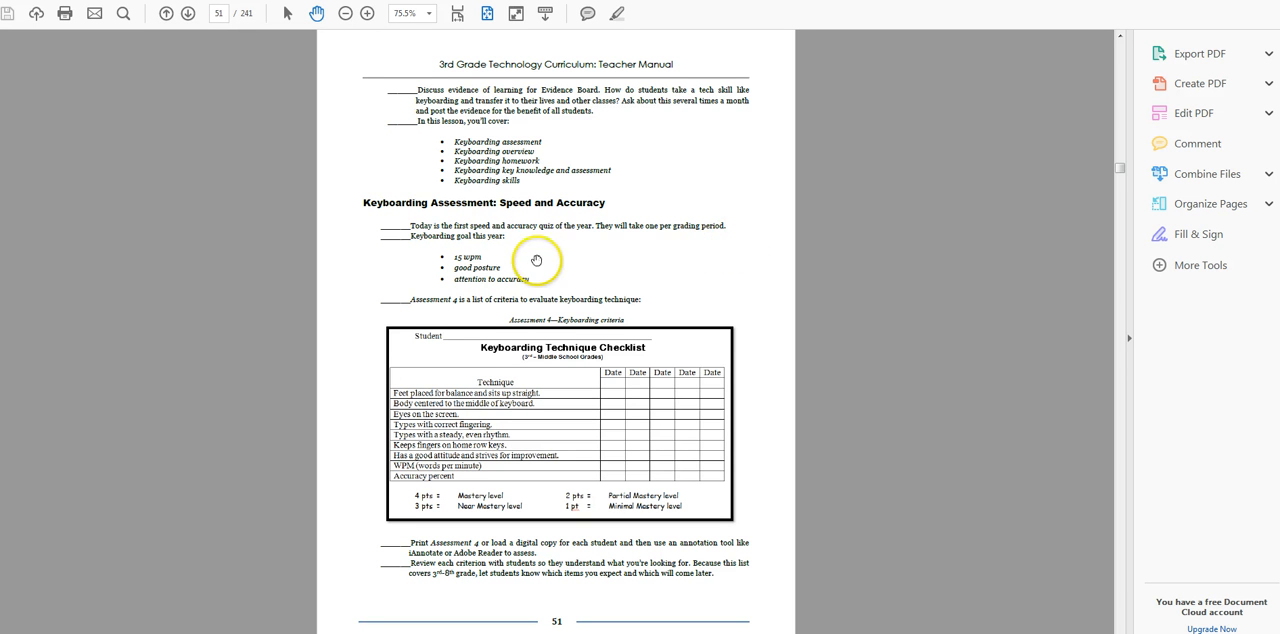
pyautogui.moveTo(624, 286)
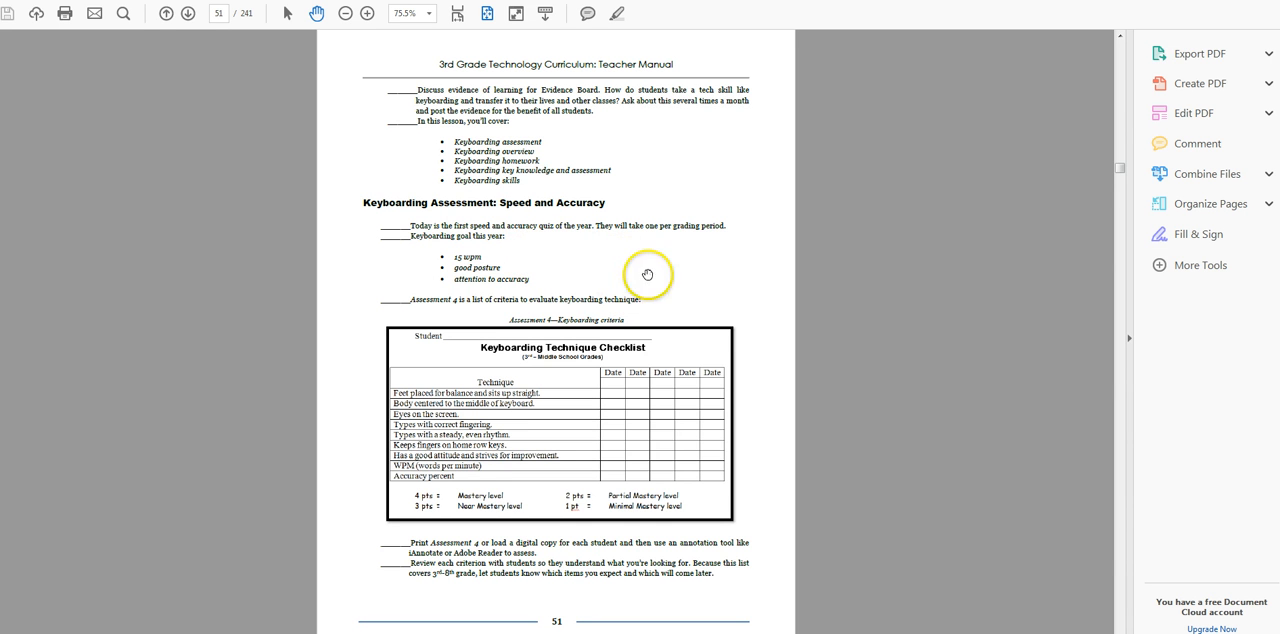
pyautogui.moveTo(504, 268)
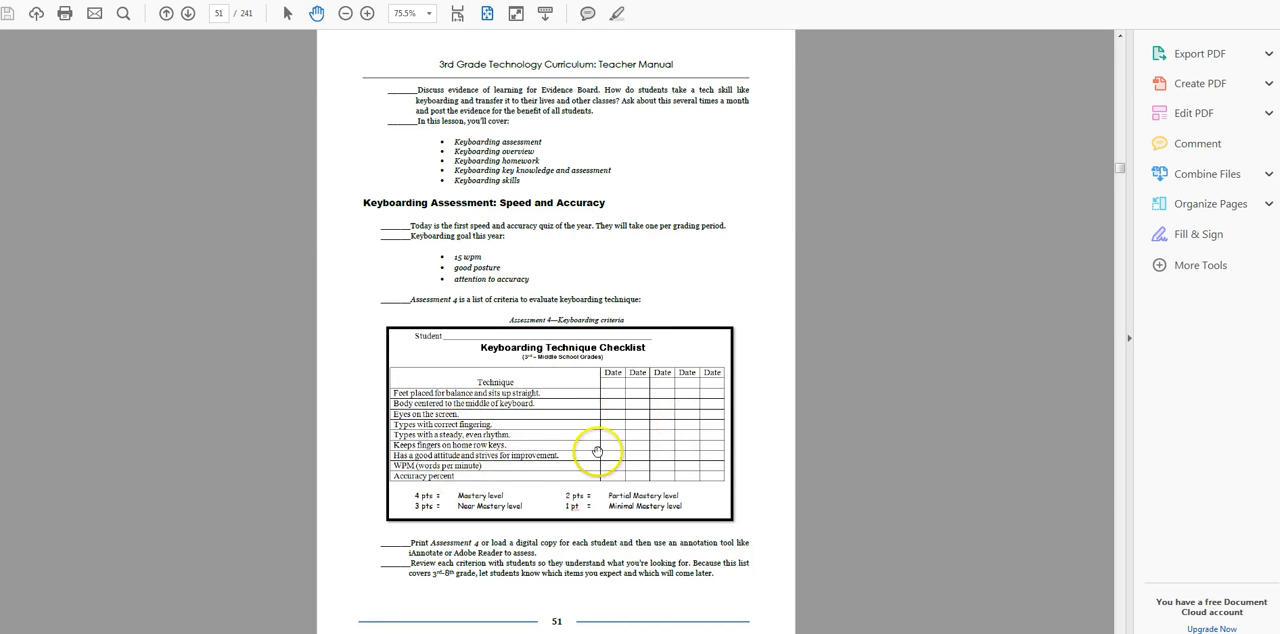
pyautogui.moveTo(620, 460)
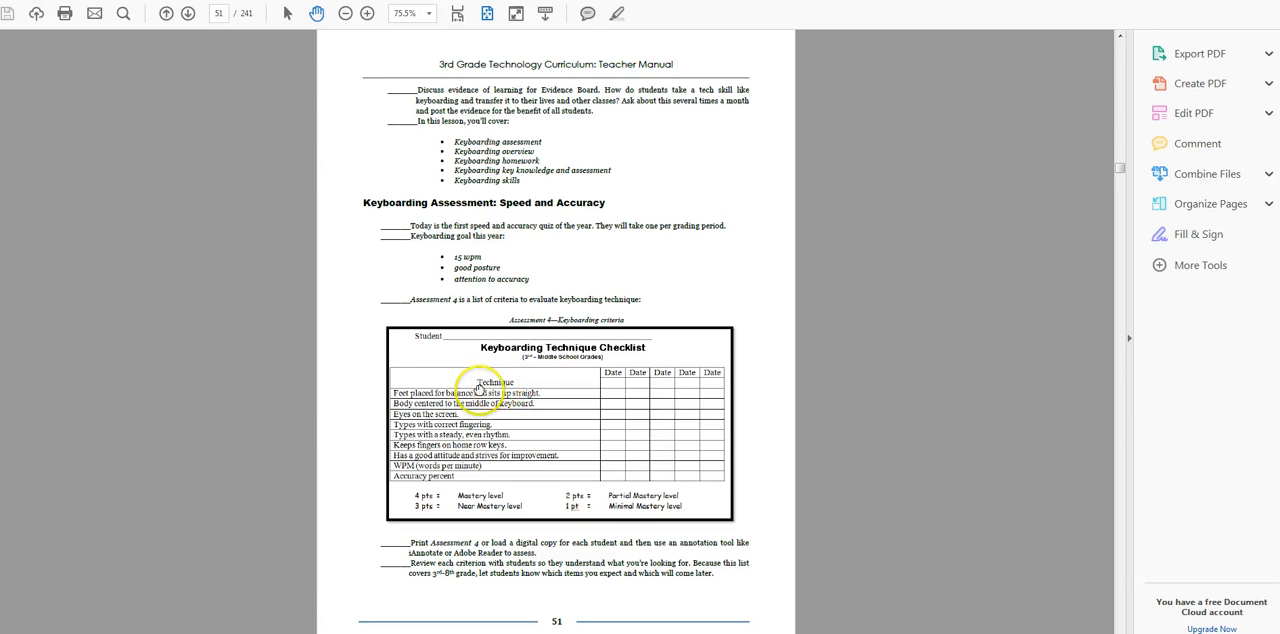
pyautogui.moveTo(640, 460)
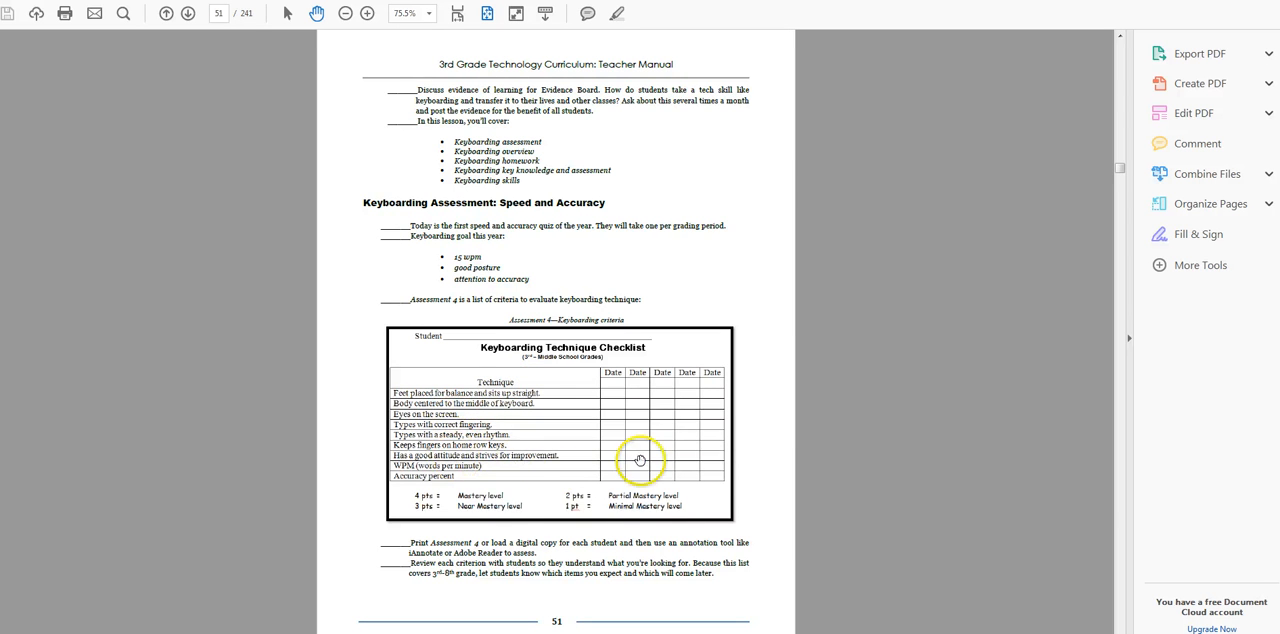
pyautogui.scroll(-3)
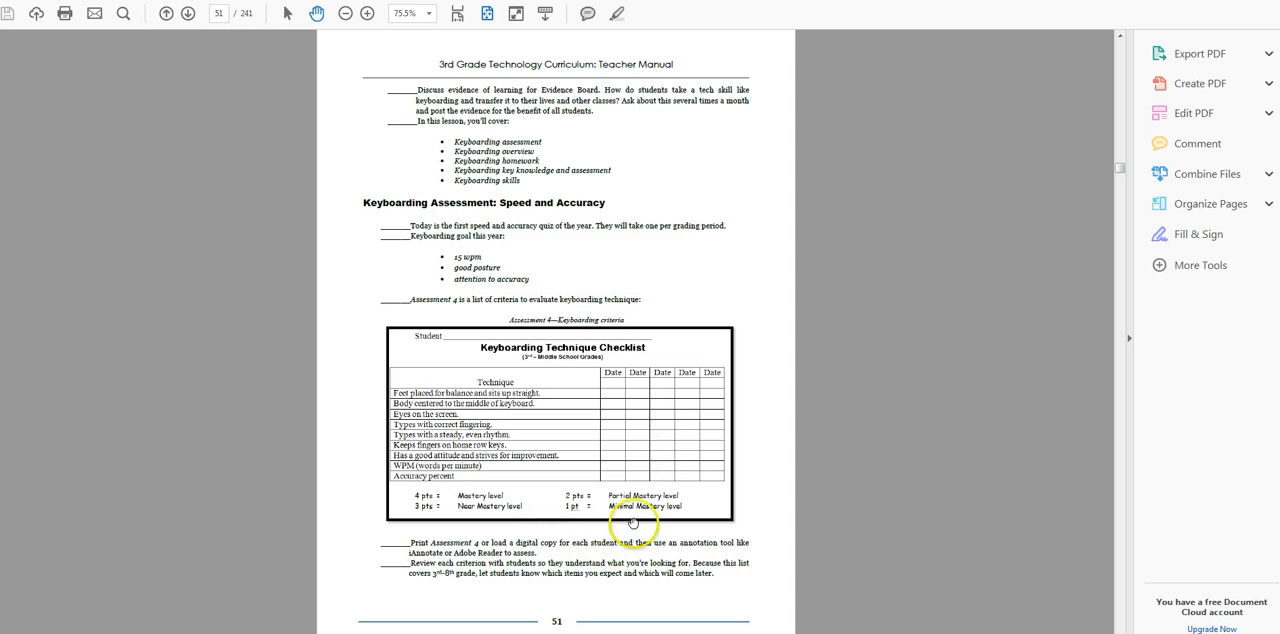
pyautogui.moveTo(486, 484)
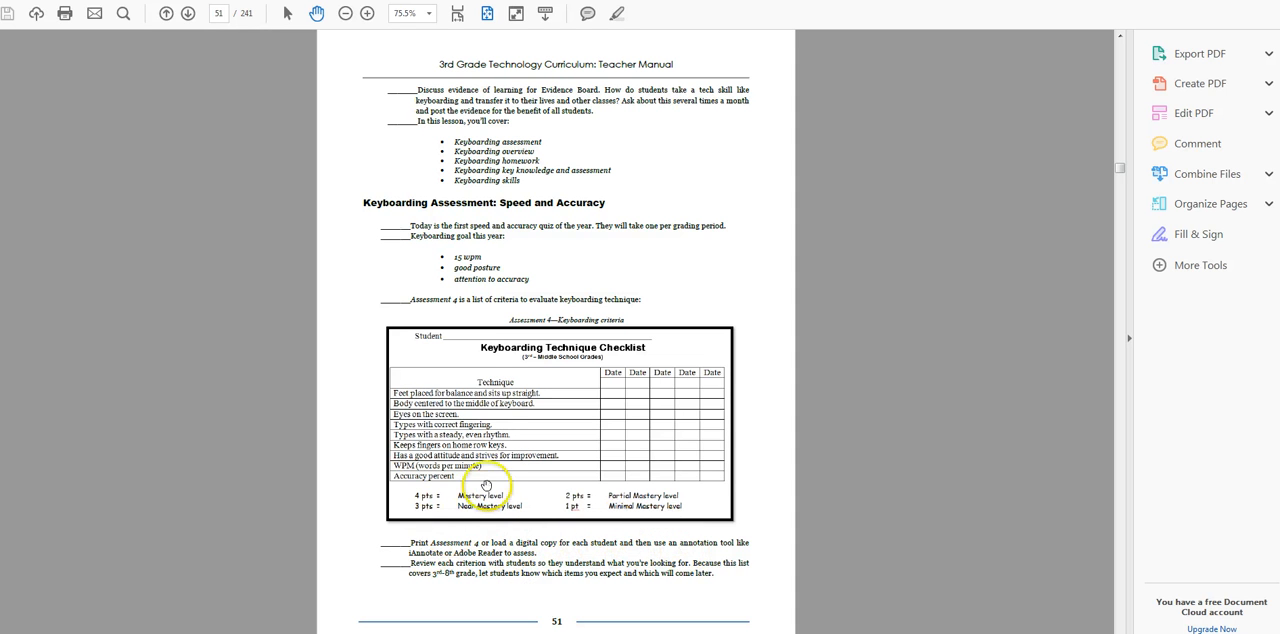
pyautogui.moveTo(616, 408)
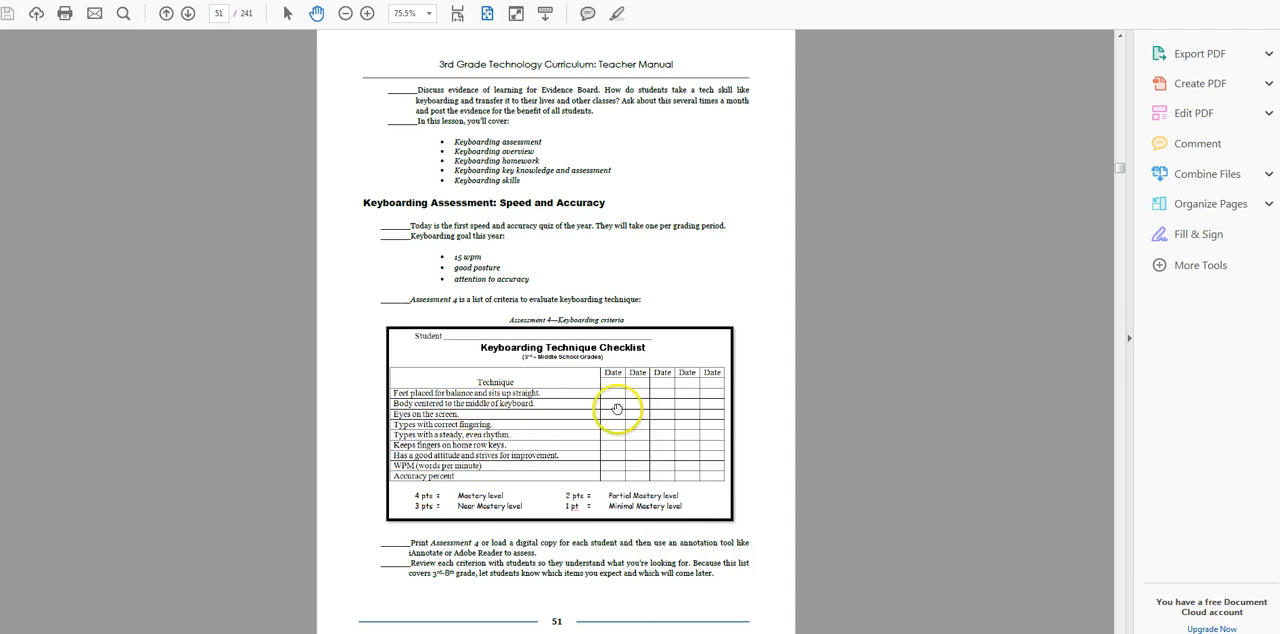
pyautogui.moveTo(664, 410)
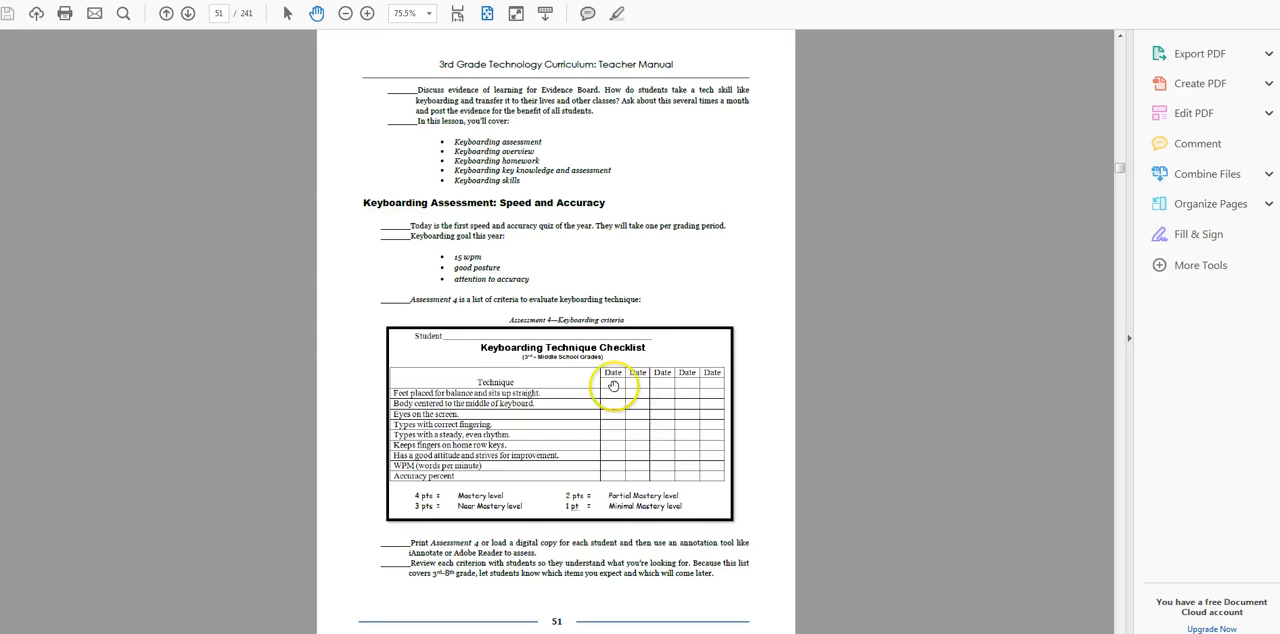
pyautogui.moveTo(660, 472)
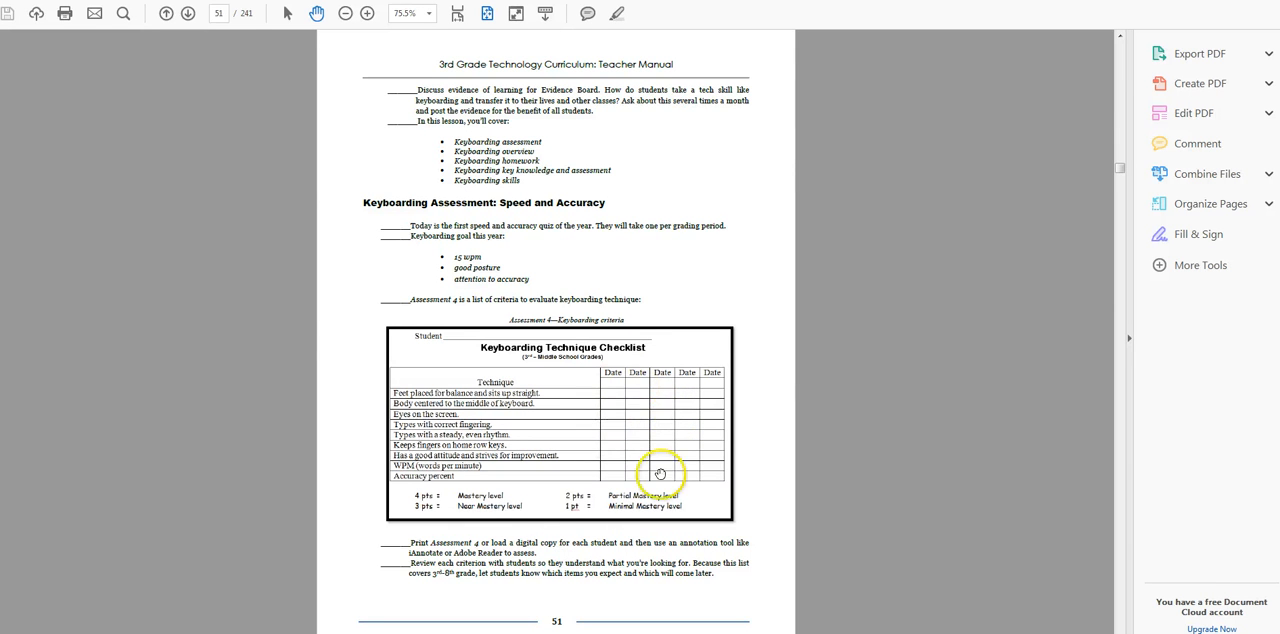
pyautogui.moveTo(578, 460)
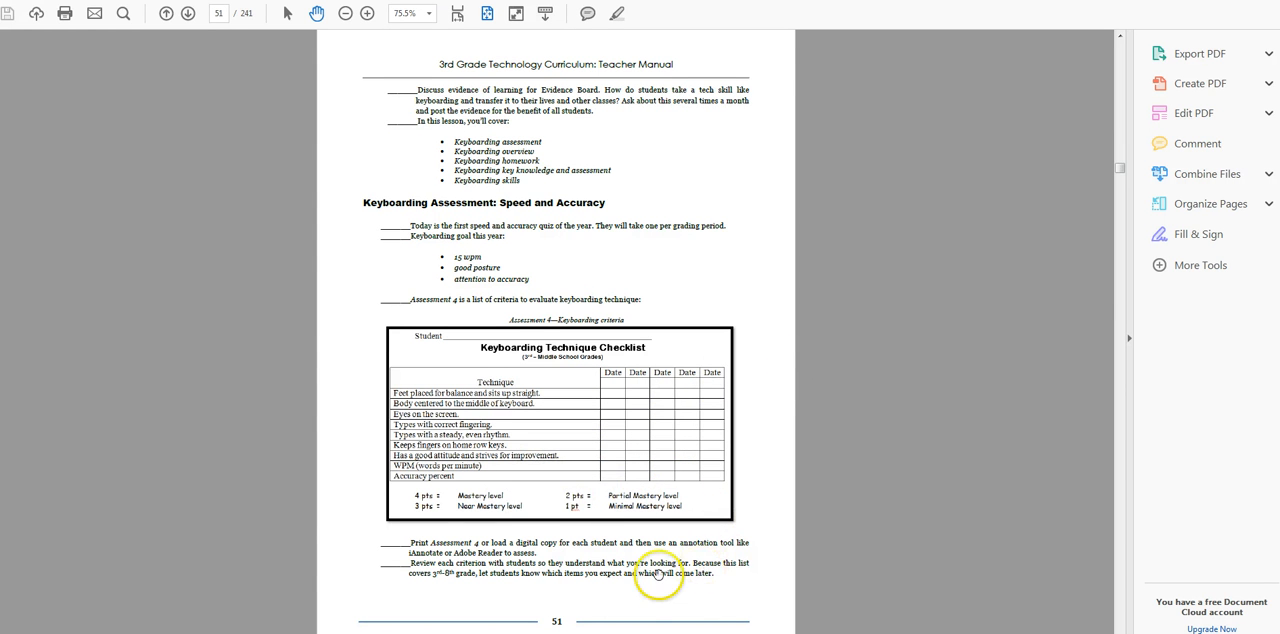
# Scroll past page 52 to the Keyboarding Overview and WHY LEARN TO KEYBOARD poster
pyautogui.scroll(-3)
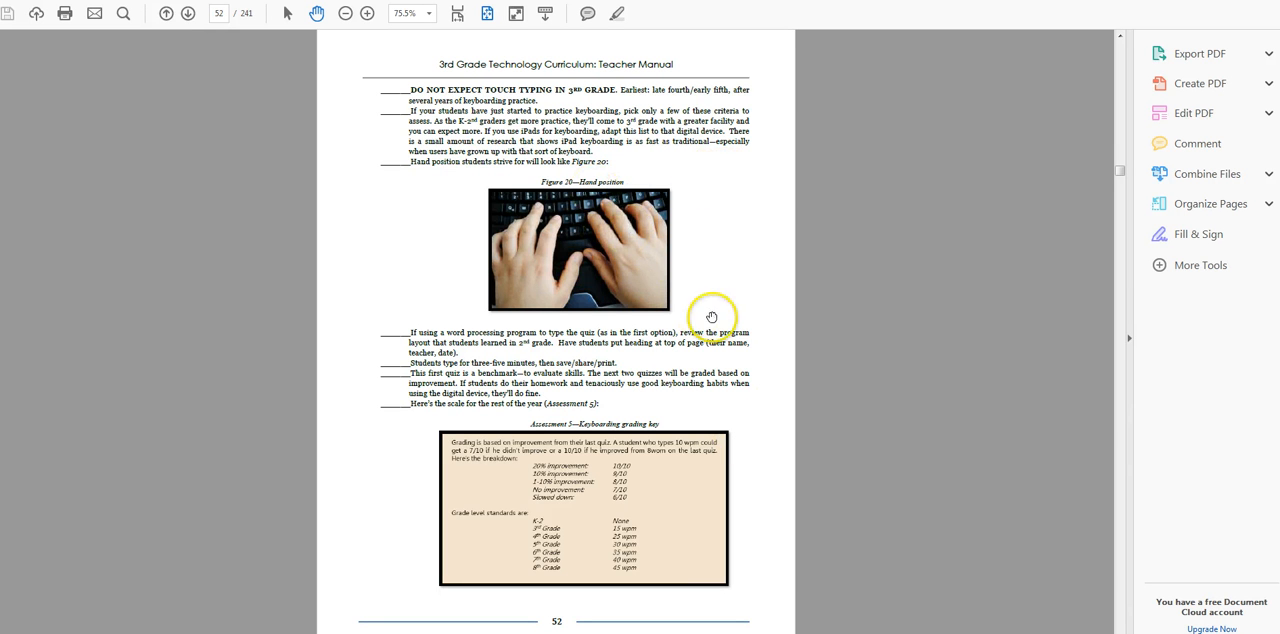
pyautogui.moveTo(604, 484)
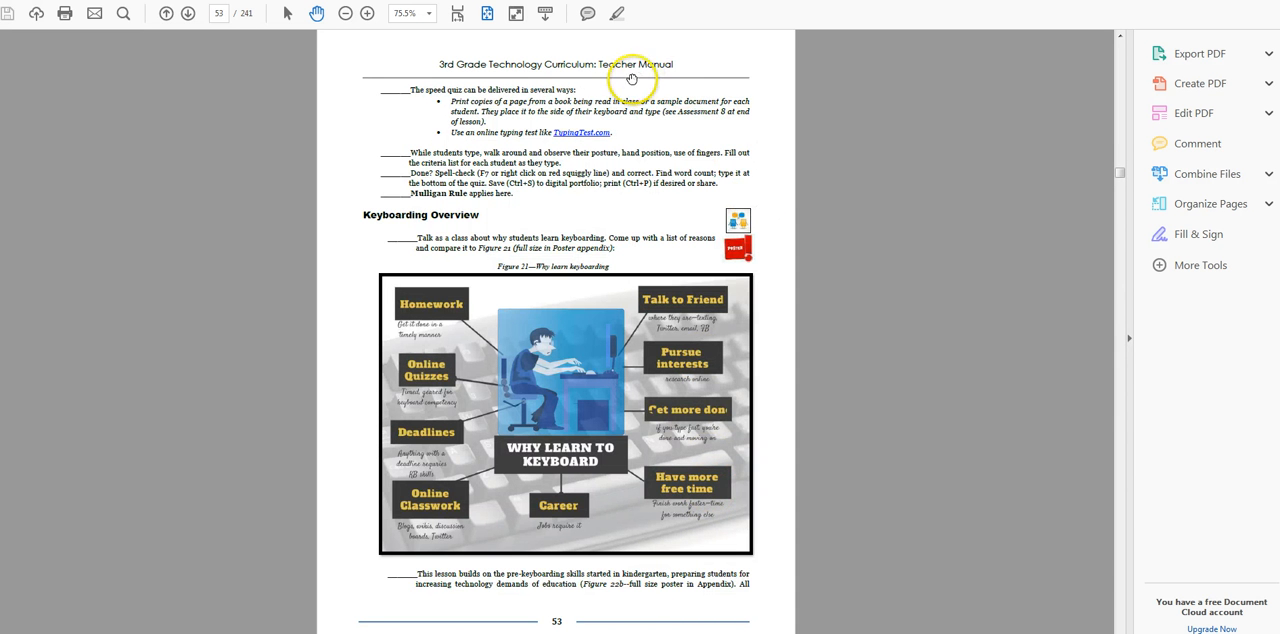
pyautogui.moveTo(606, 120)
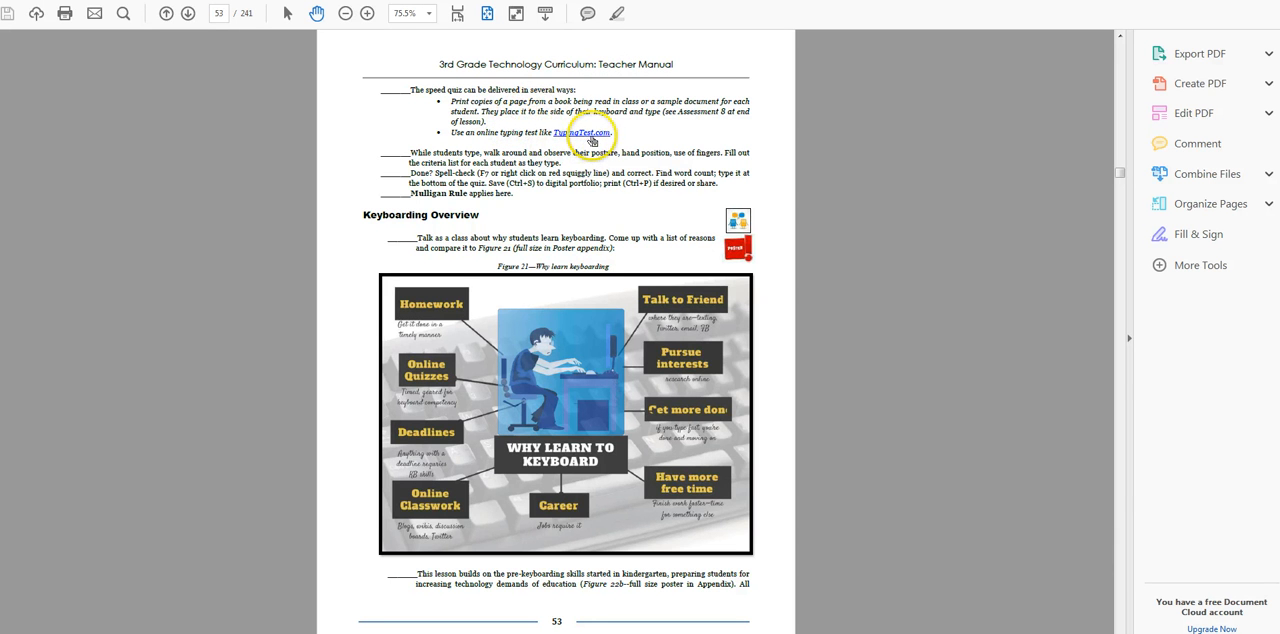
pyautogui.moveTo(584, 132)
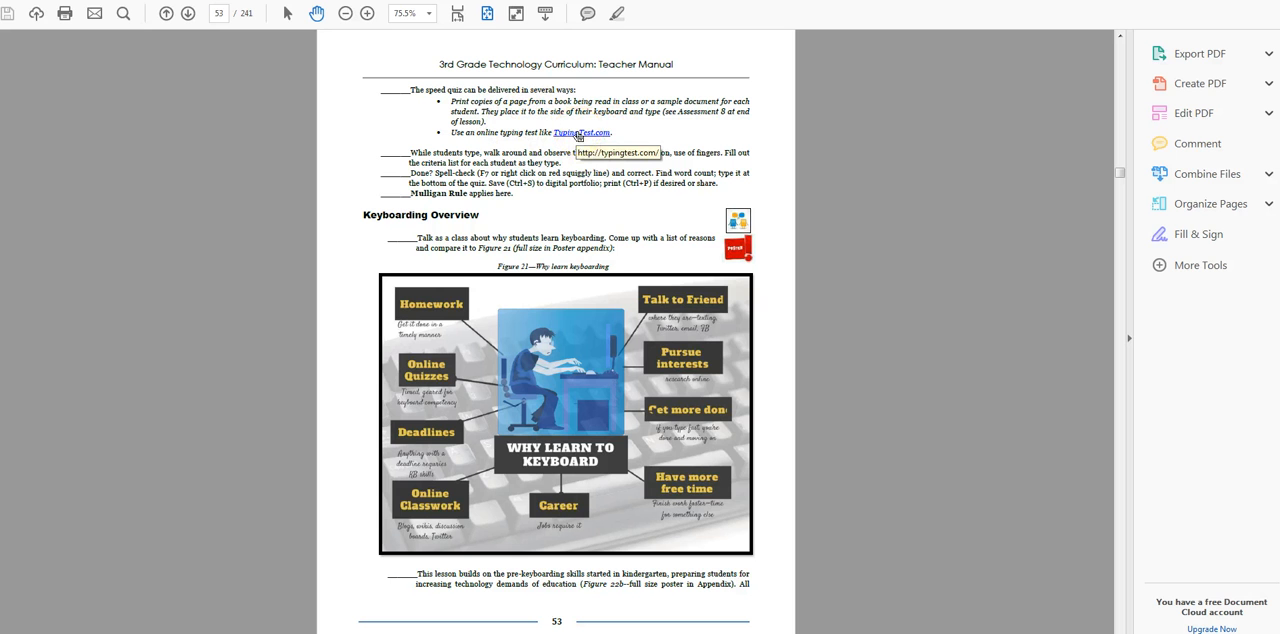
pyautogui.moveTo(680, 176)
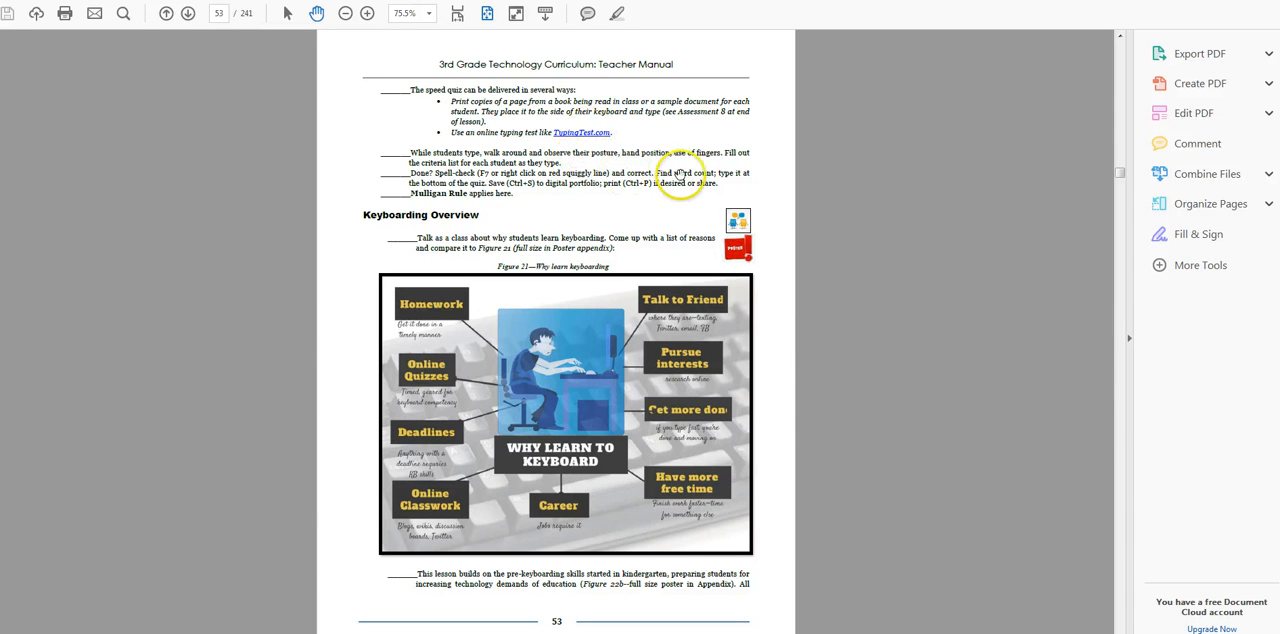
pyautogui.moveTo(590, 202)
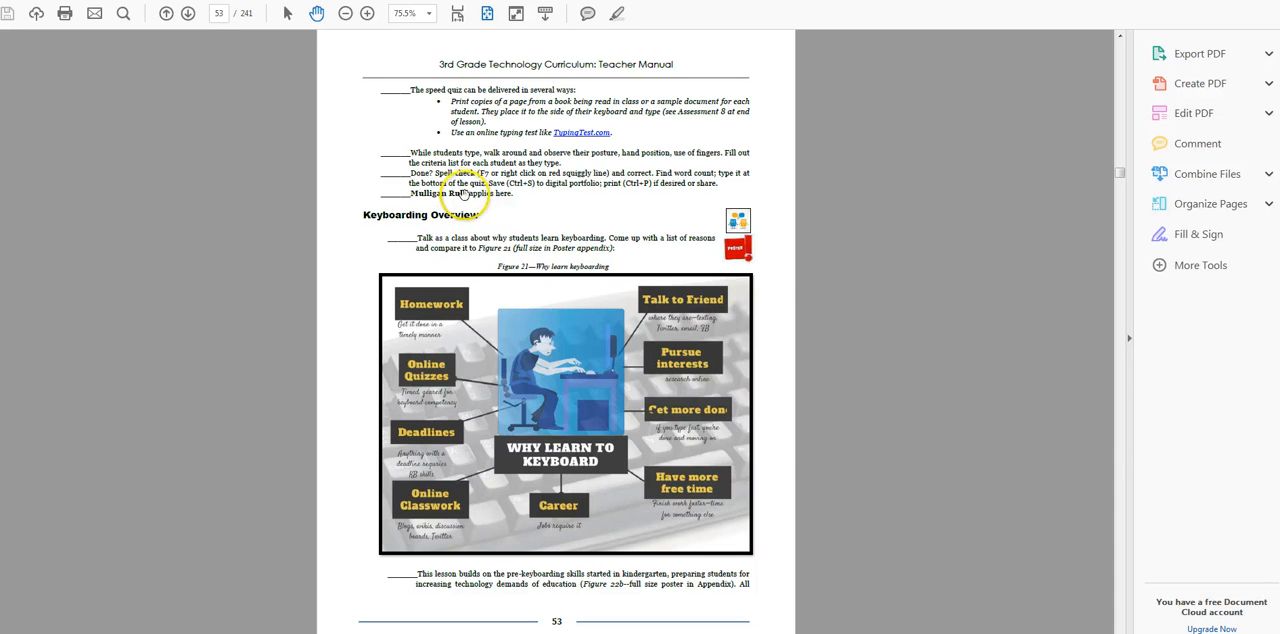
pyautogui.moveTo(520, 200)
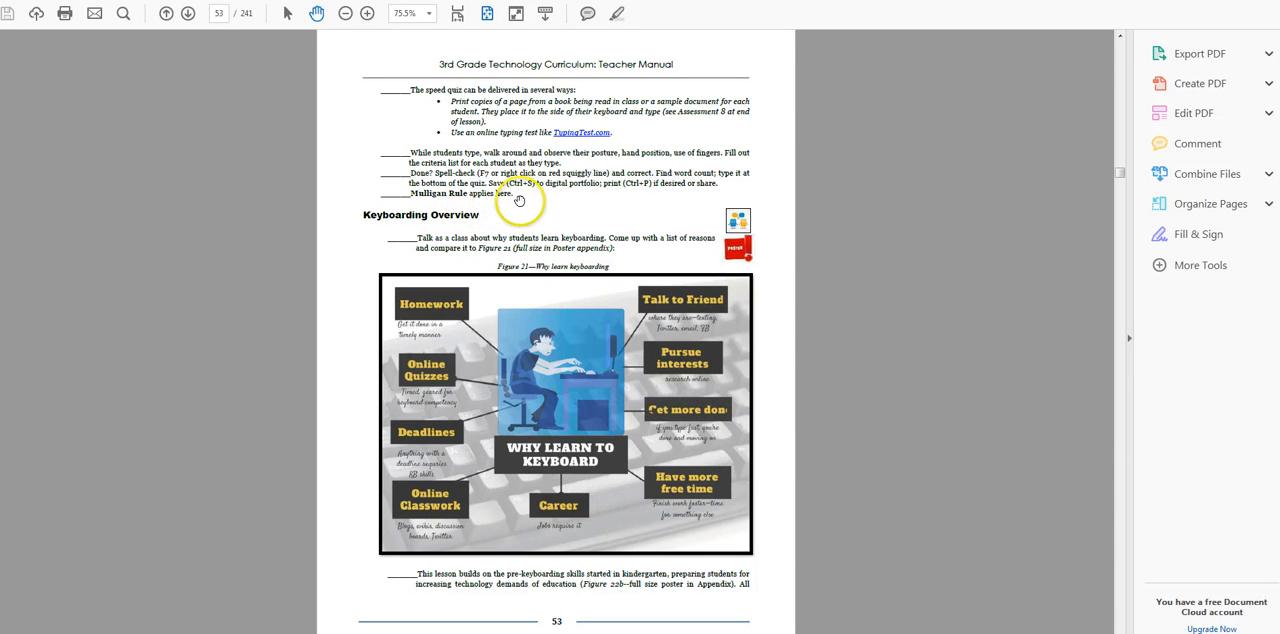
pyautogui.moveTo(500, 202)
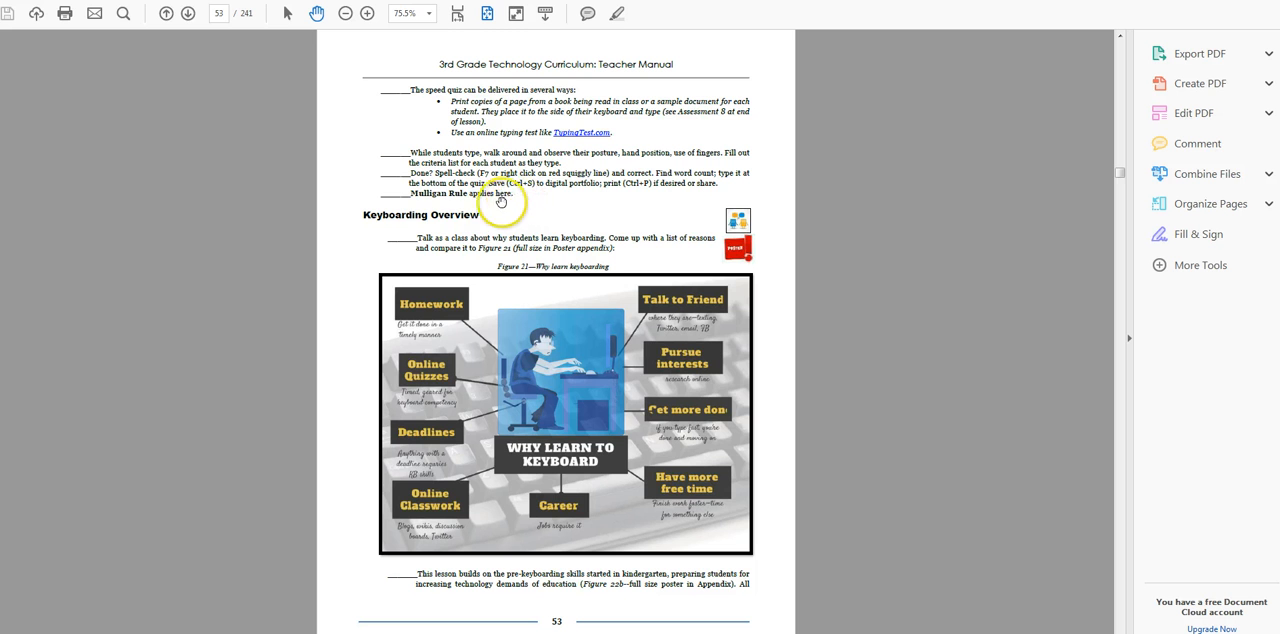
pyautogui.moveTo(456, 196)
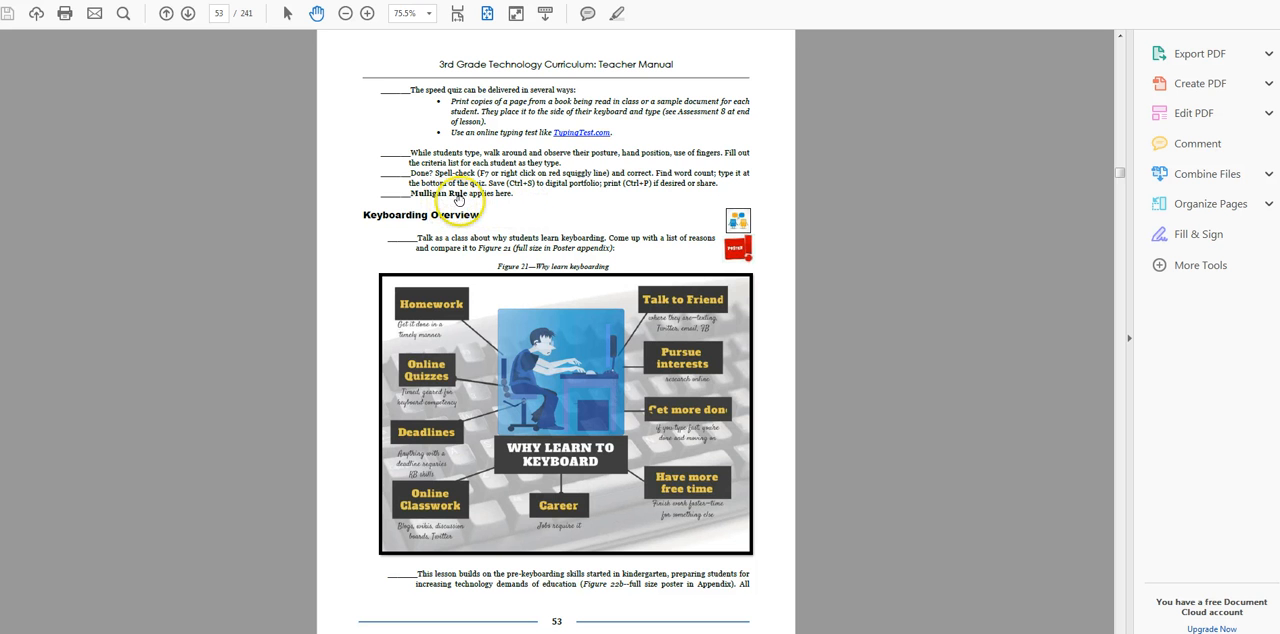
pyautogui.moveTo(518, 252)
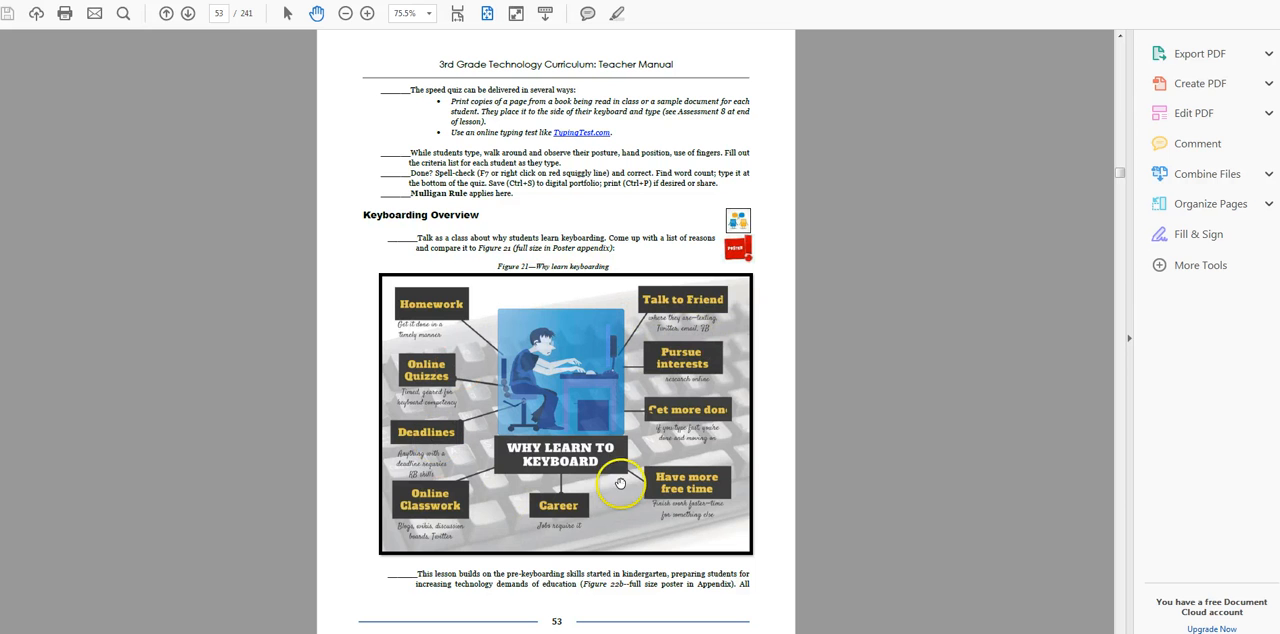
pyautogui.moveTo(676, 496)
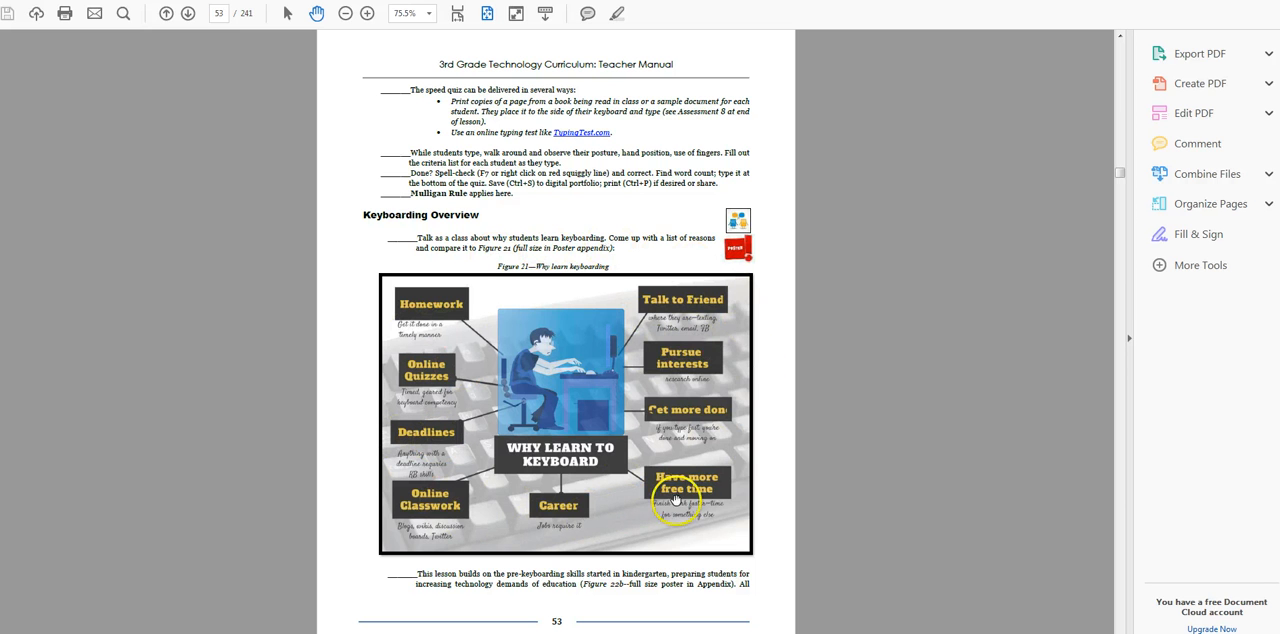
pyautogui.moveTo(420, 324)
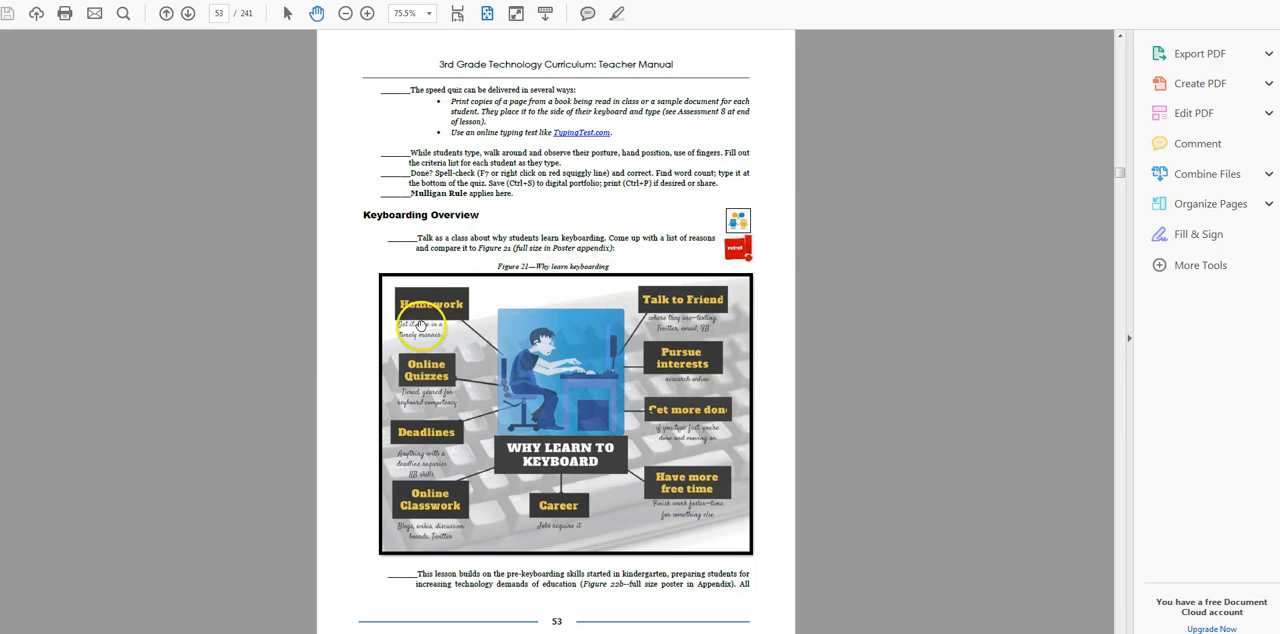
pyautogui.moveTo(688, 506)
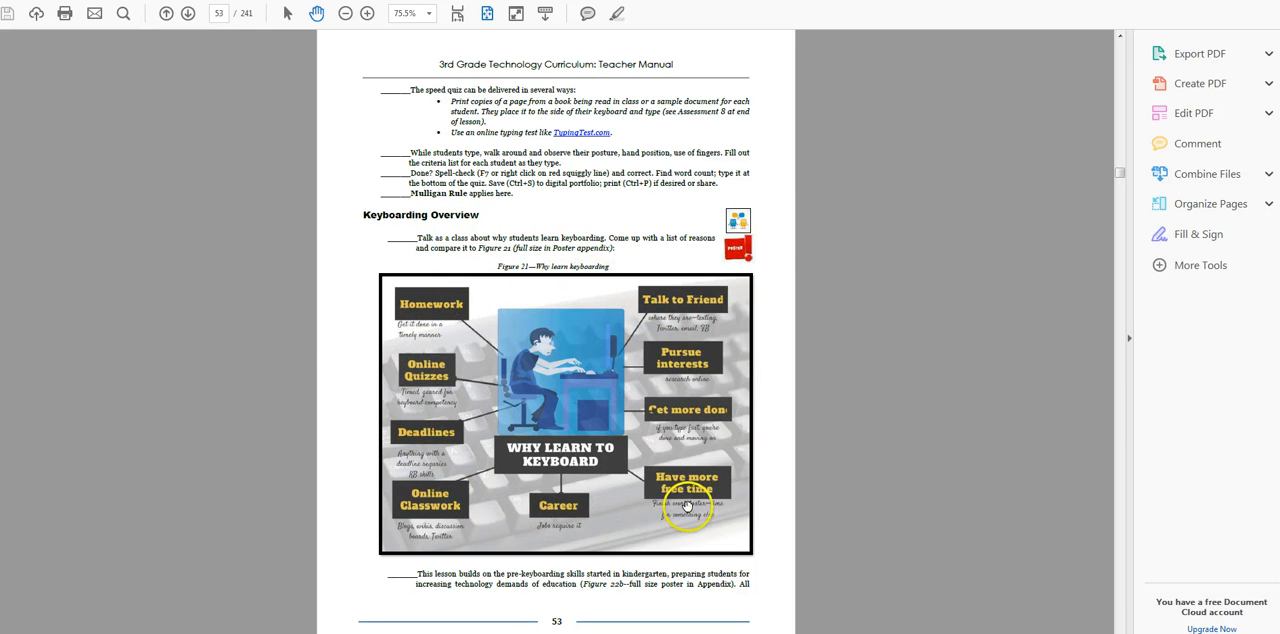
pyautogui.moveTo(720, 496)
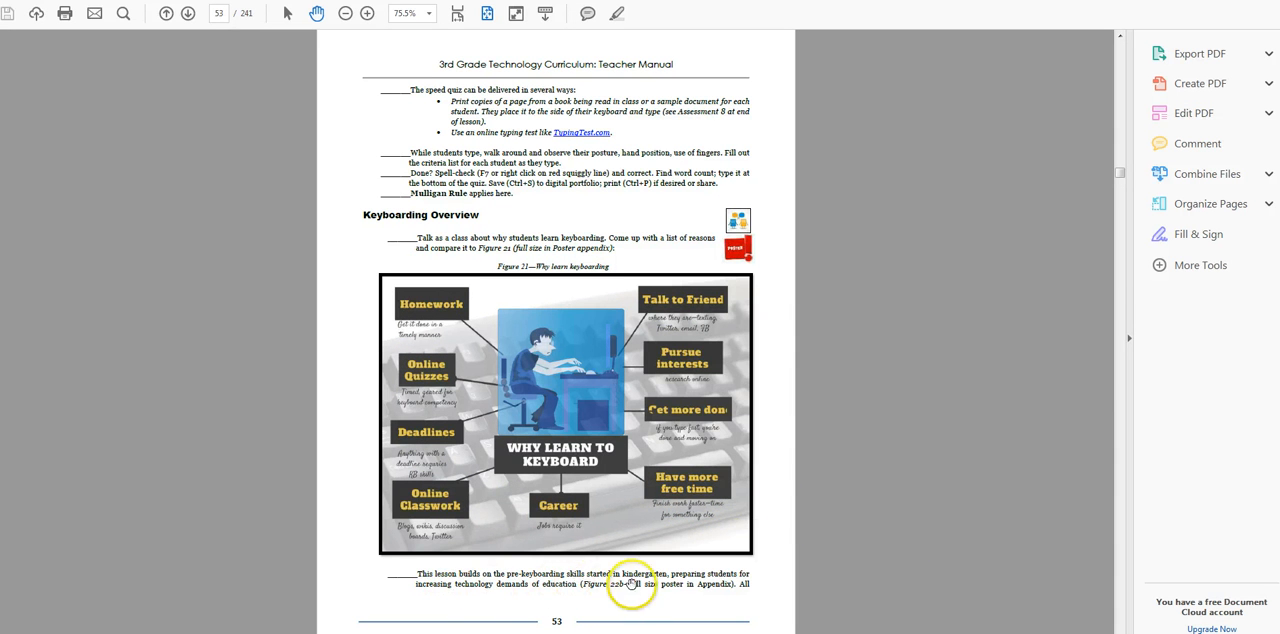
pyautogui.moveTo(738, 584)
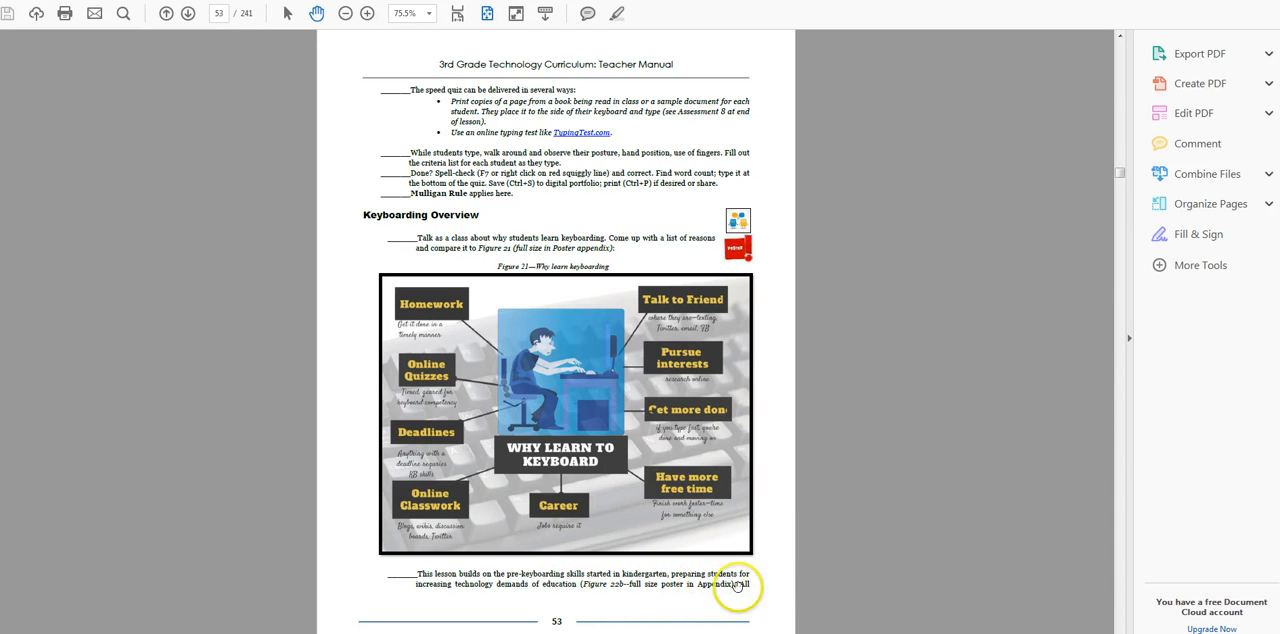
pyautogui.moveTo(488, 584)
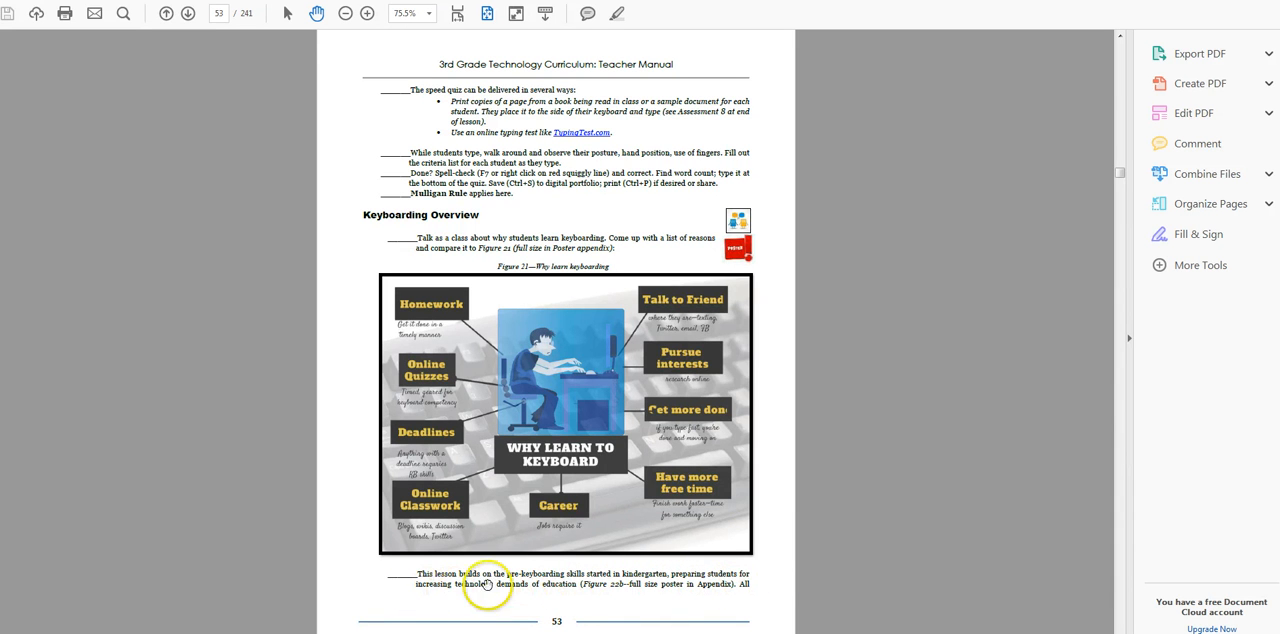
pyautogui.moveTo(832, 554)
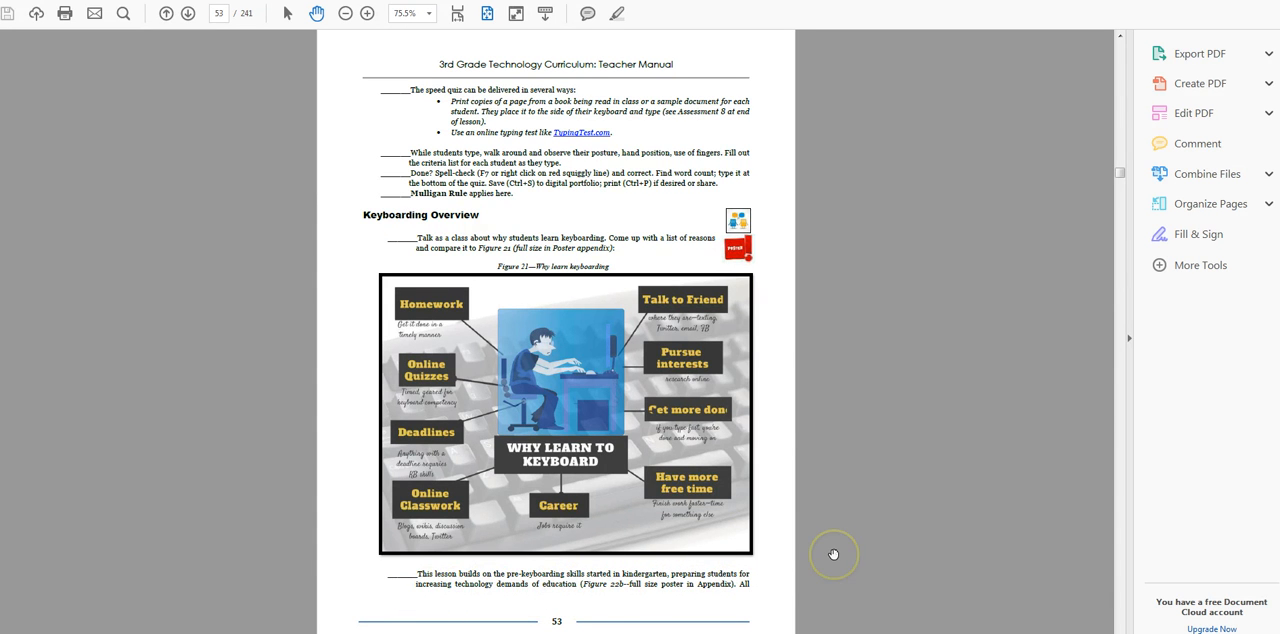
pyautogui.scroll(-3)
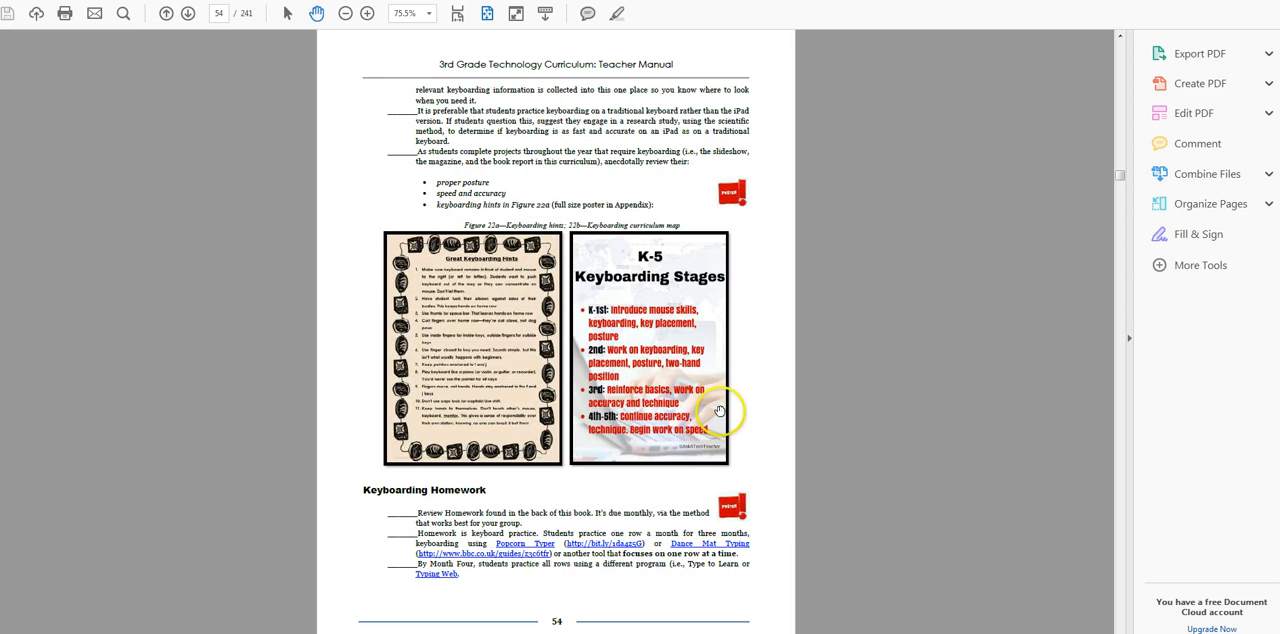
pyautogui.moveTo(428, 306)
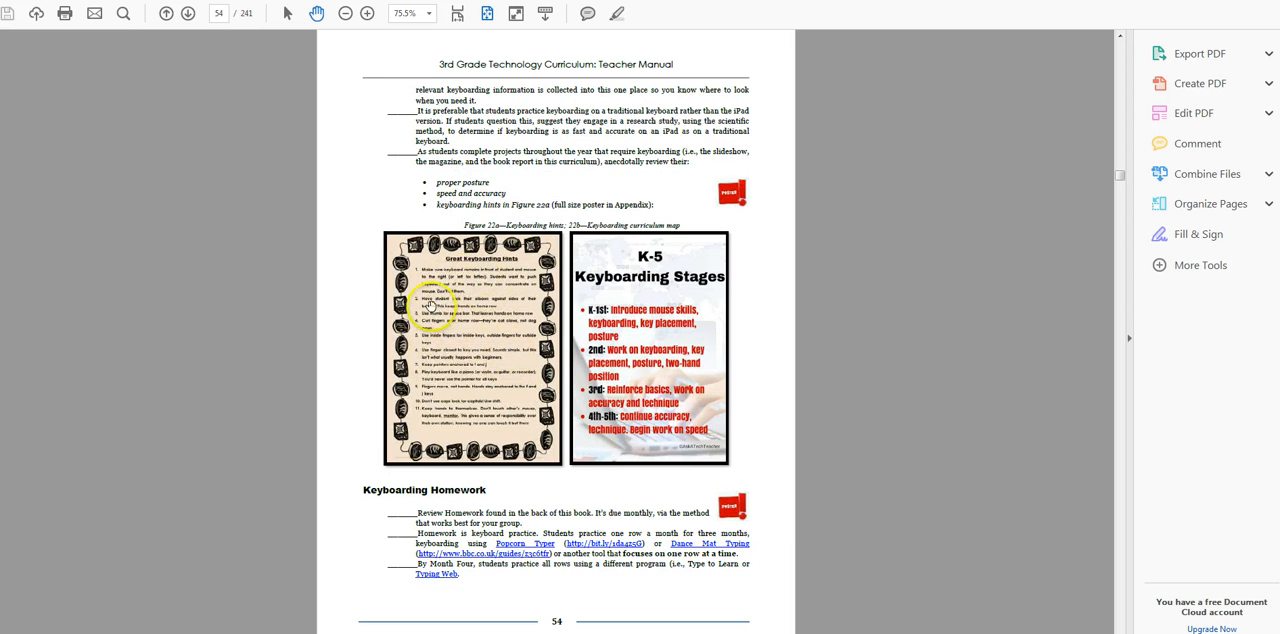
pyautogui.moveTo(466, 412)
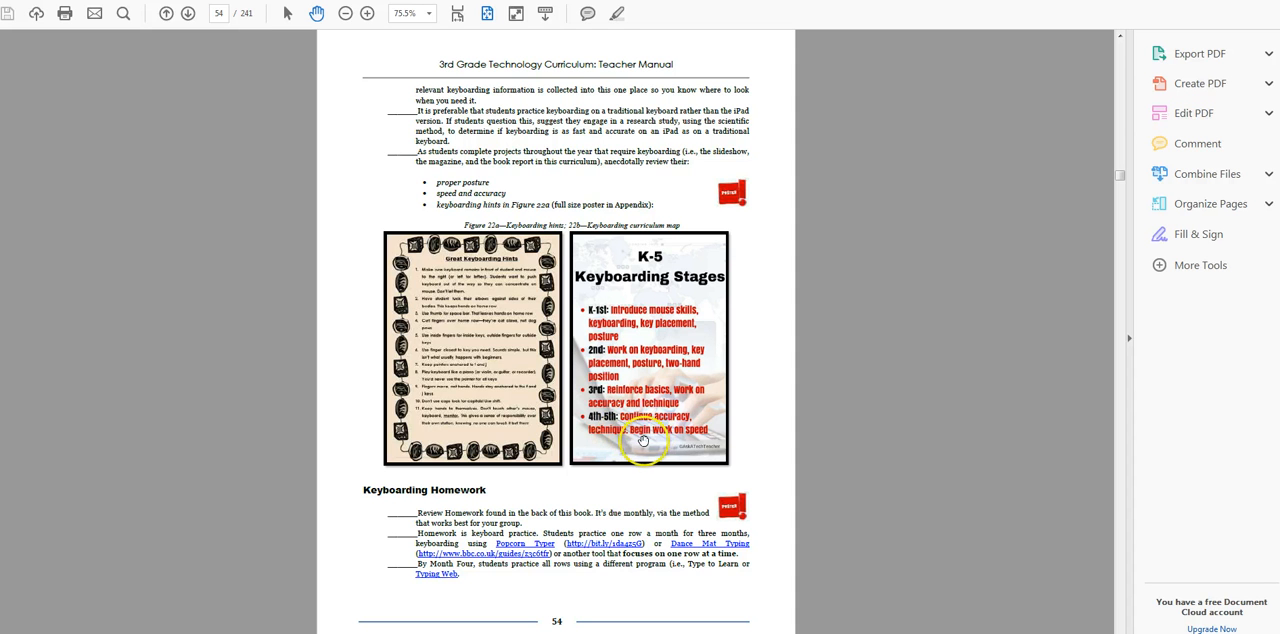
pyautogui.moveTo(538, 500)
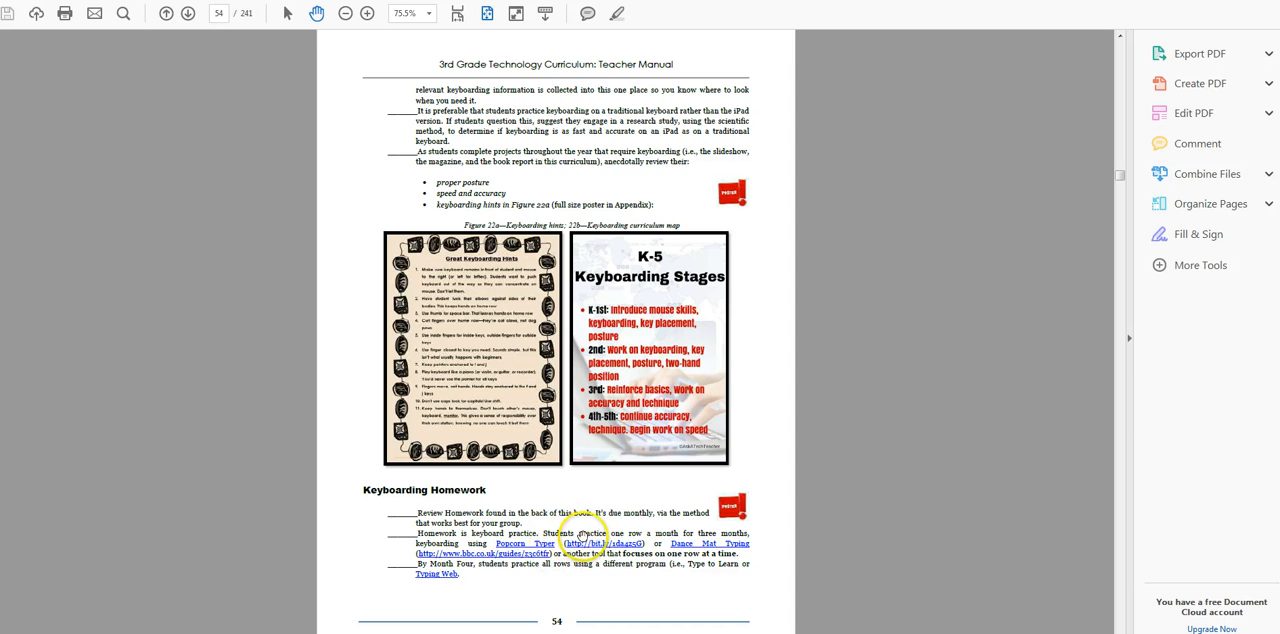
pyautogui.moveTo(628, 562)
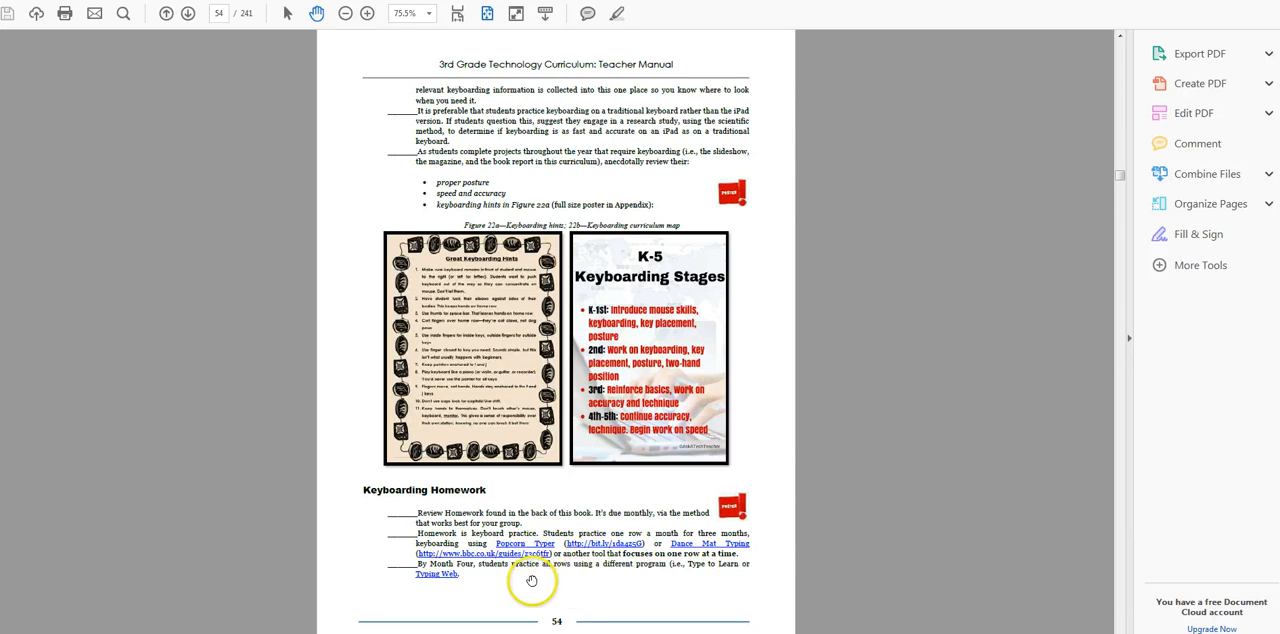
pyautogui.moveTo(584, 572)
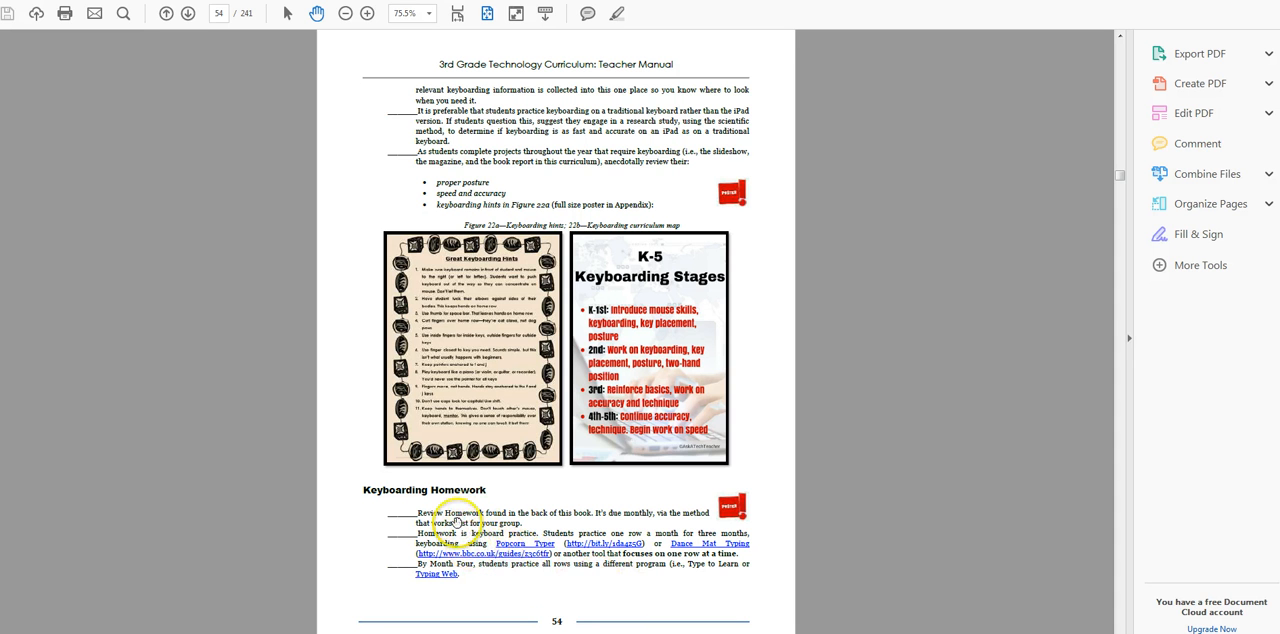
pyautogui.moveTo(684, 562)
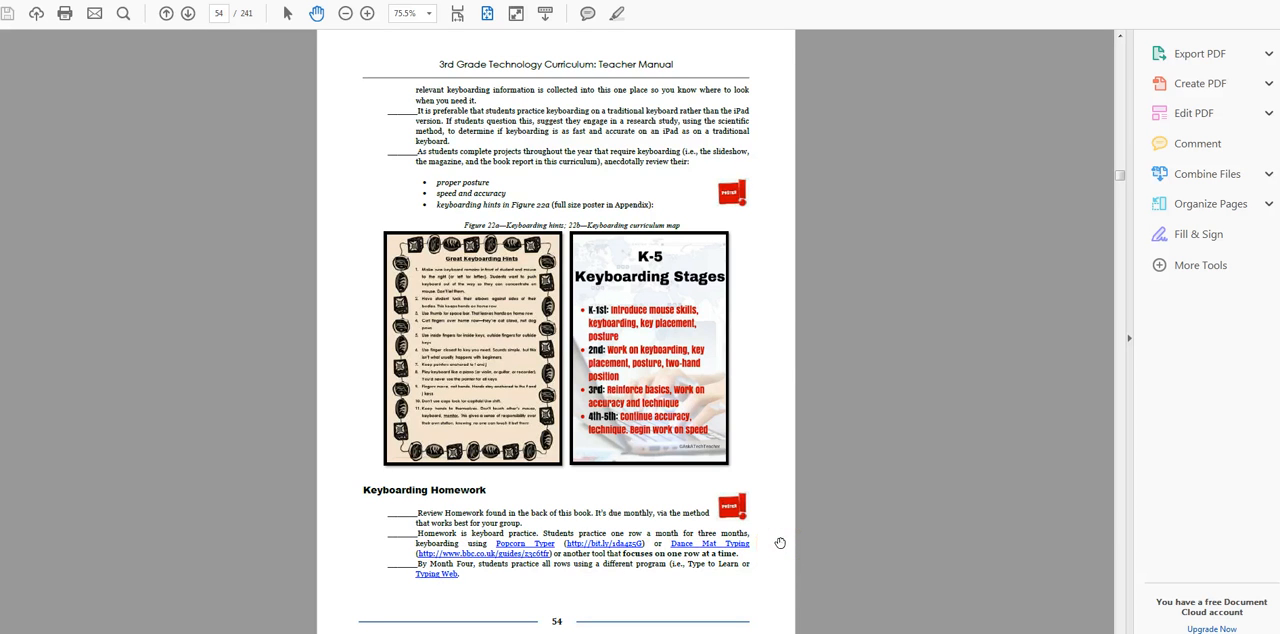
# Scroll the Teacher Manual to page 55's Key Knowledge Assessment and Differentiation sections
pyautogui.scroll(-3)
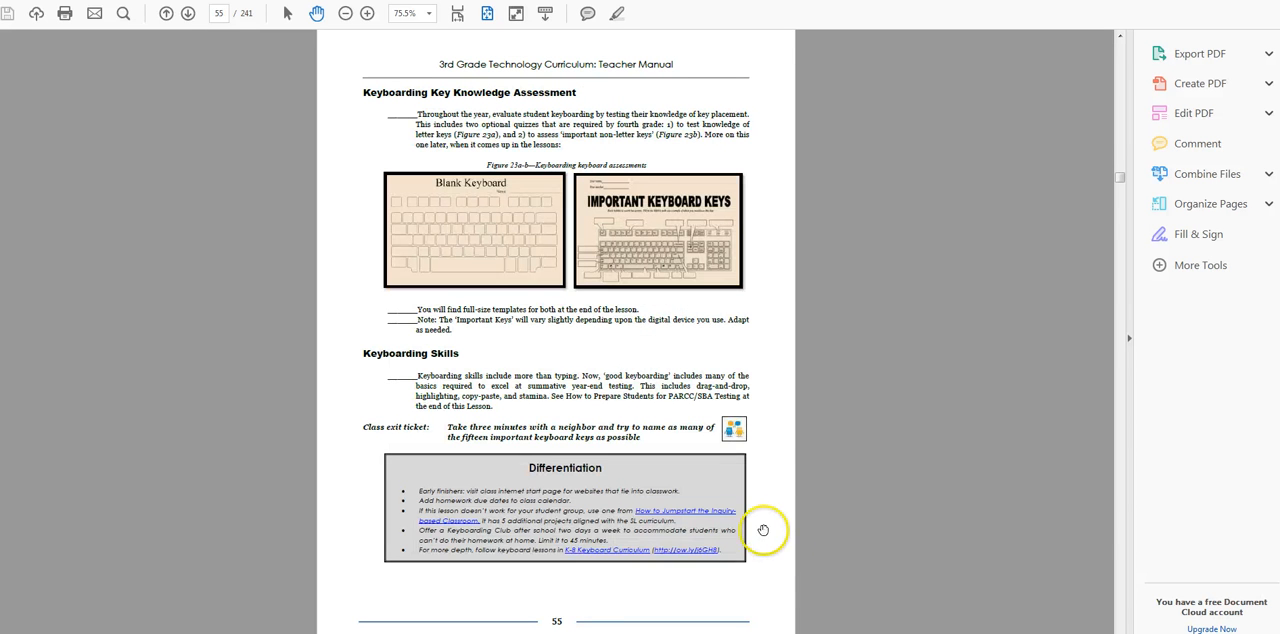
pyautogui.moveTo(532, 118)
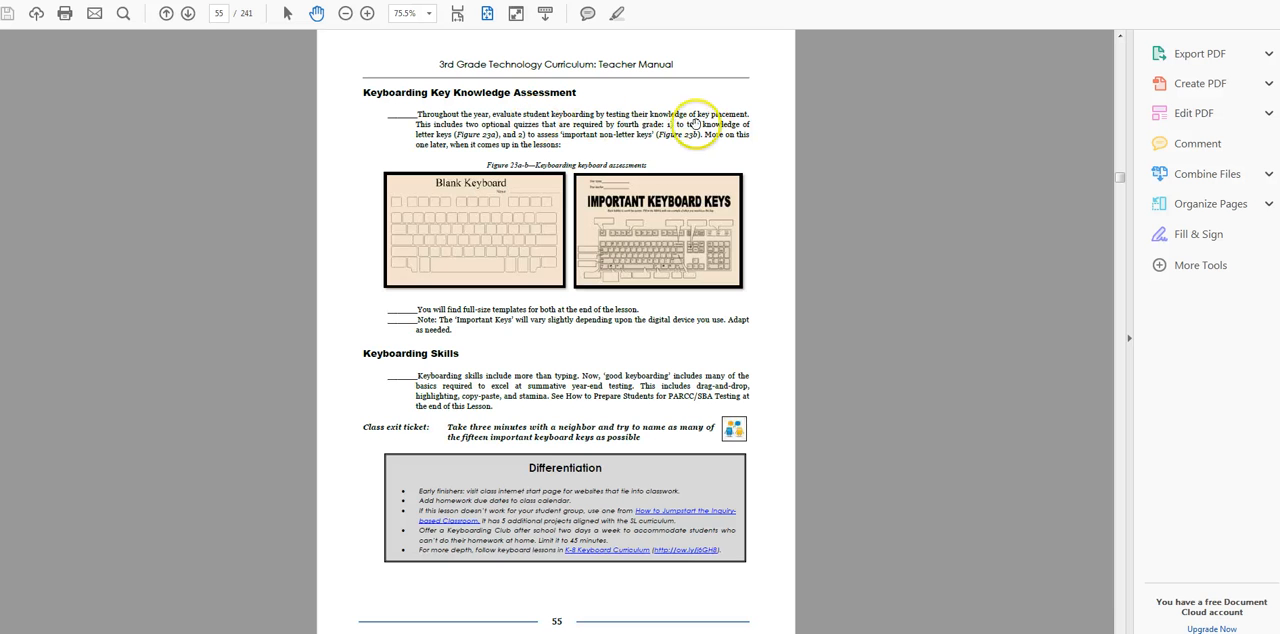
pyautogui.moveTo(650, 216)
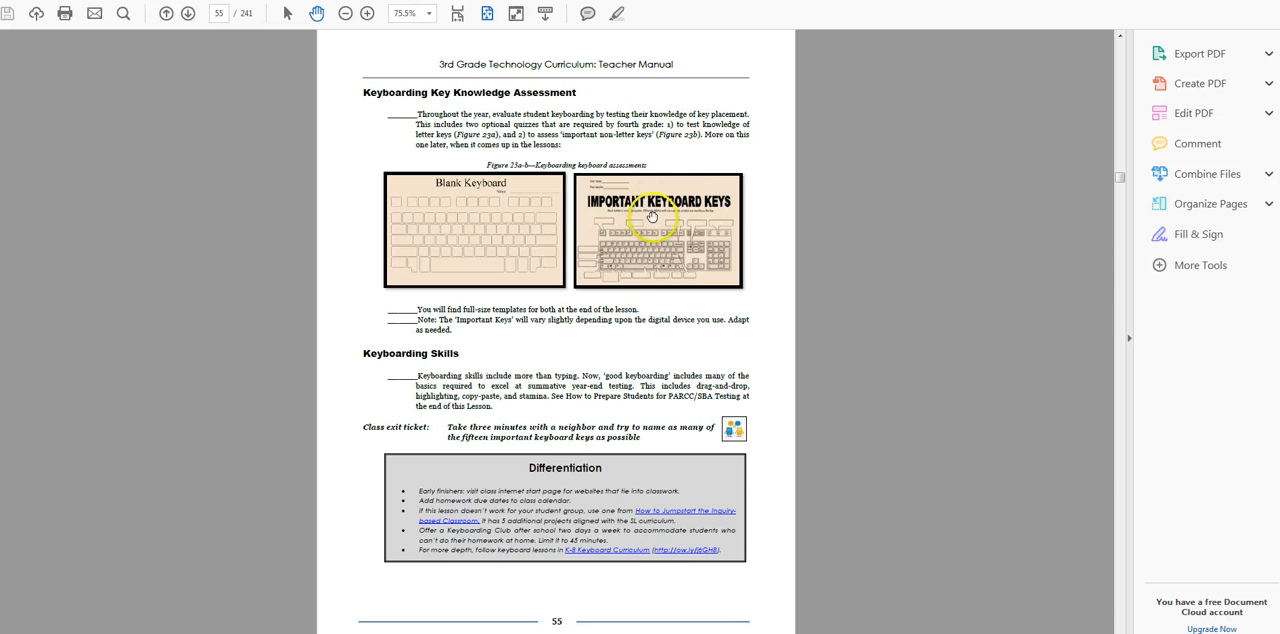
pyautogui.moveTo(652, 222)
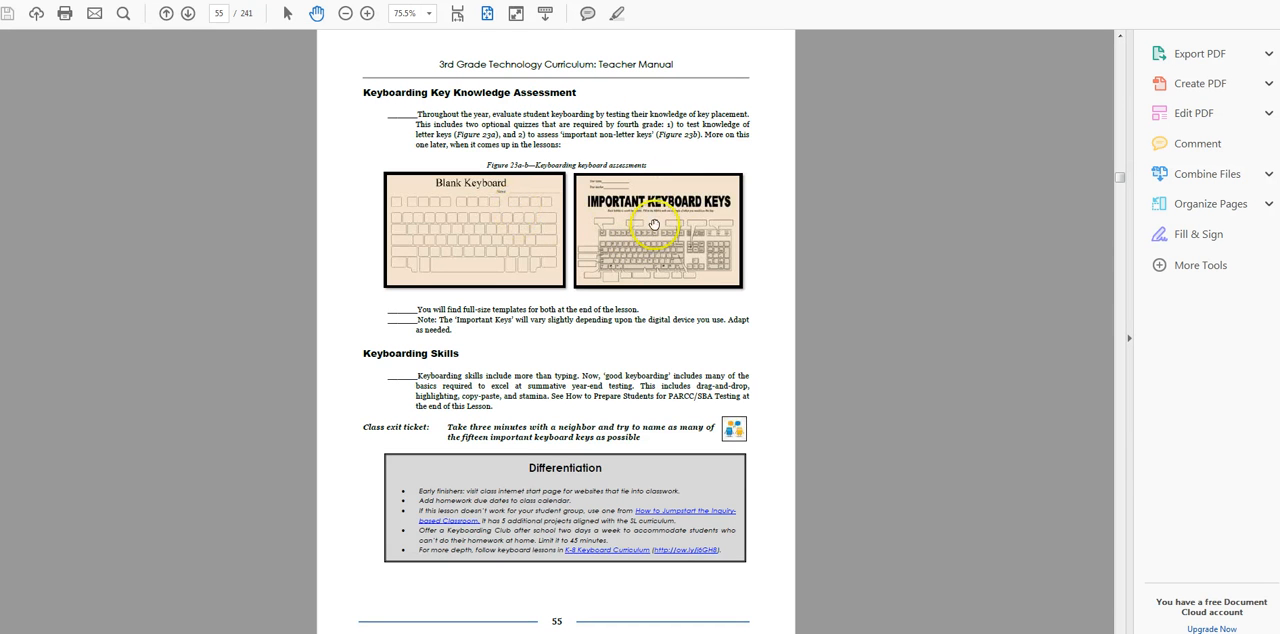
pyautogui.moveTo(598, 224)
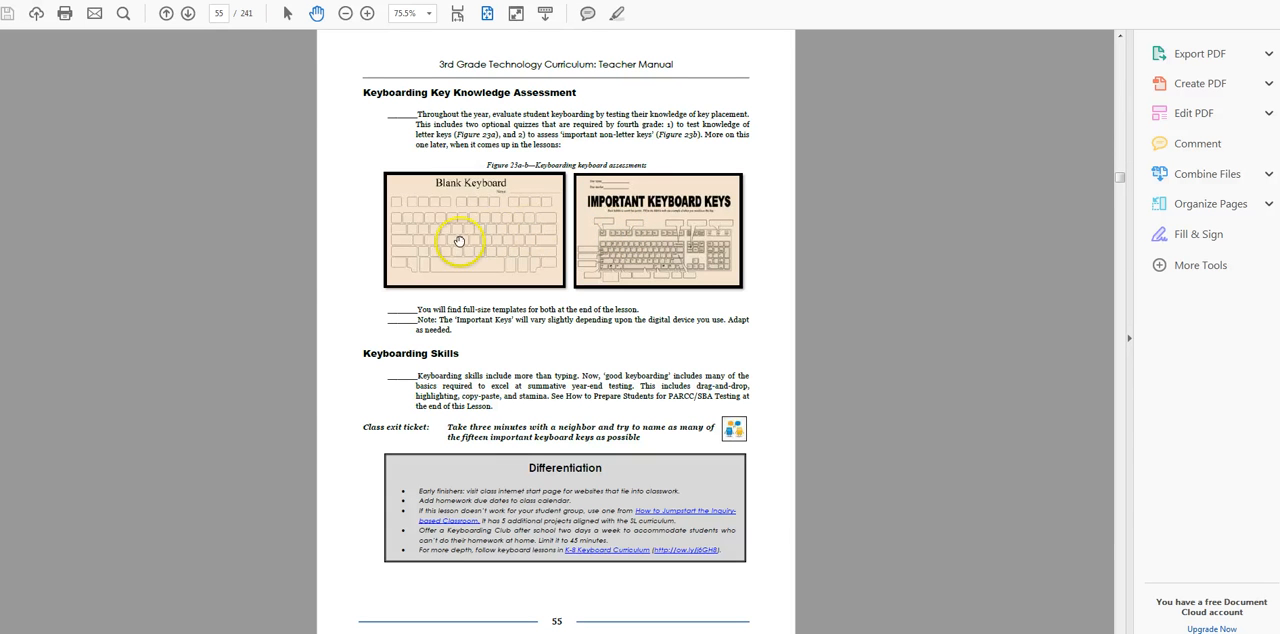
pyautogui.moveTo(642, 264)
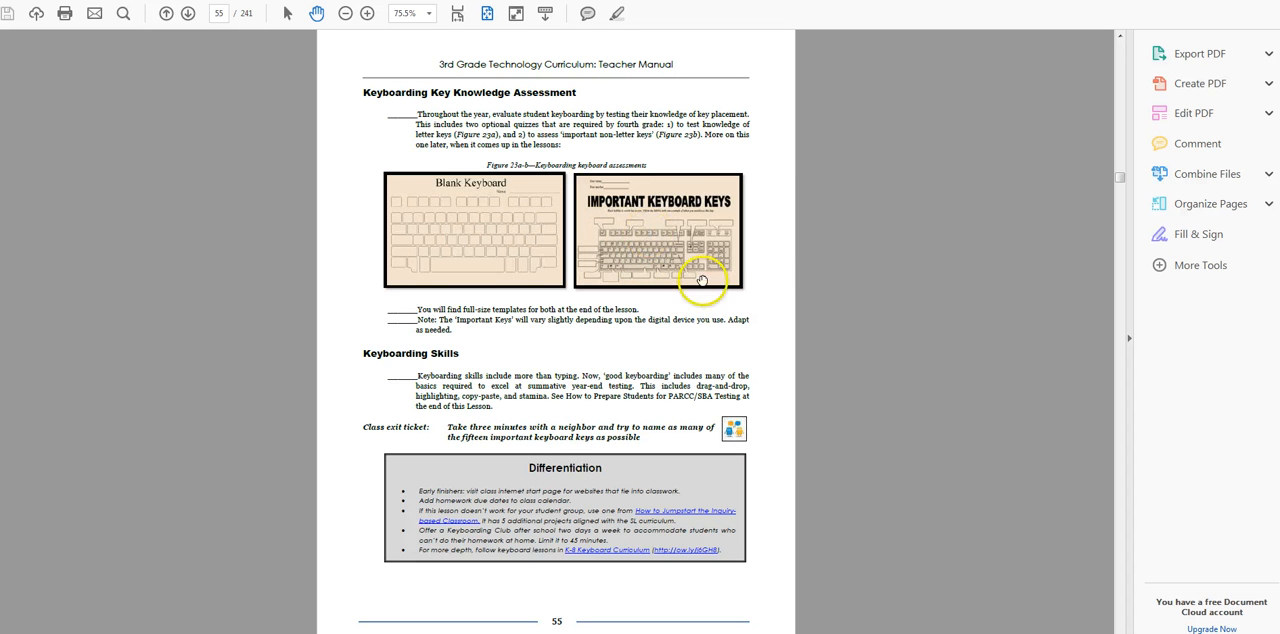
pyautogui.moveTo(810, 248)
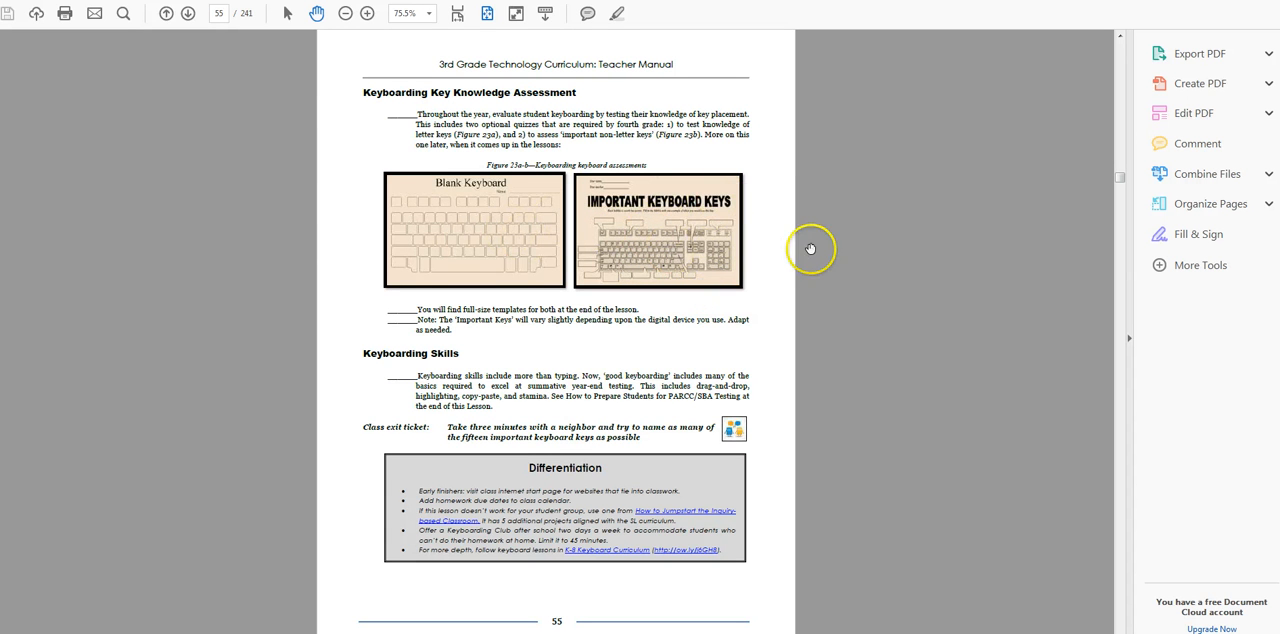
pyautogui.moveTo(792, 254)
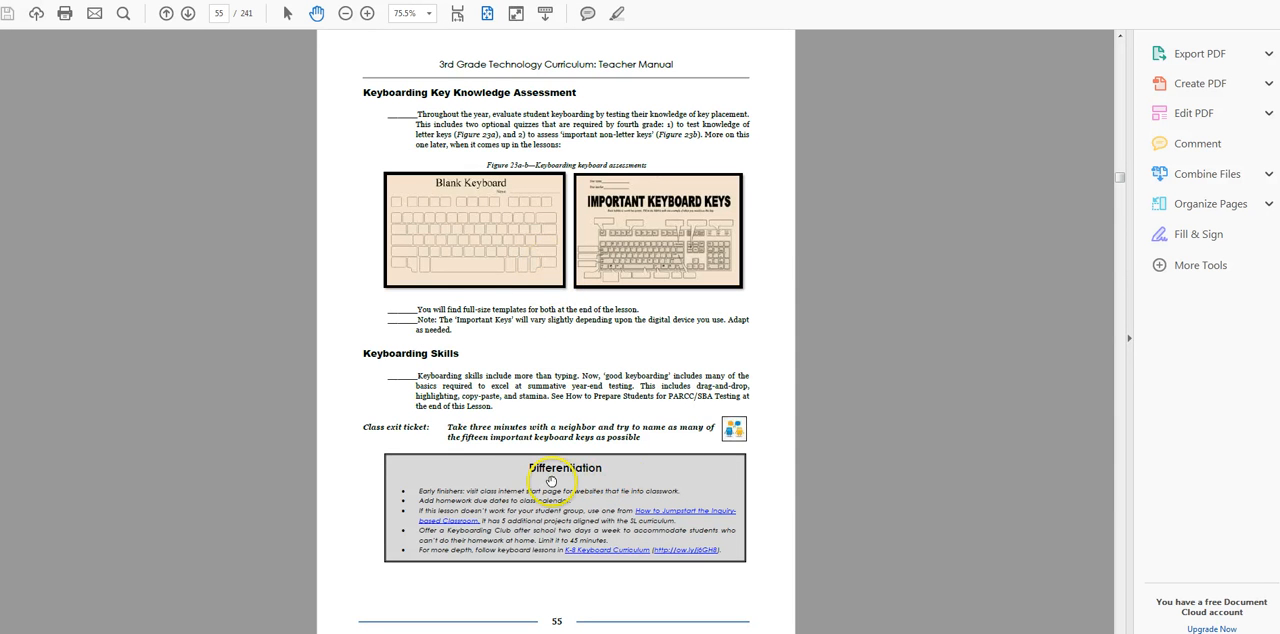
pyautogui.moveTo(548, 444)
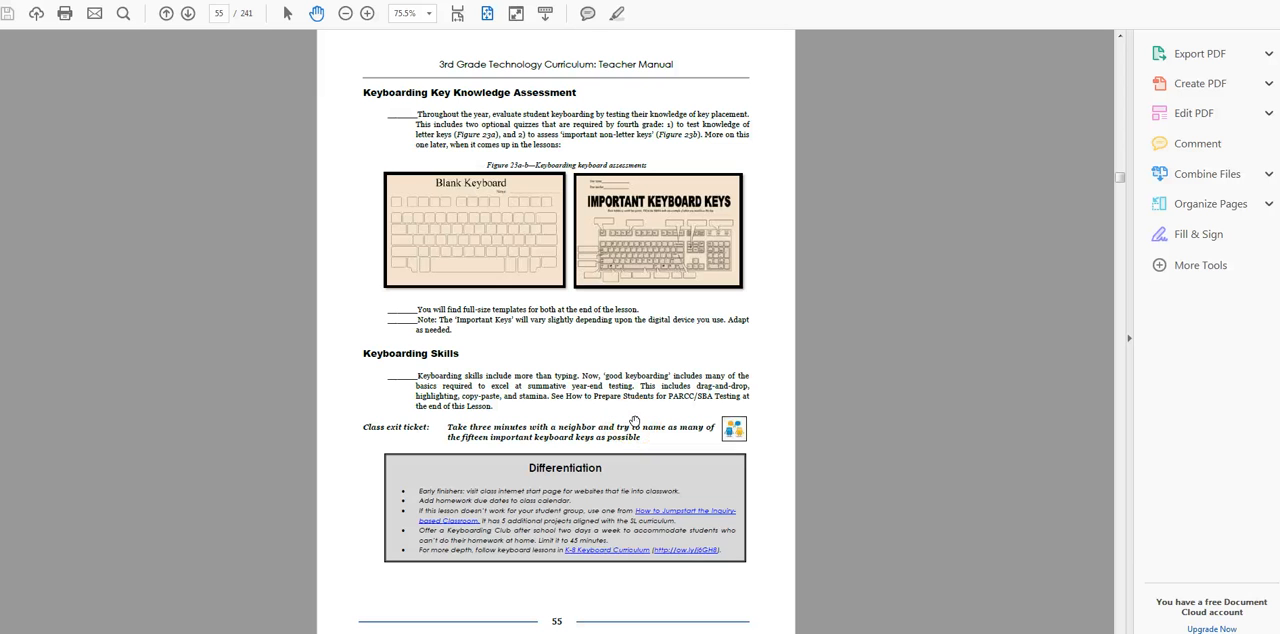
pyautogui.moveTo(636, 420)
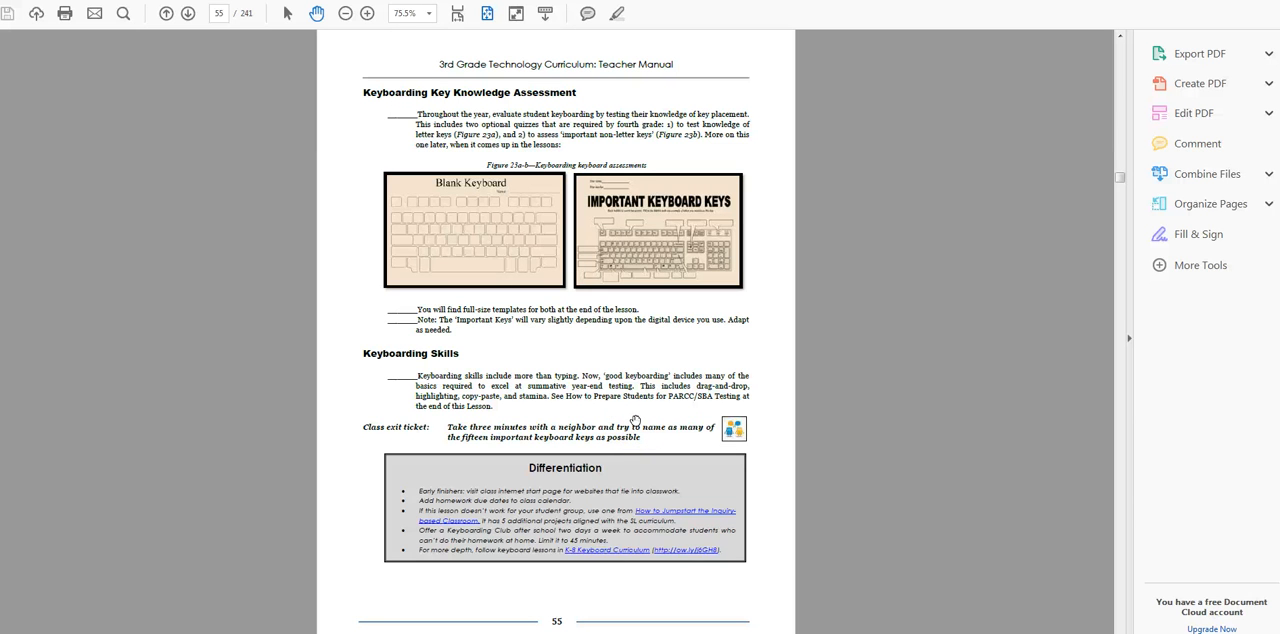
pyautogui.moveTo(640, 426)
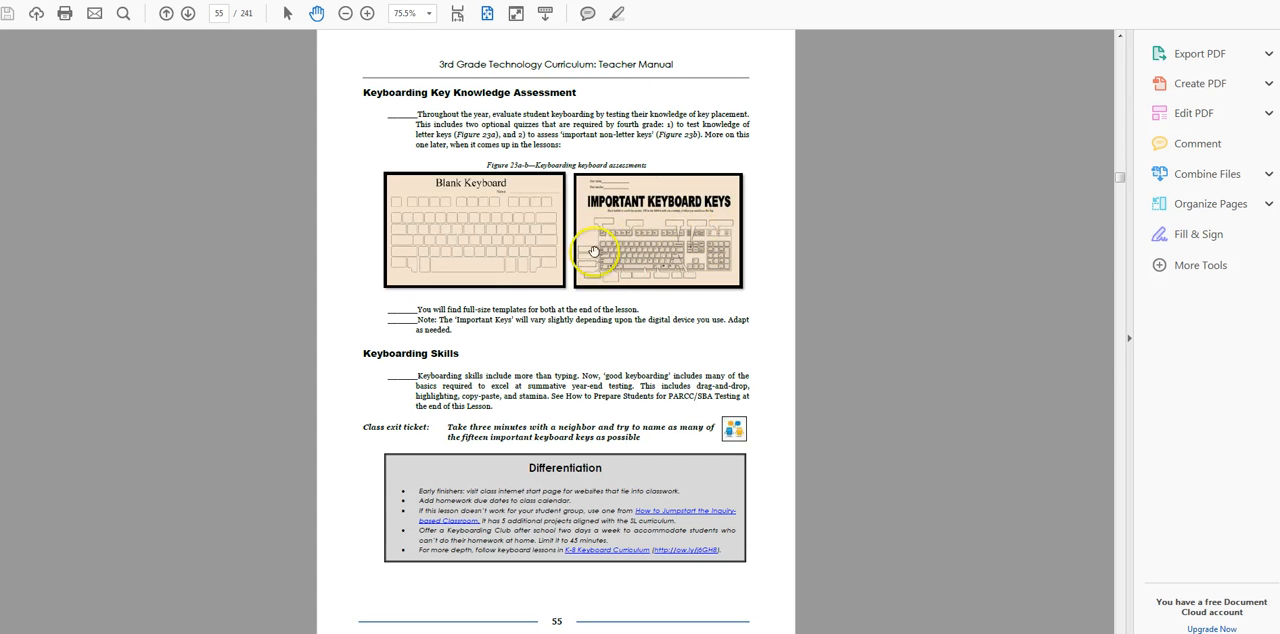
pyautogui.moveTo(676, 264)
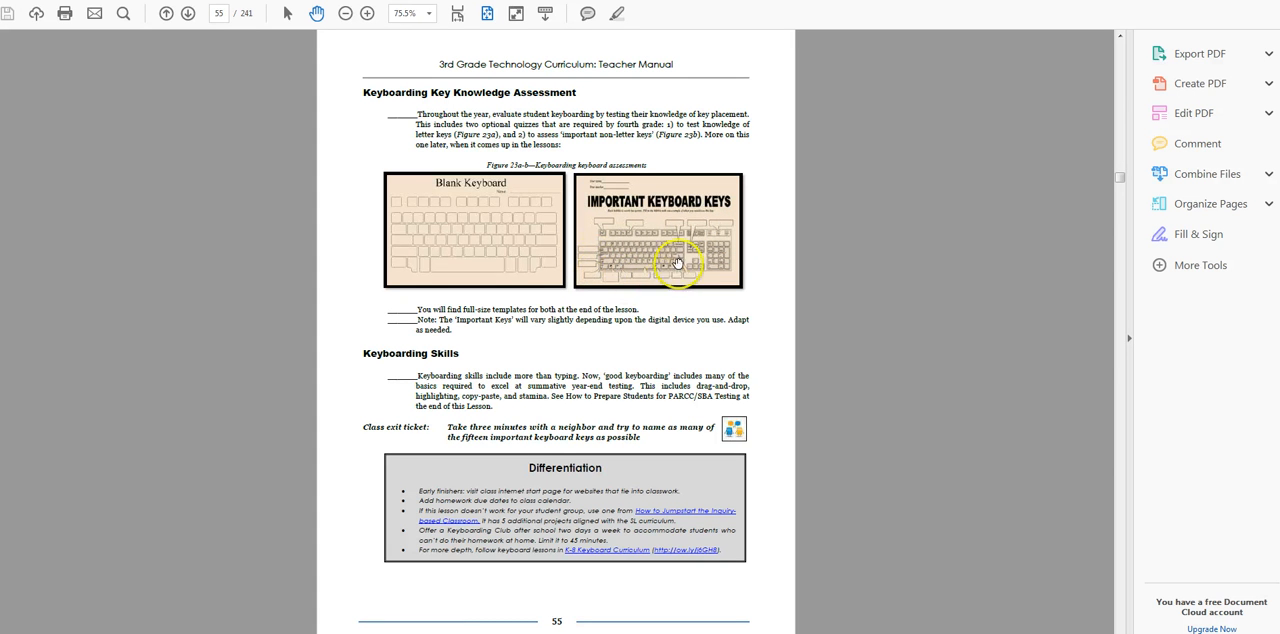
pyautogui.moveTo(608, 256)
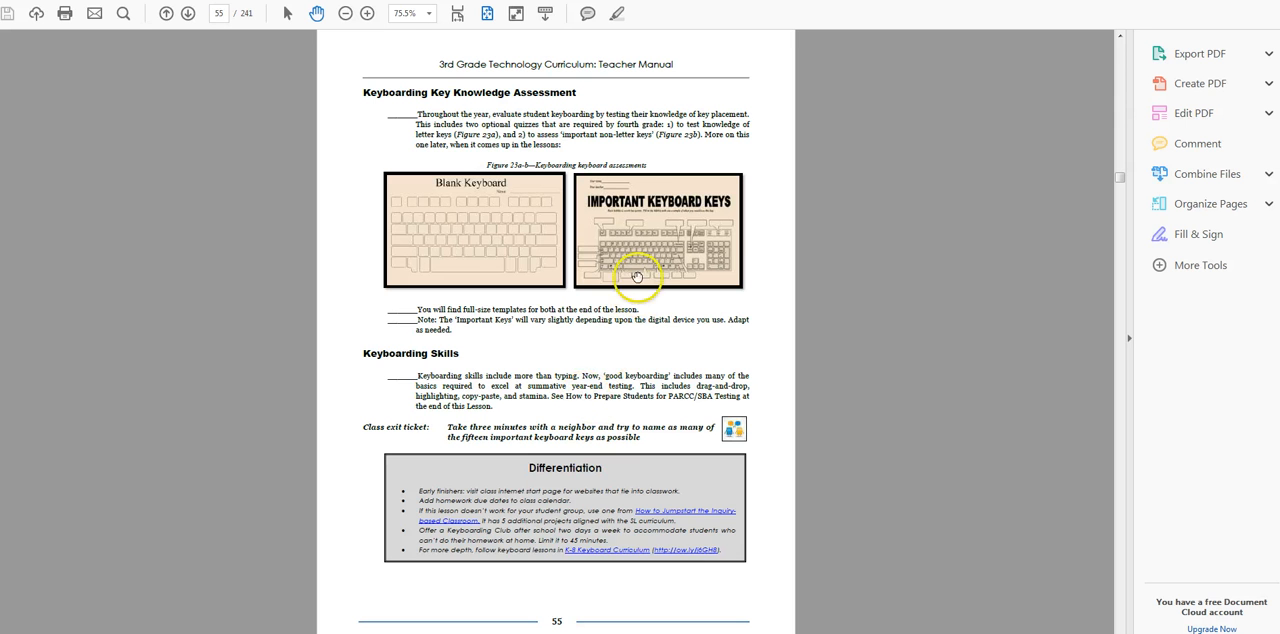
pyautogui.moveTo(576, 264)
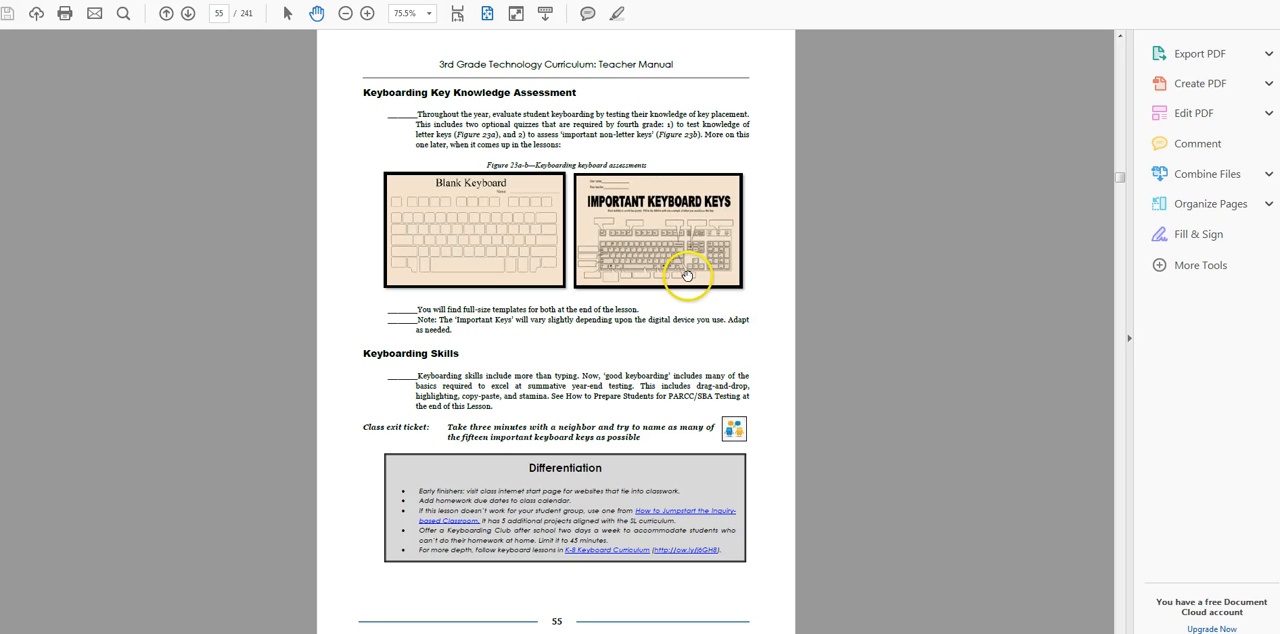
pyautogui.moveTo(608, 484)
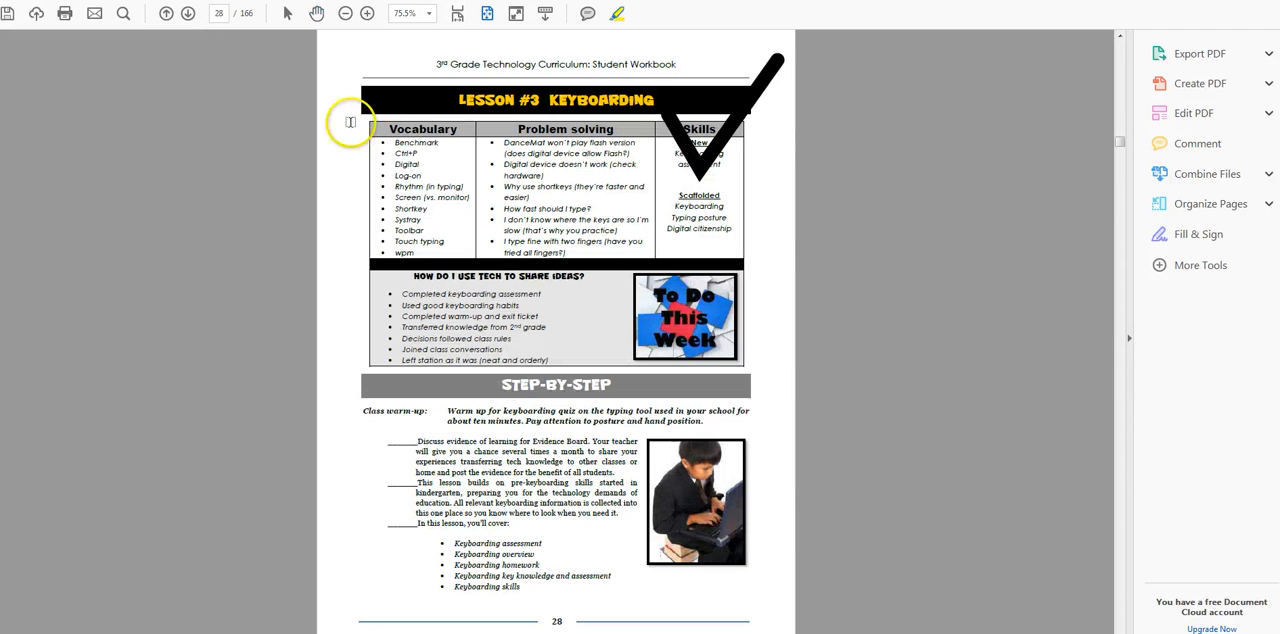
# Scroll the Student Workbook from page 28 down to the Key Knowledge Assessment on page 33
pyautogui.scroll(-3)
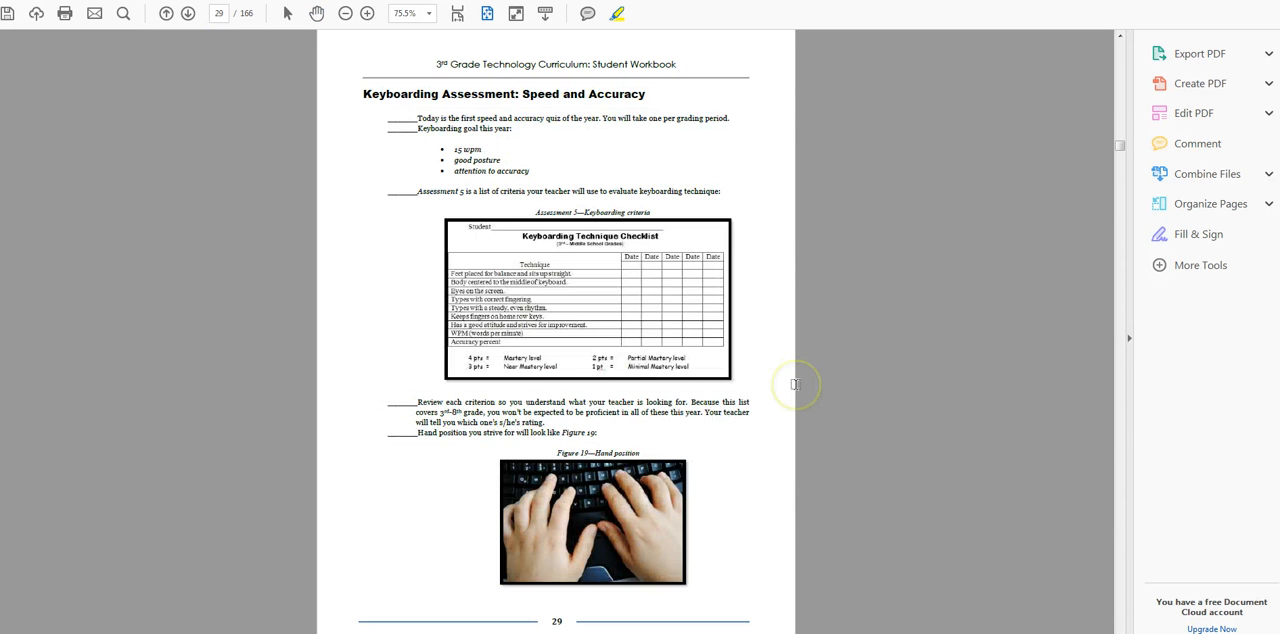
pyautogui.scroll(-3)
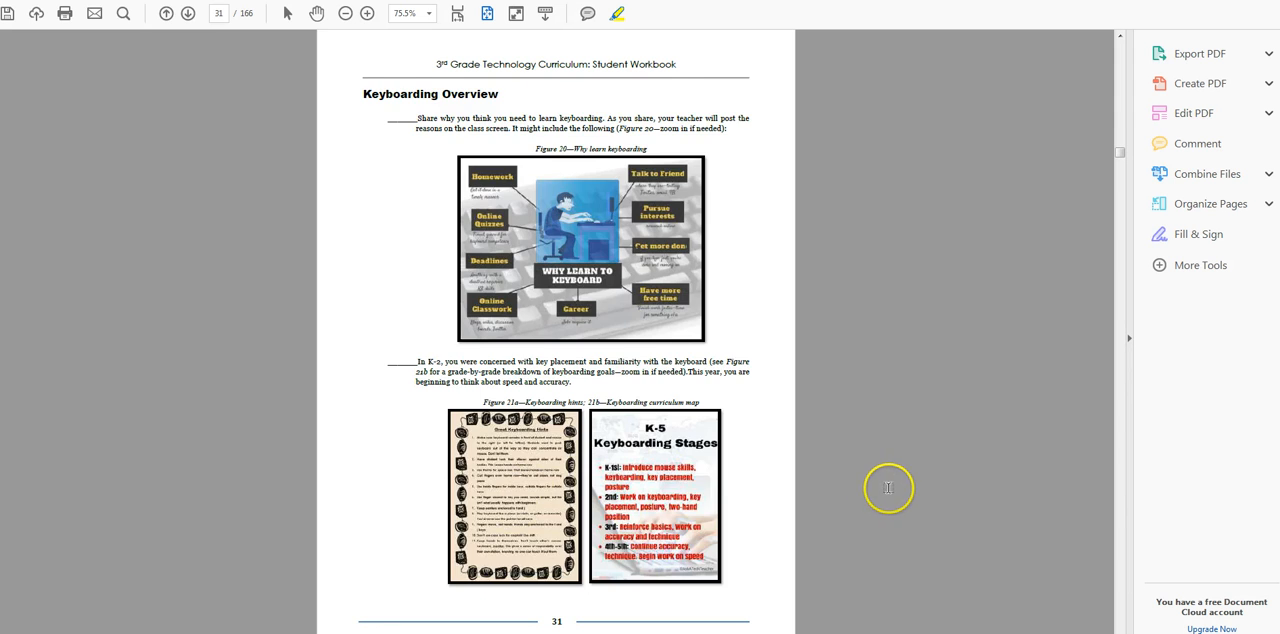
pyautogui.scroll(-3)
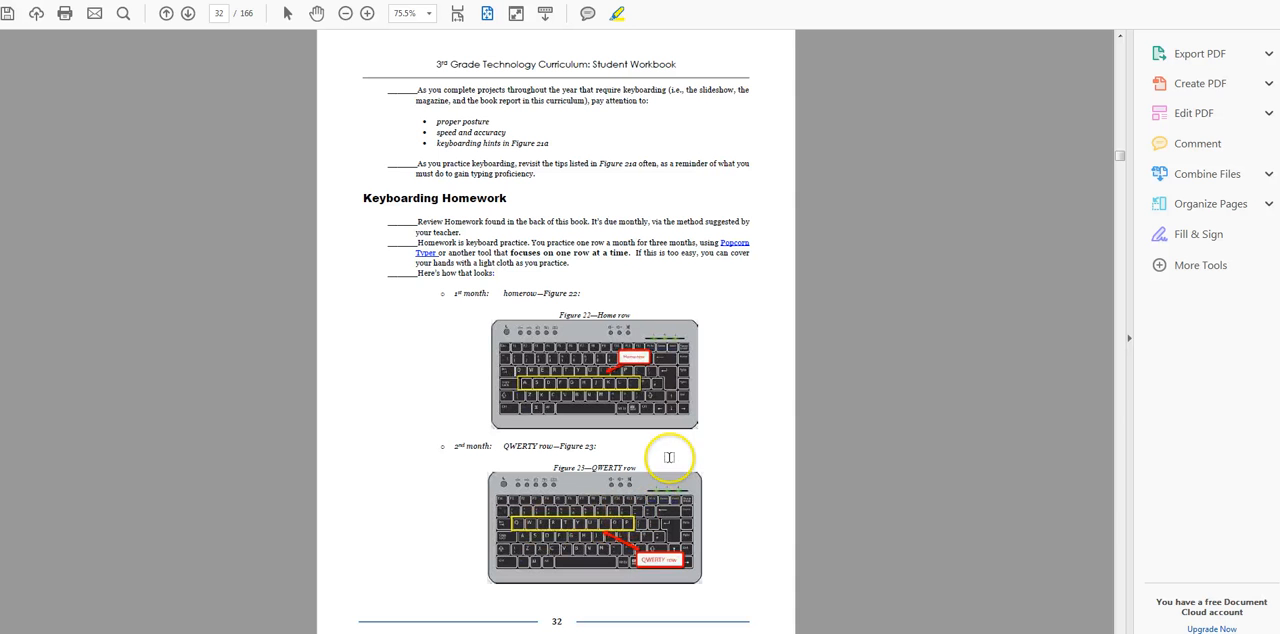
pyautogui.moveTo(748, 444)
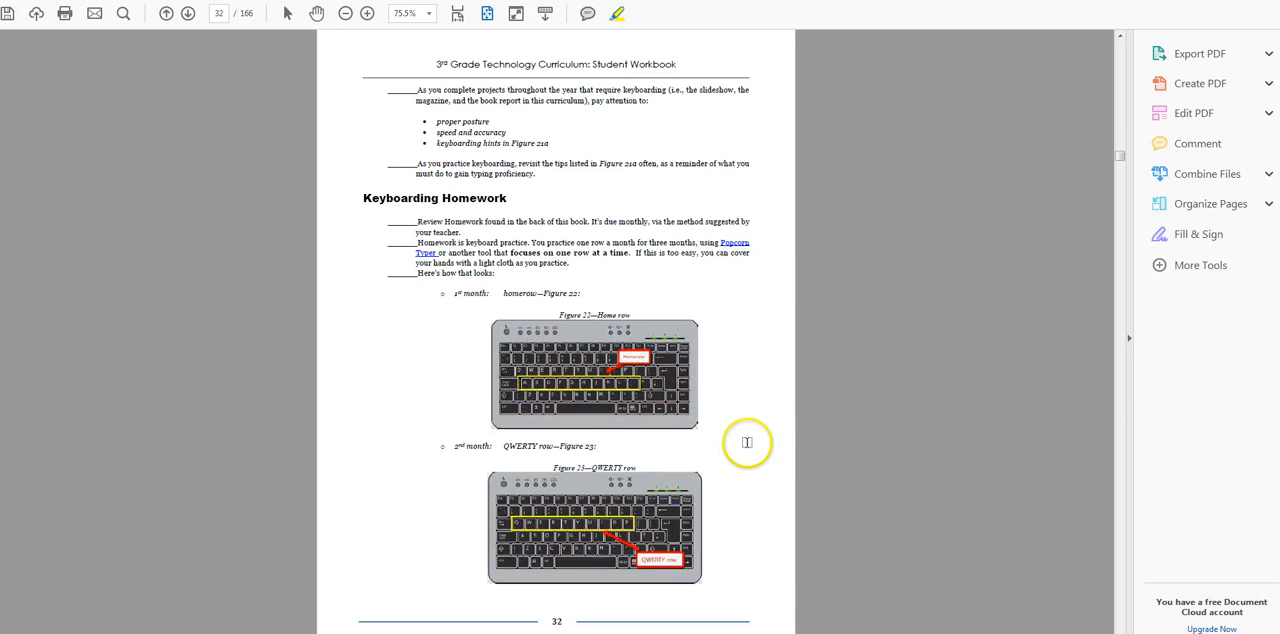
pyautogui.scroll(-3)
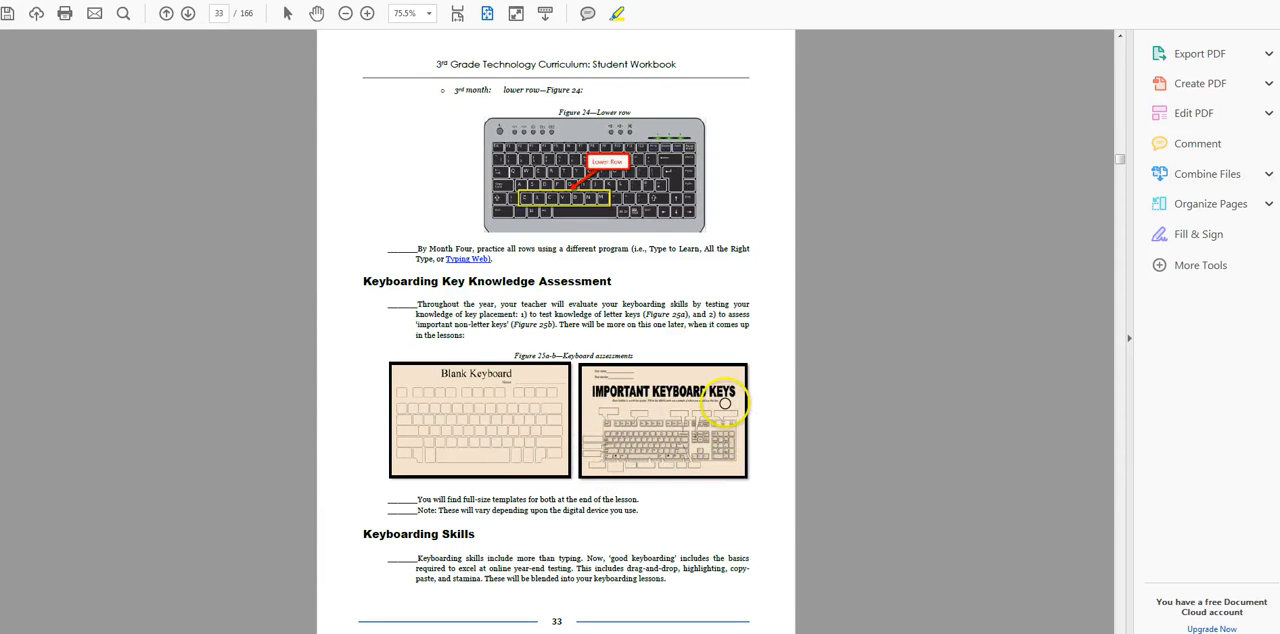
# Page past the Blank Keyboard page to the NOTES page with blank writing lines
pyautogui.click(188, 12)
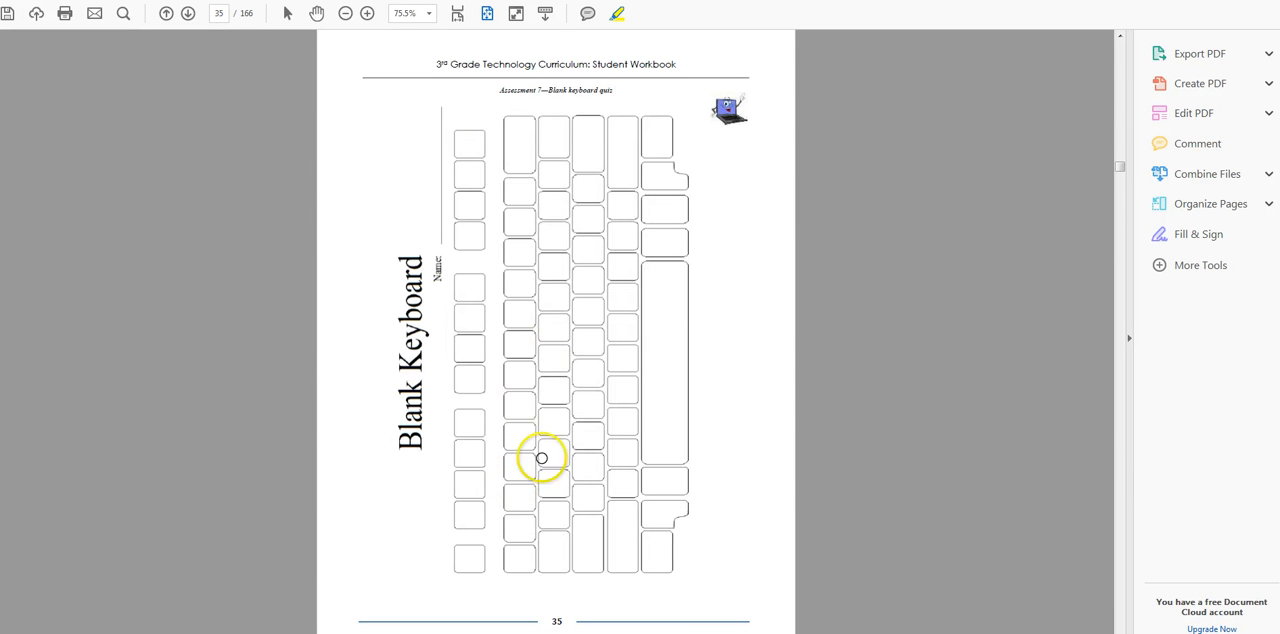
pyautogui.click(188, 12)
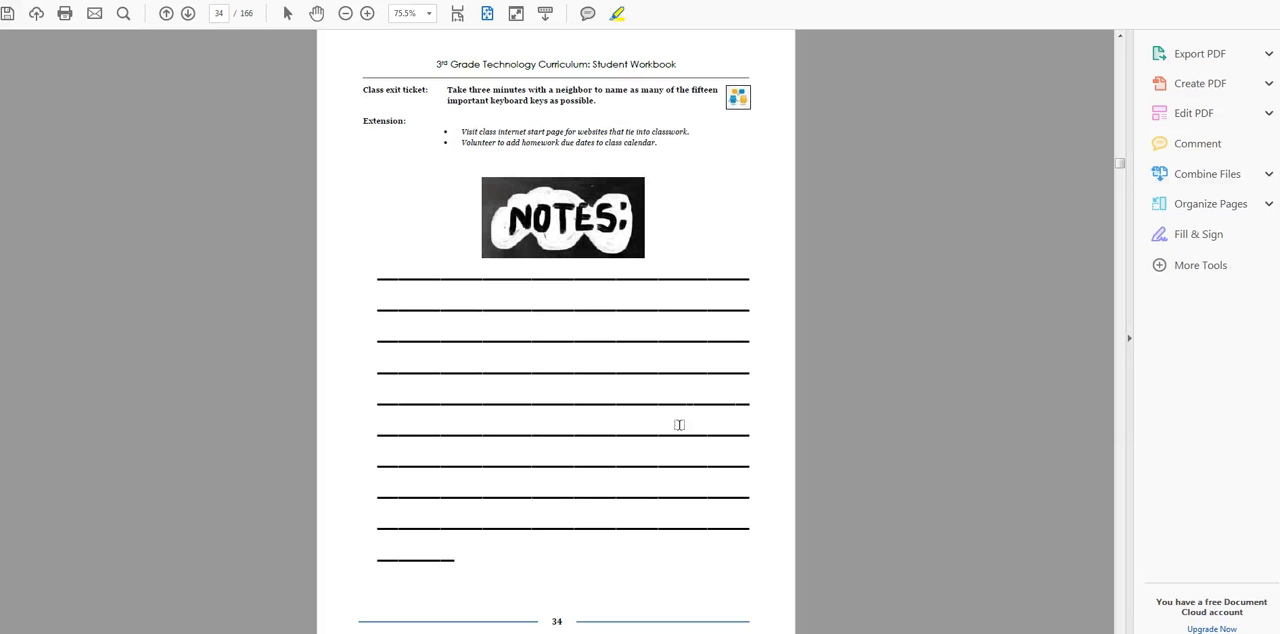
pyautogui.moveTo(492, 452)
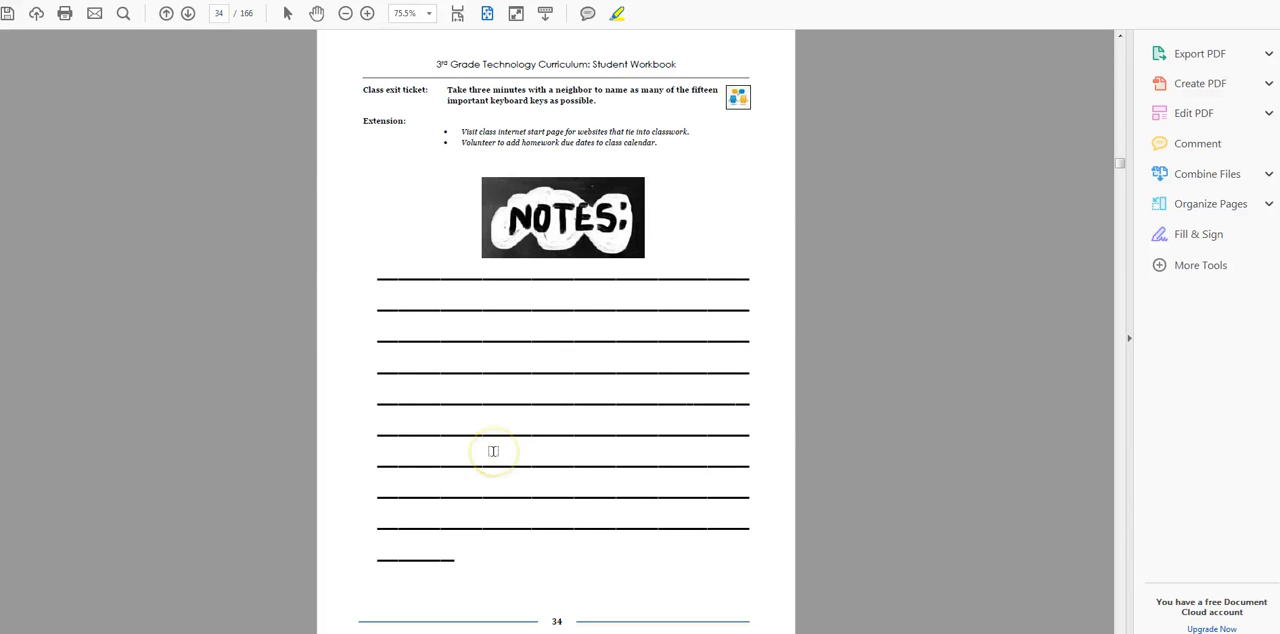
pyautogui.moveTo(618, 416)
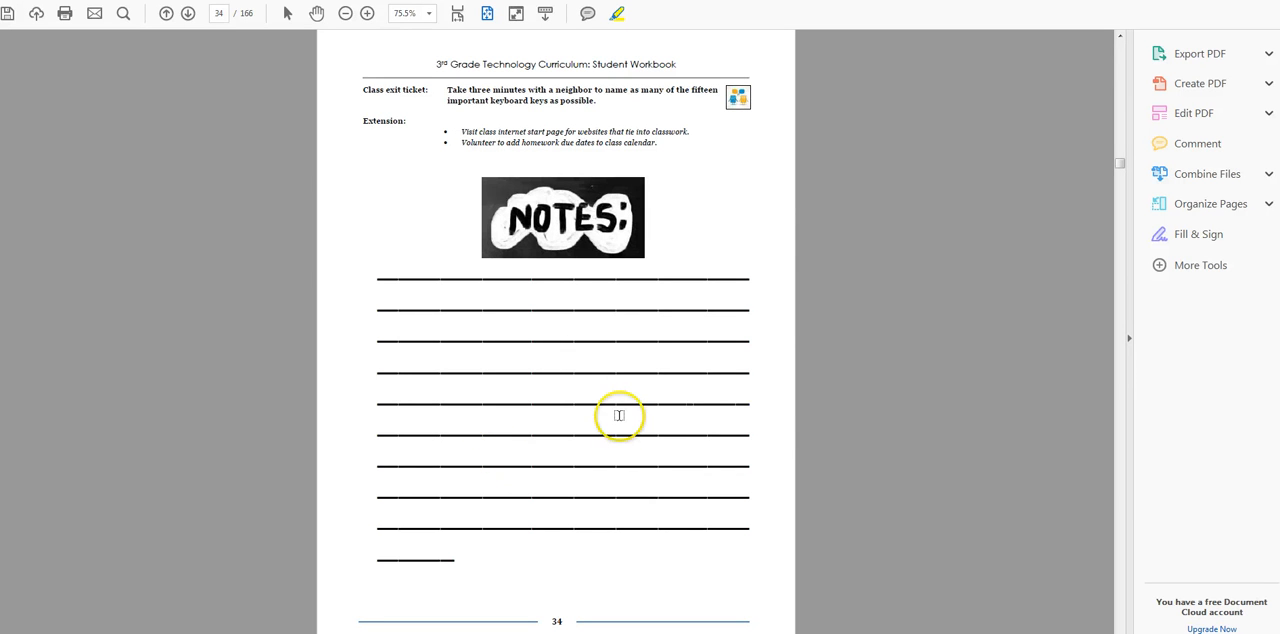
pyautogui.moveTo(638, 416)
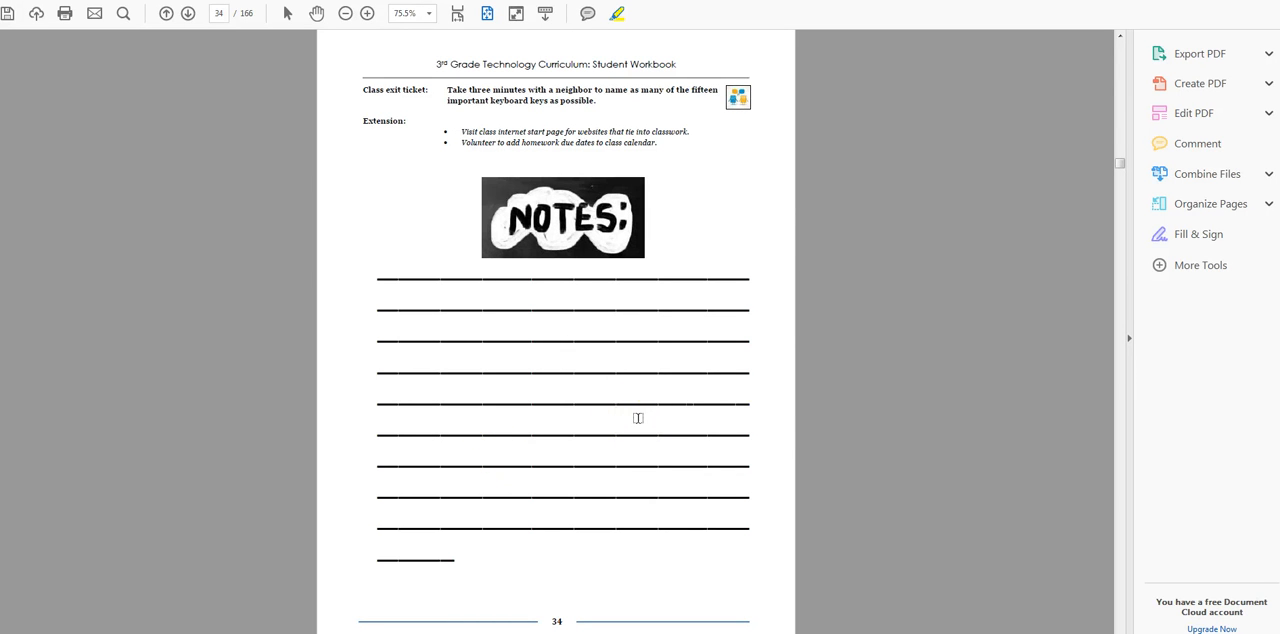